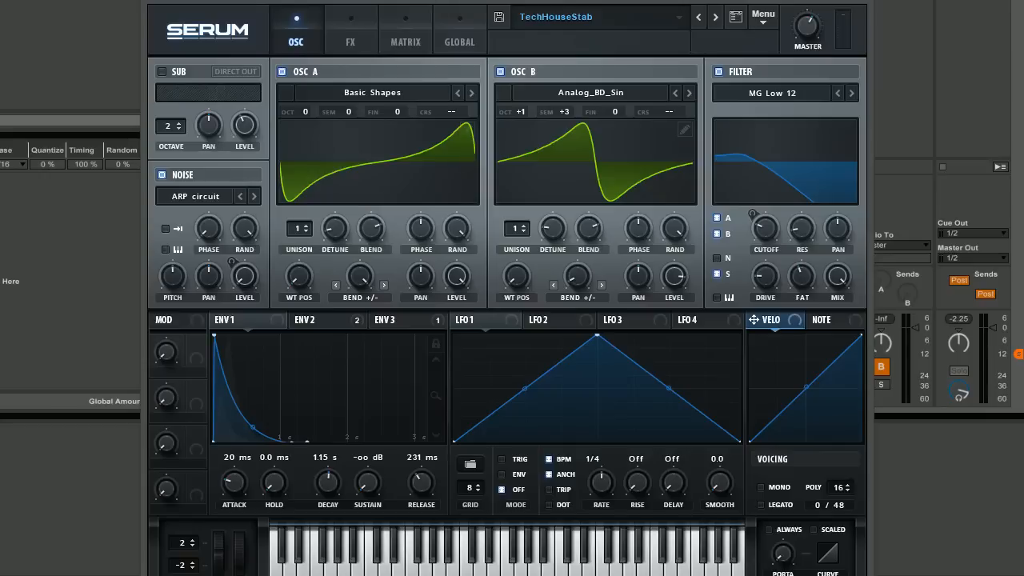
pyautogui.moveTo(656, 14)
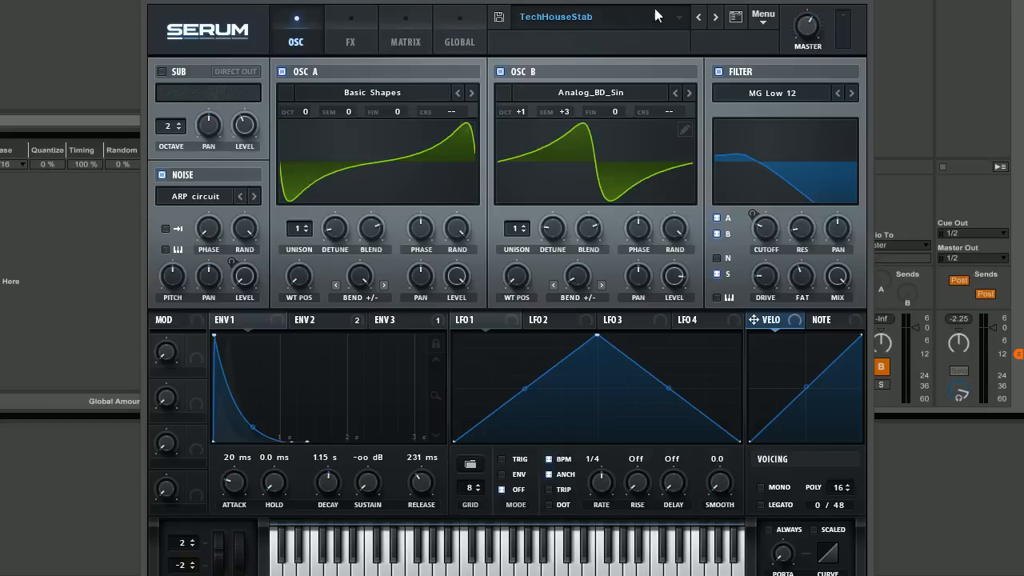
pyautogui.moveTo(507, 4)
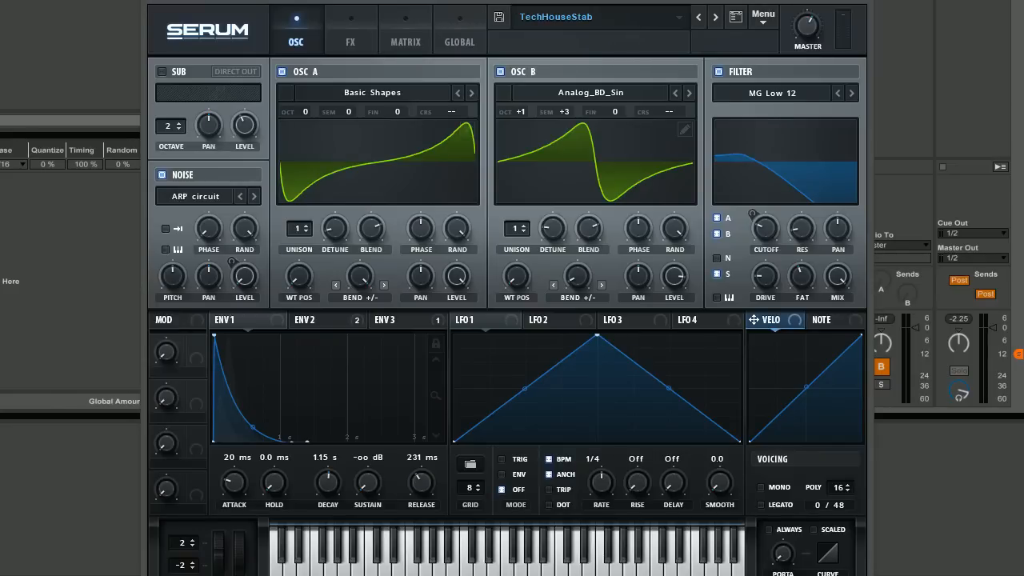
pyautogui.moveTo(495, 32)
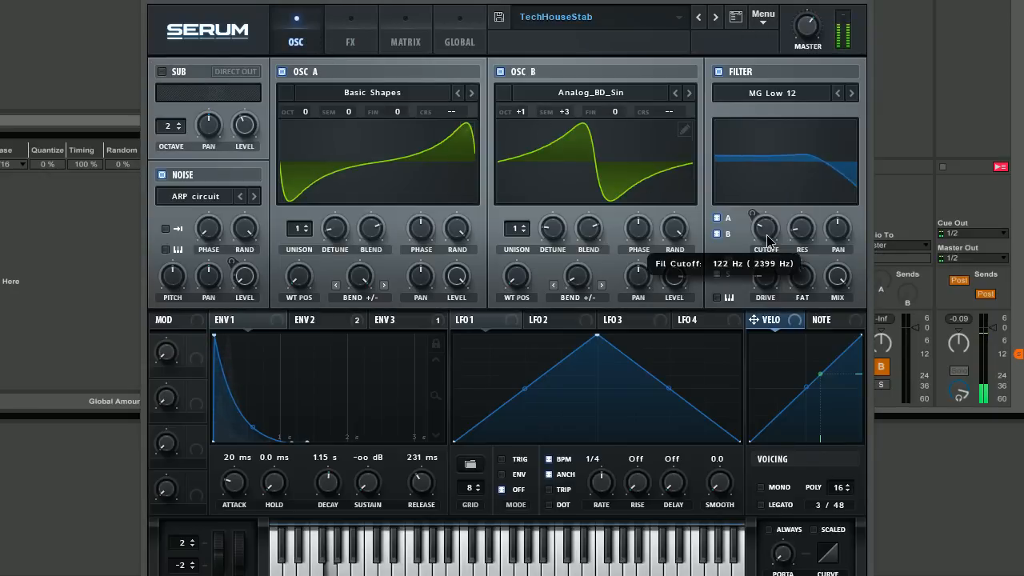
# Reset TechHouseStab to the Init preset with a default saw in oscillator A
pyautogui.moveTo(765, 232); pyautogui.dragTo(755, 190)
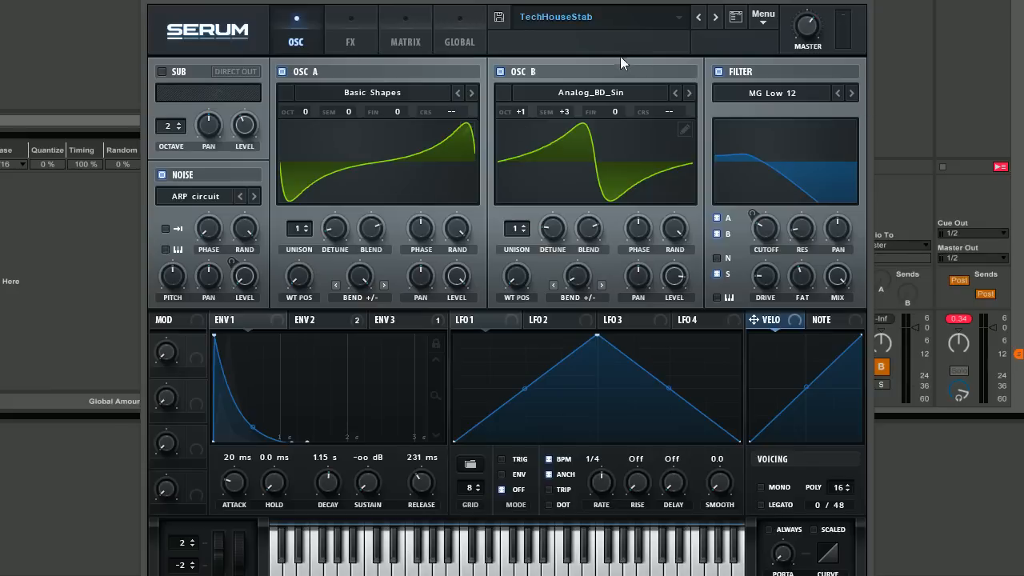
pyautogui.moveTo(480, 38)
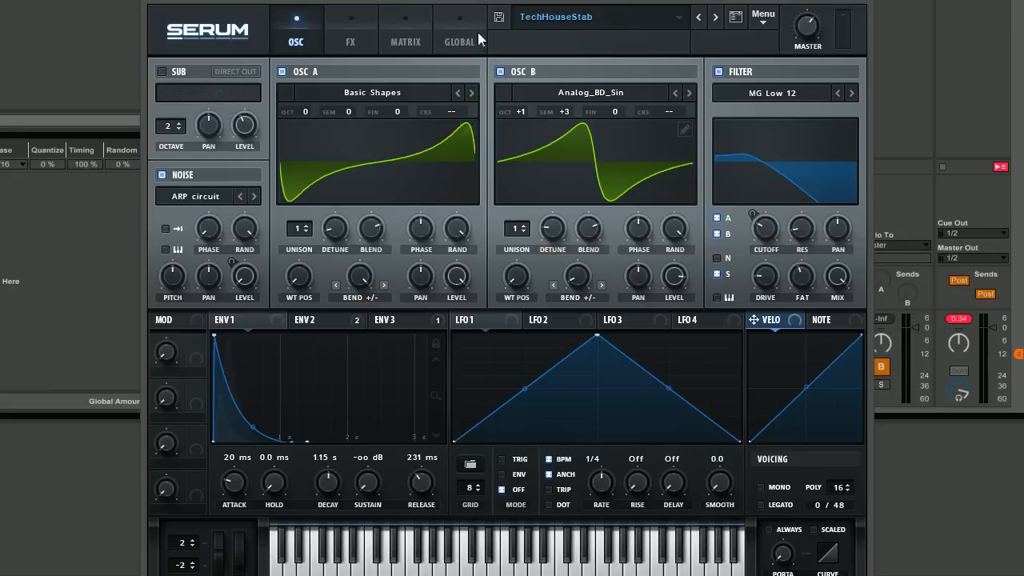
pyautogui.moveTo(400, 3)
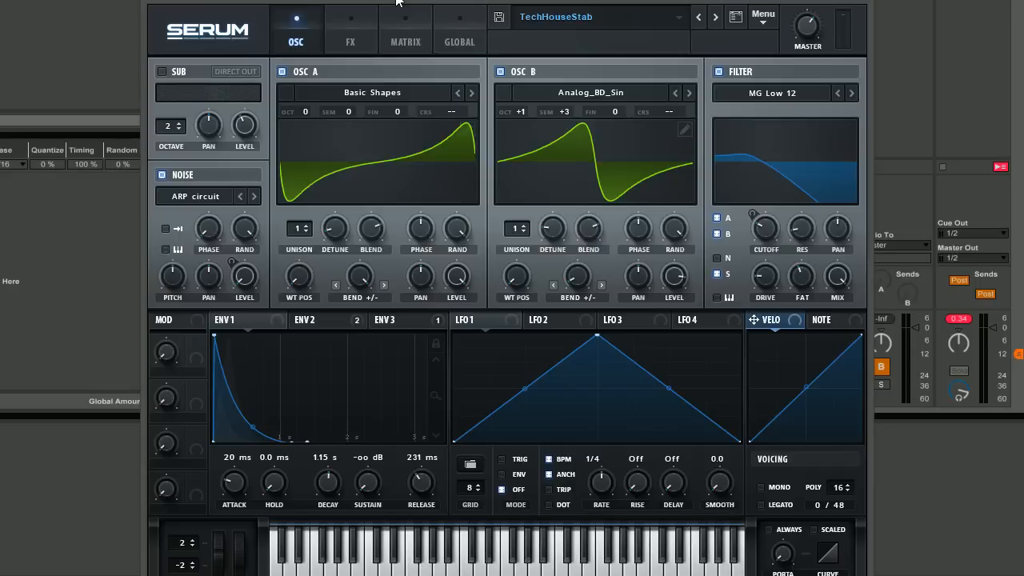
pyautogui.moveTo(784, 288)
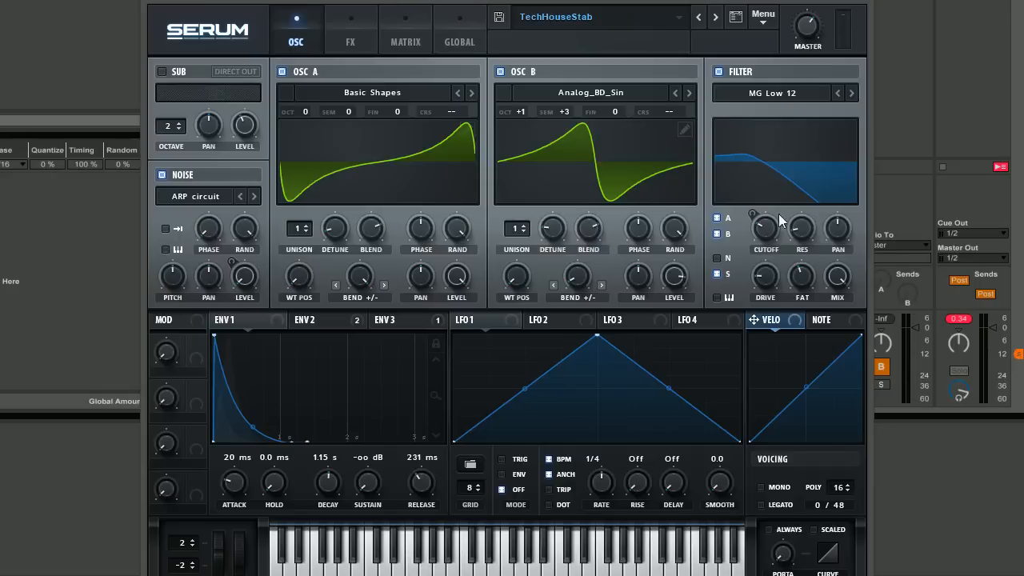
pyautogui.moveTo(781, 221)
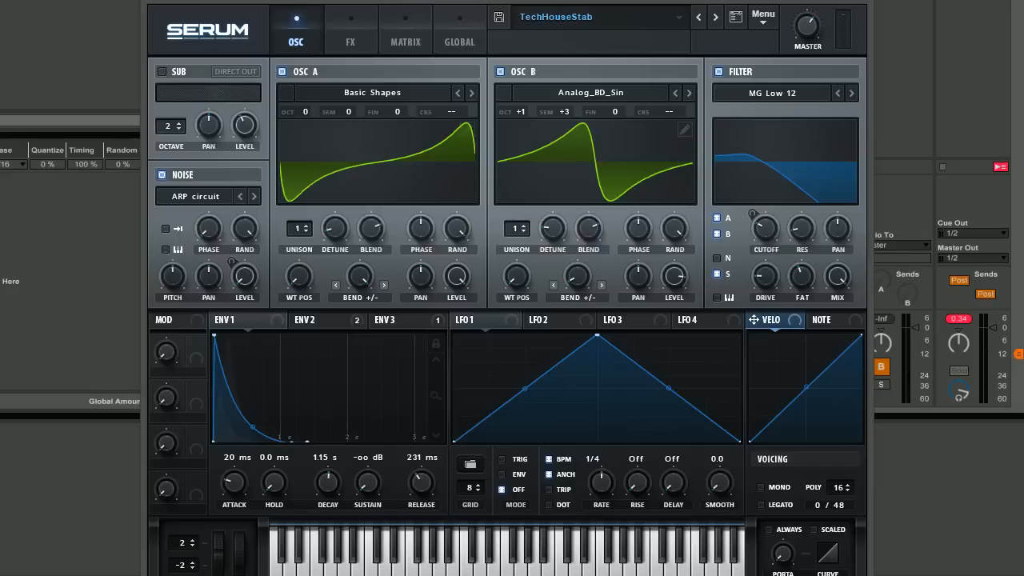
pyautogui.click(761, 13)
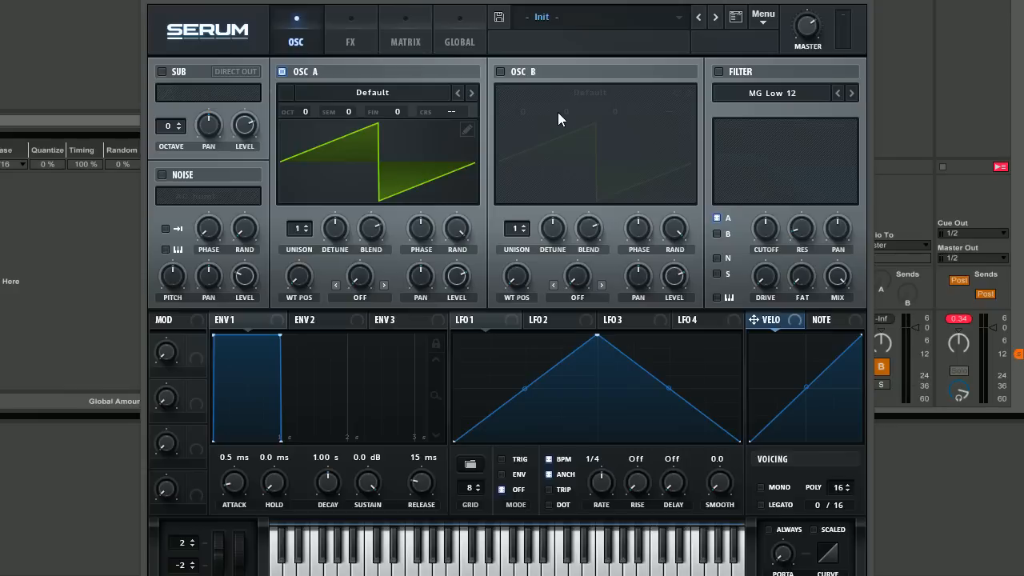
pyautogui.moveTo(595, 57)
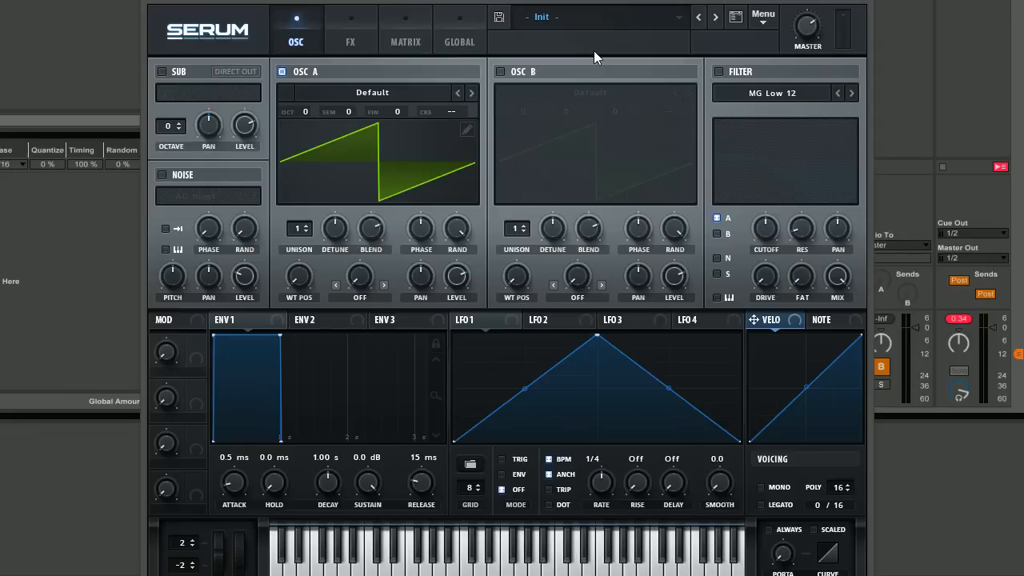
pyautogui.moveTo(483, 77)
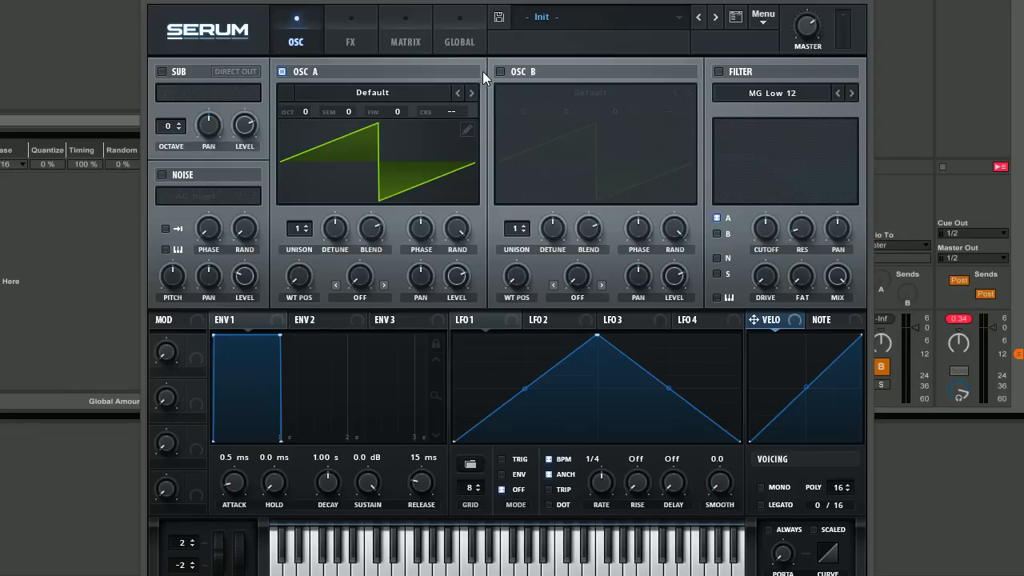
pyautogui.moveTo(488, 40)
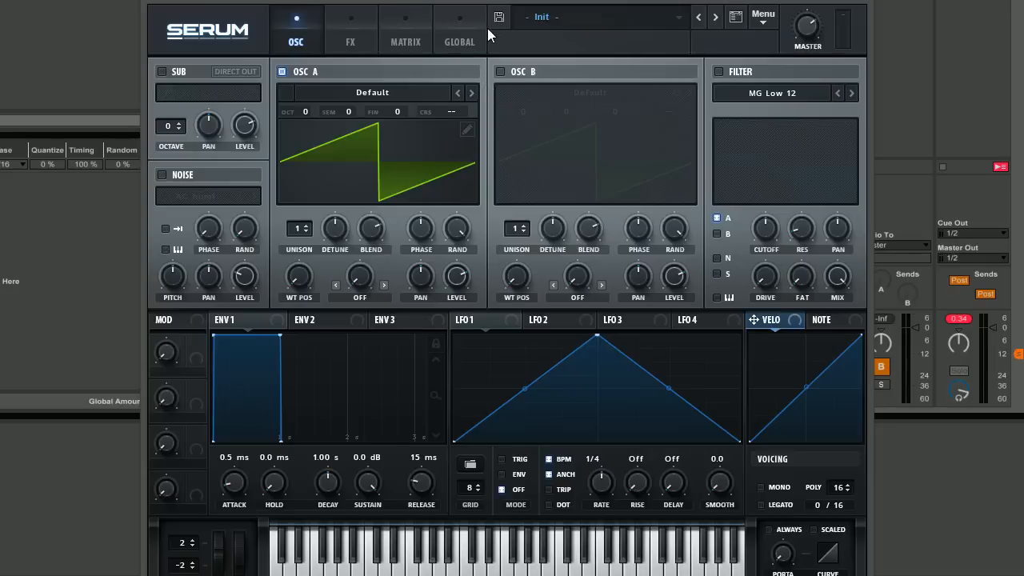
pyautogui.moveTo(480, 80)
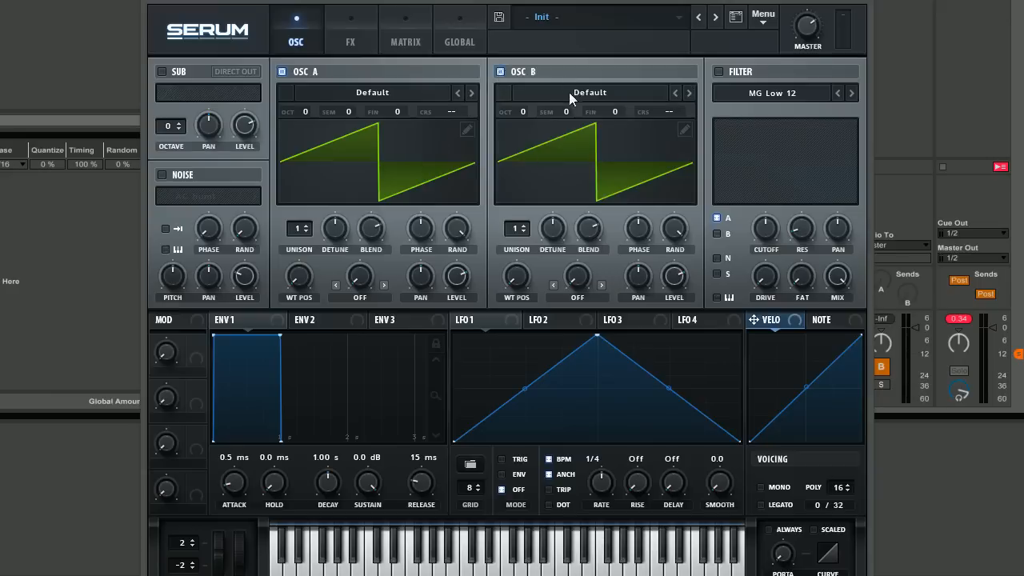
pyautogui.moveTo(516, 136)
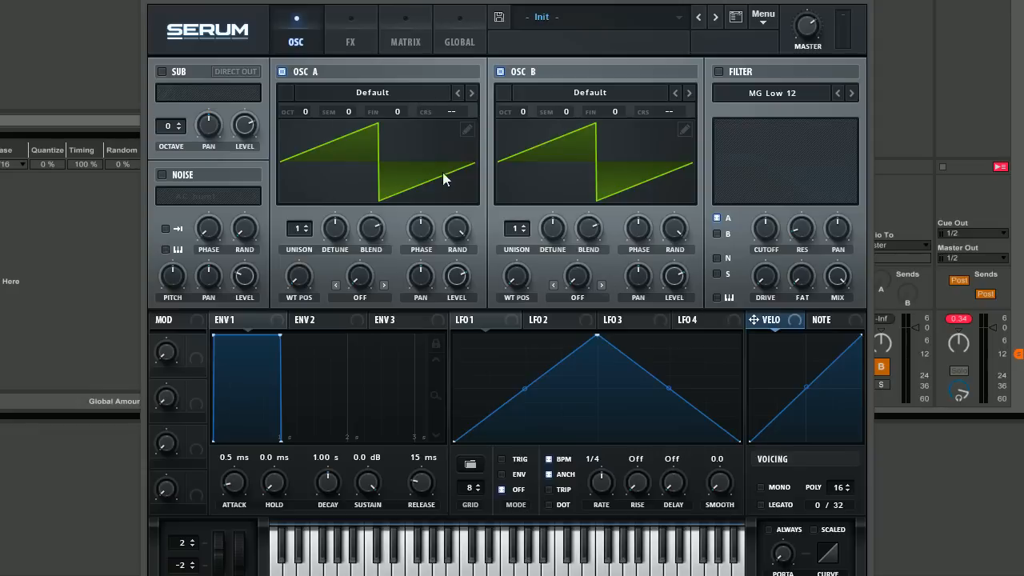
pyautogui.moveTo(600, 340)
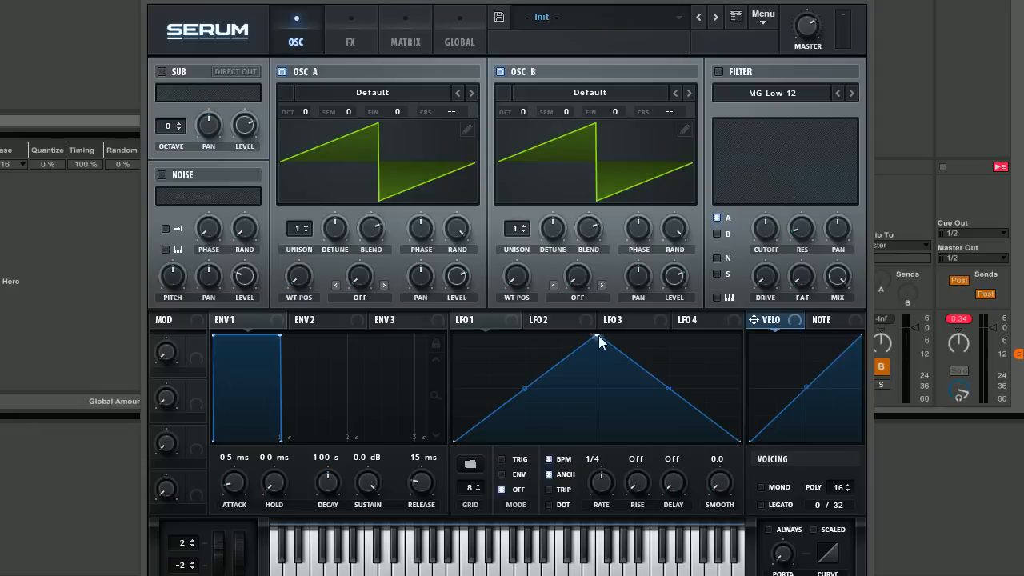
pyautogui.moveTo(512, 148)
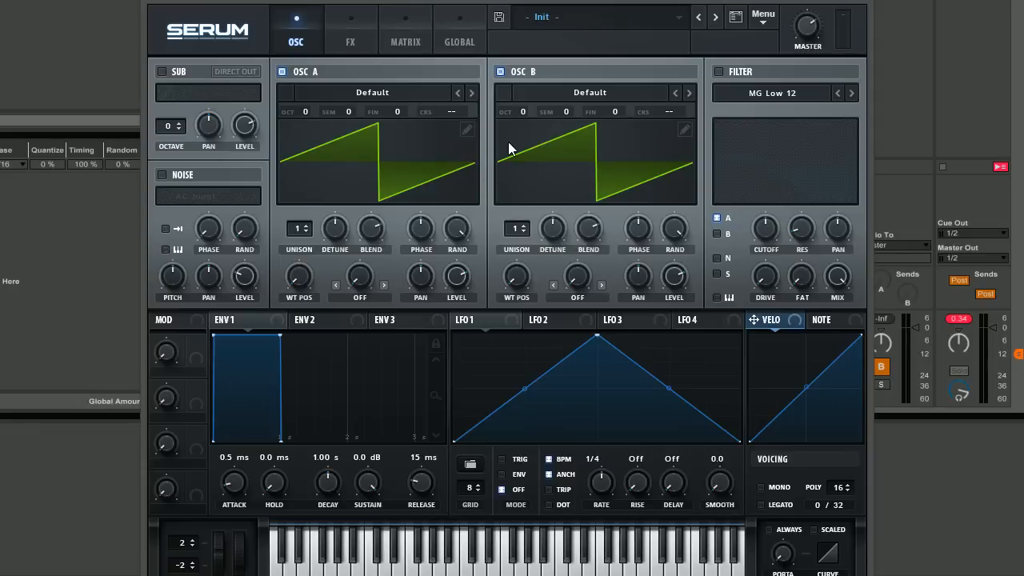
# Load Analog > Basic Shapes into OSC A and Analog_BD_Sin into OSC B
pyautogui.click(371, 91)
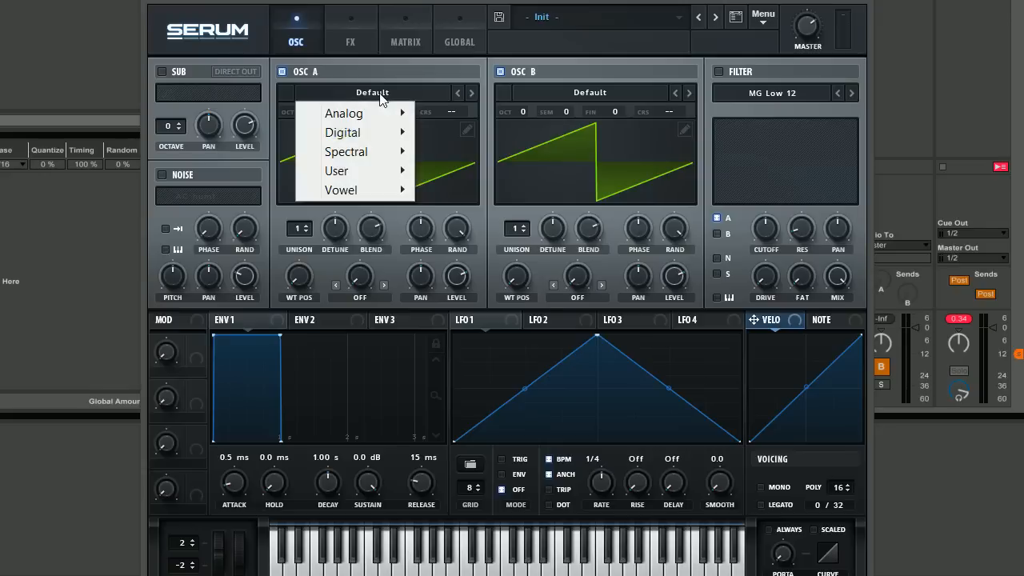
pyautogui.moveTo(416, 102)
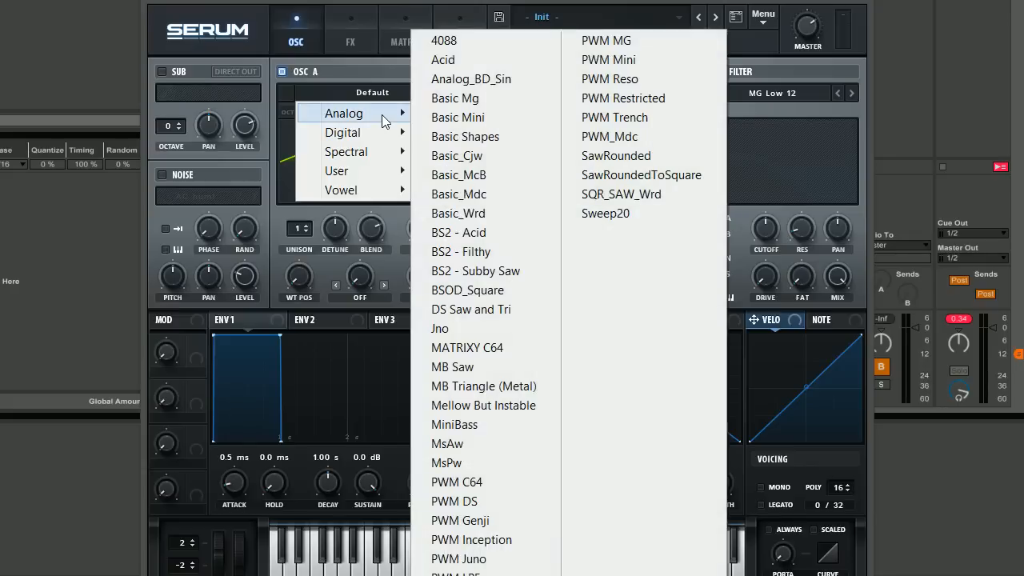
pyautogui.click(465, 136)
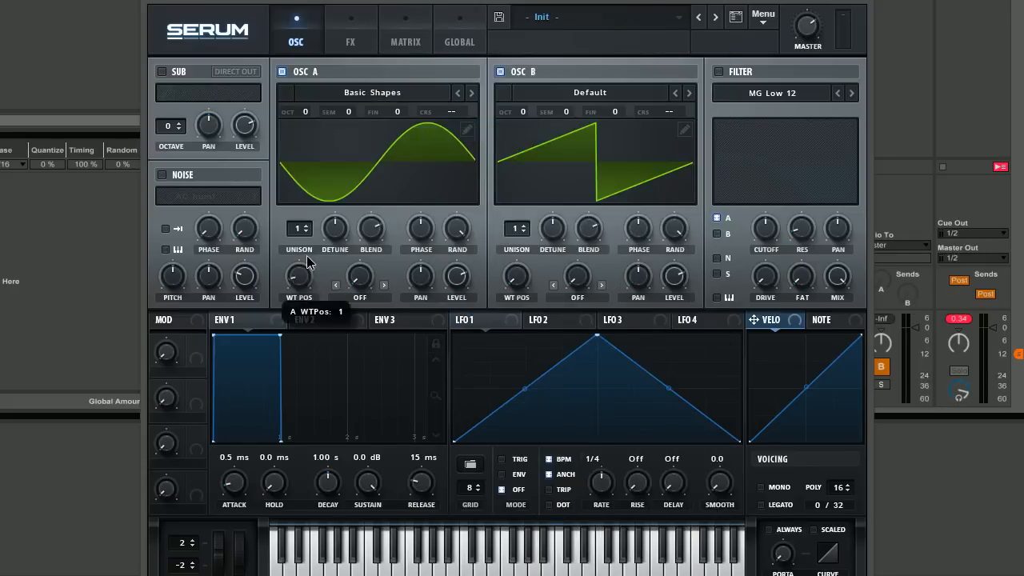
pyautogui.moveTo(317, 311)
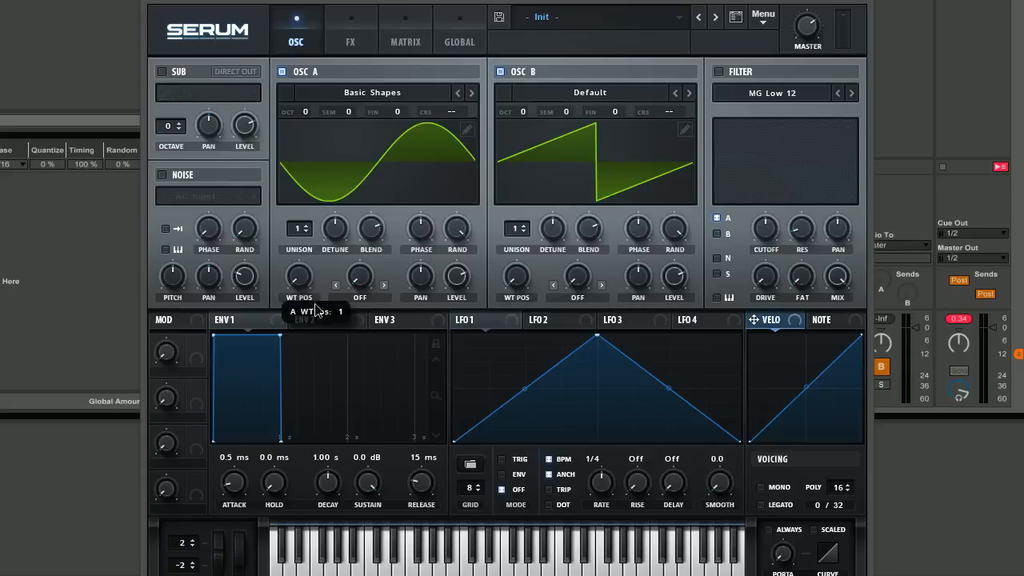
pyautogui.click(589, 91)
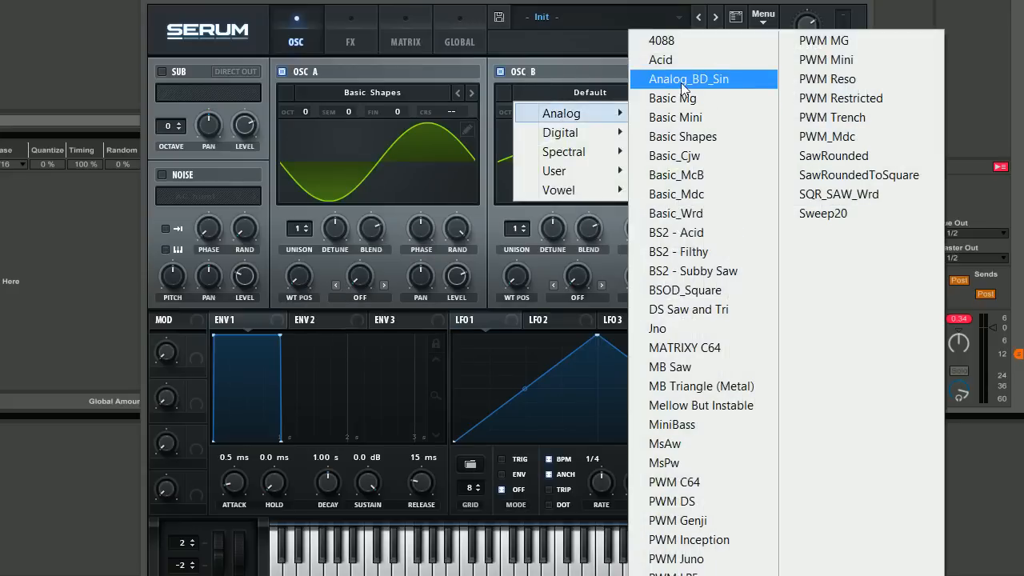
pyautogui.click(688, 78)
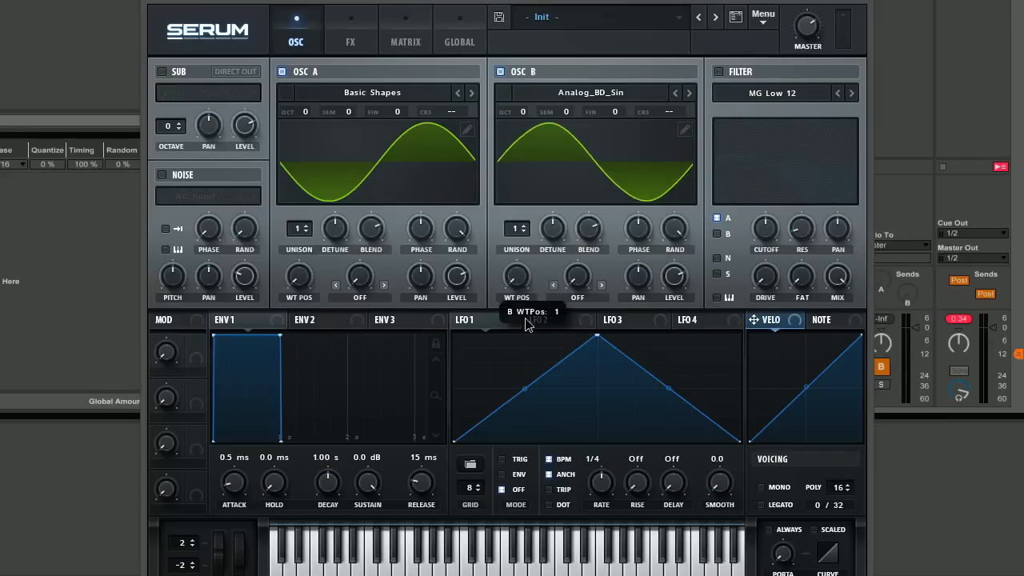
pyautogui.moveTo(540, 320)
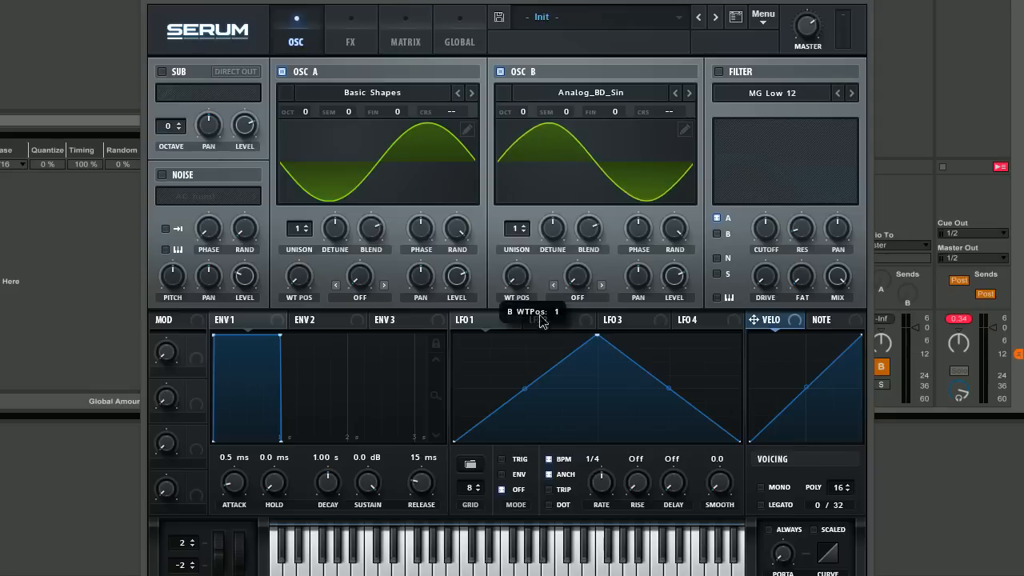
pyautogui.moveTo(537, 355)
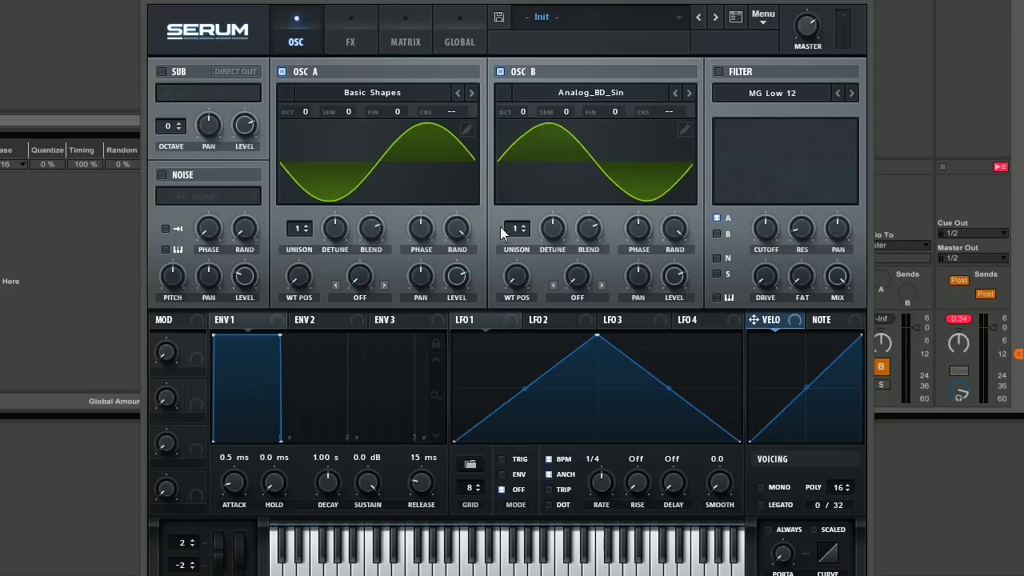
pyautogui.moveTo(514, 230)
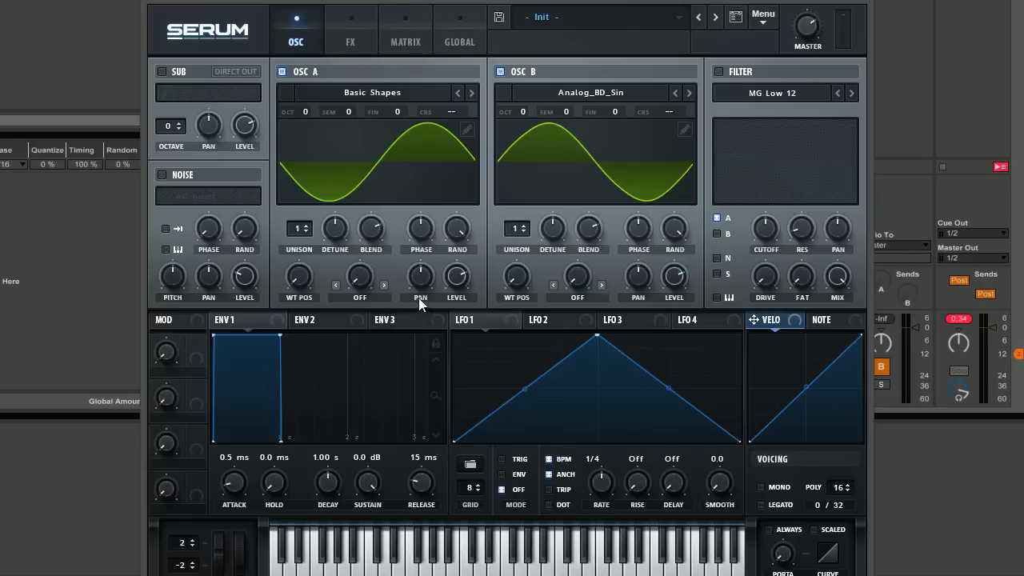
pyautogui.moveTo(480, 311)
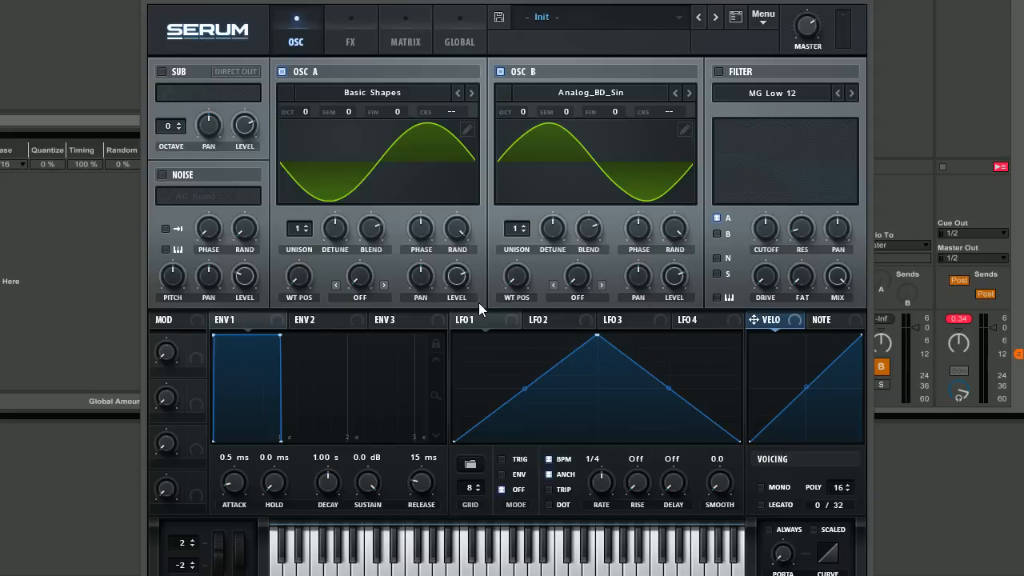
pyautogui.moveTo(528, 307)
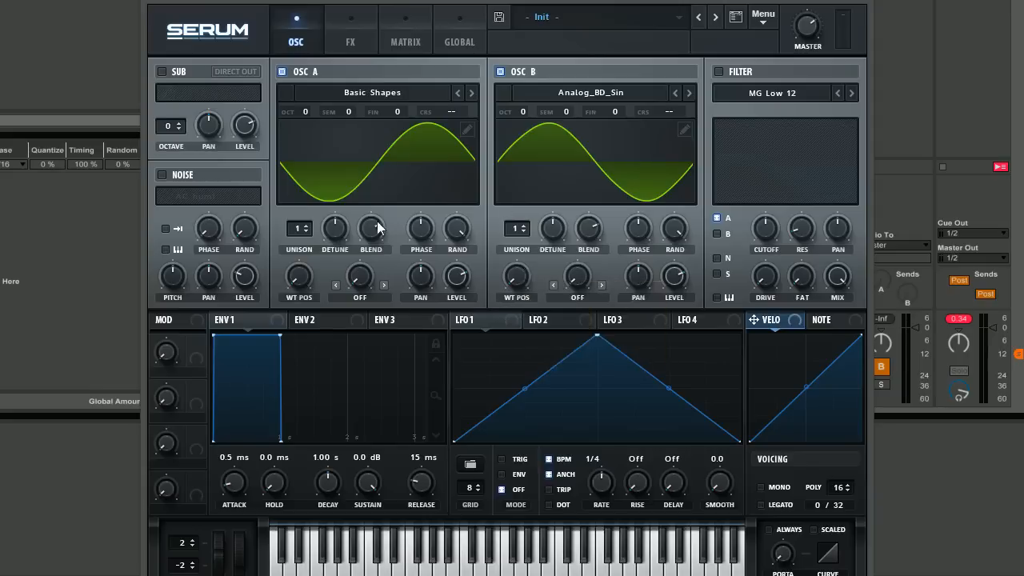
pyautogui.moveTo(488, 237)
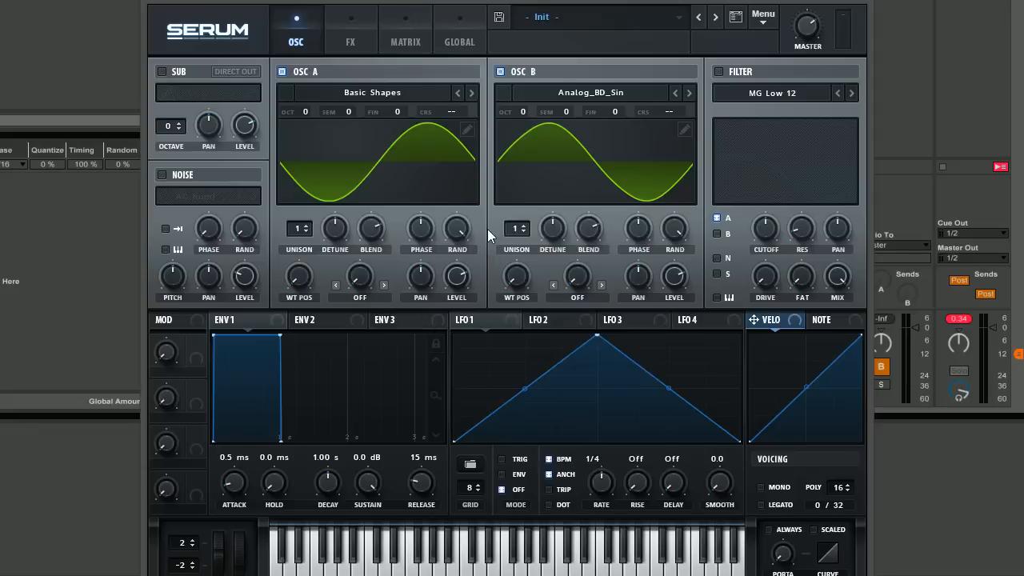
pyautogui.moveTo(481, 275)
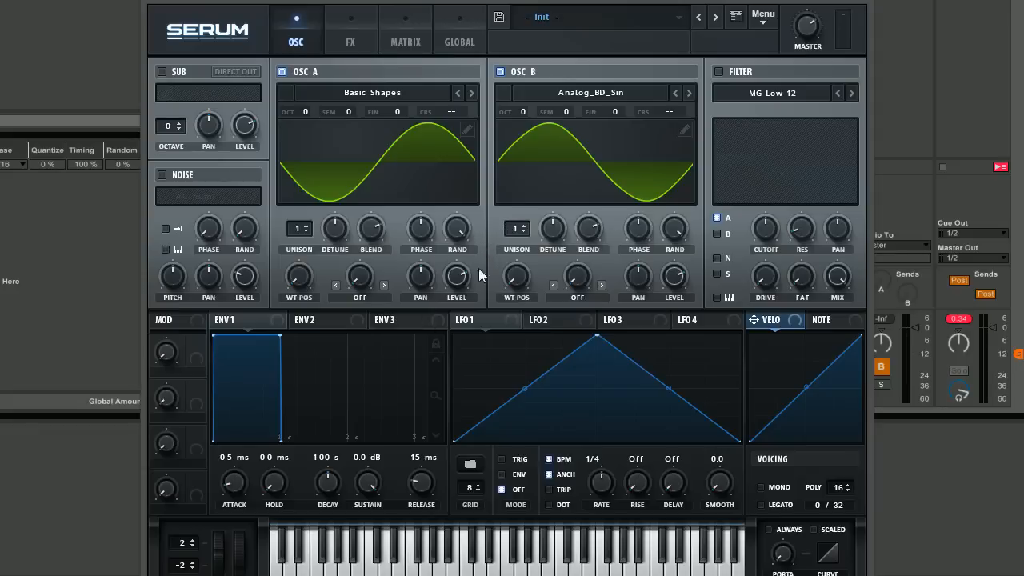
pyautogui.moveTo(685, 128)
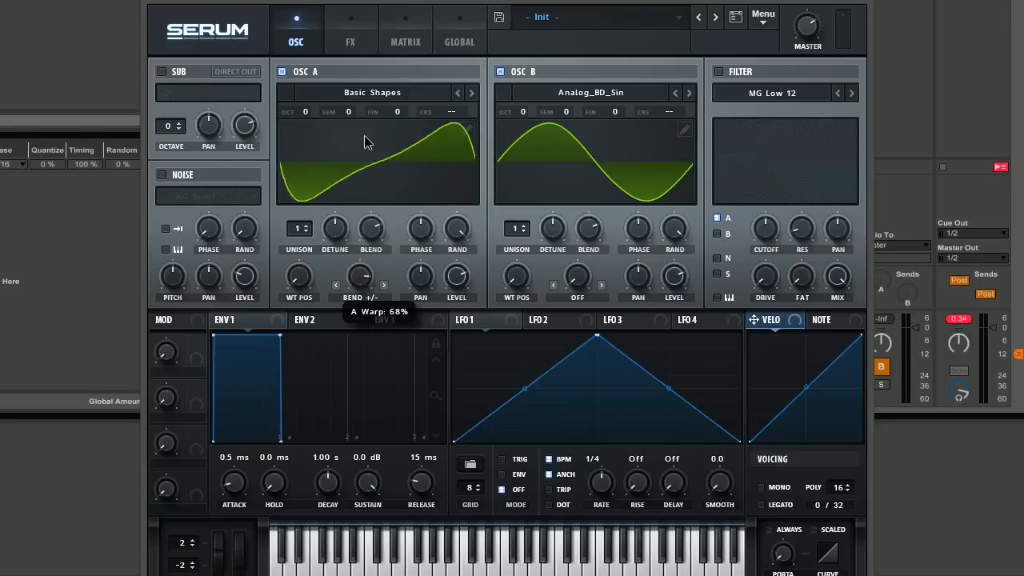
# Set OSC A's Bend +/- warp to 100% and OSC B's to about -88%
pyautogui.moveTo(368, 143); pyautogui.dragTo(371, 186)
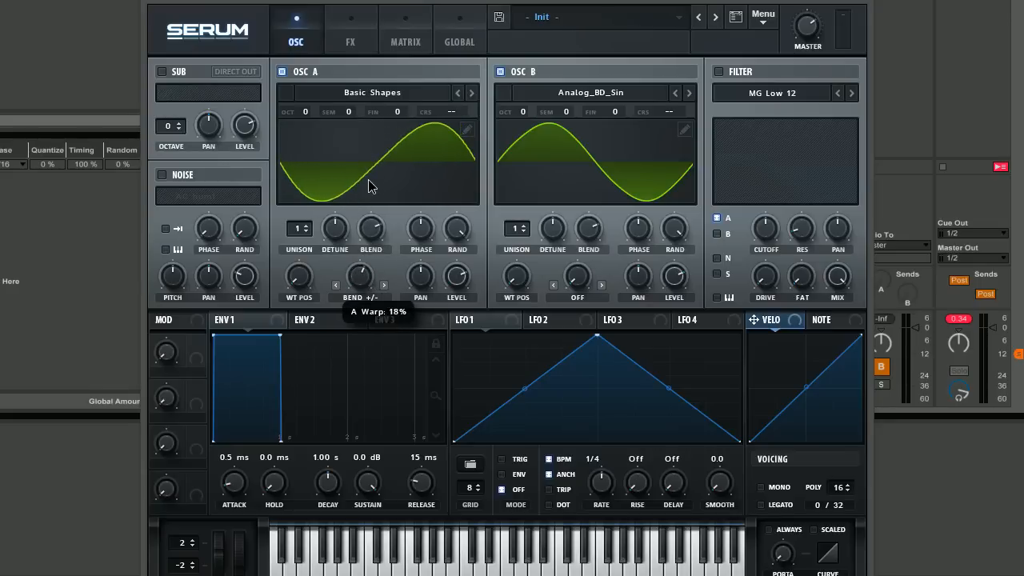
pyautogui.moveTo(358, 282); pyautogui.dragTo(359, 336)
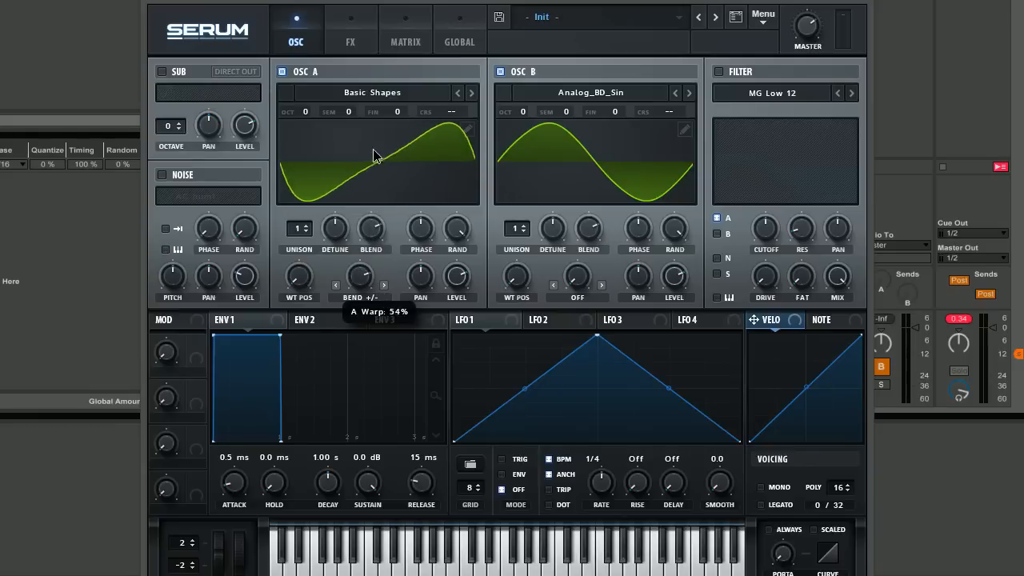
pyautogui.moveTo(376, 157); pyautogui.dragTo(388, 200)
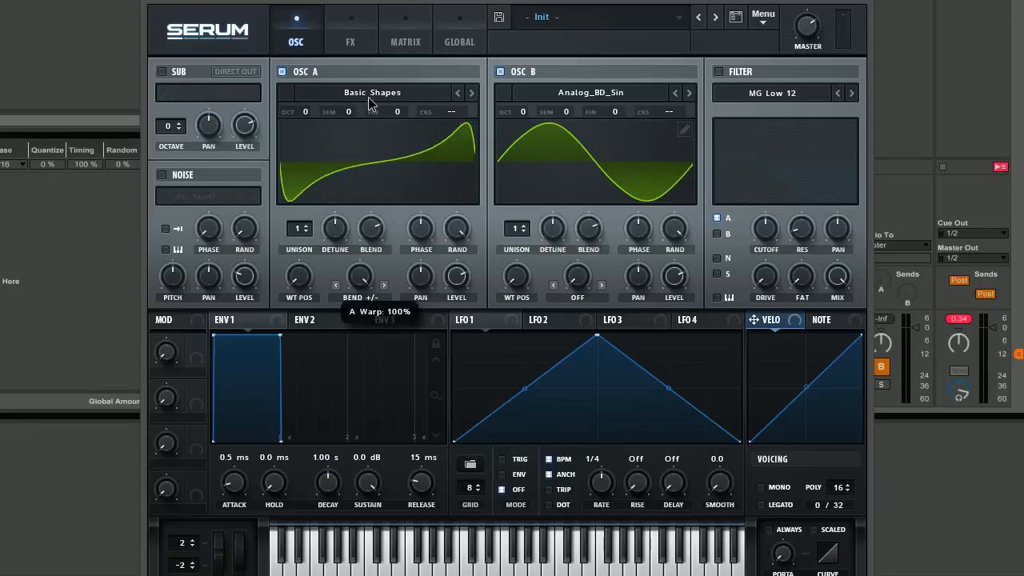
pyautogui.moveTo(392, 335)
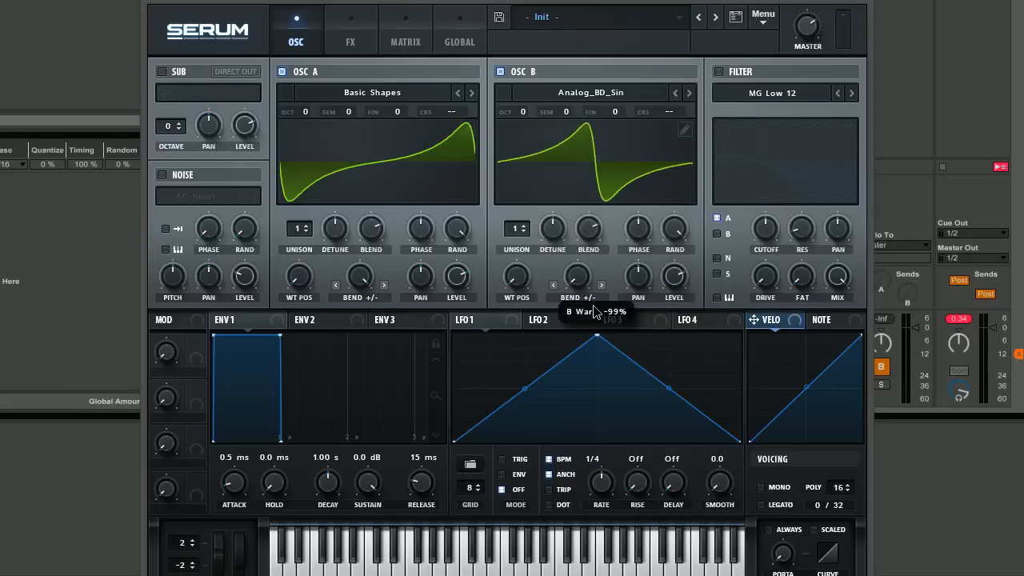
pyautogui.moveTo(576, 275); pyautogui.dragTo(576, 268)
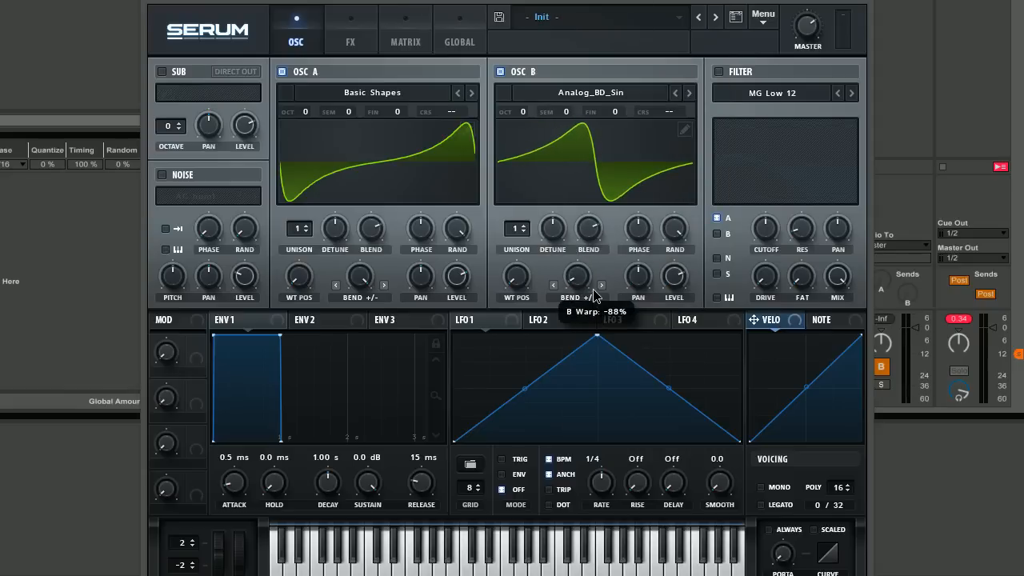
pyautogui.moveTo(576, 280); pyautogui.dragTo(578, 272)
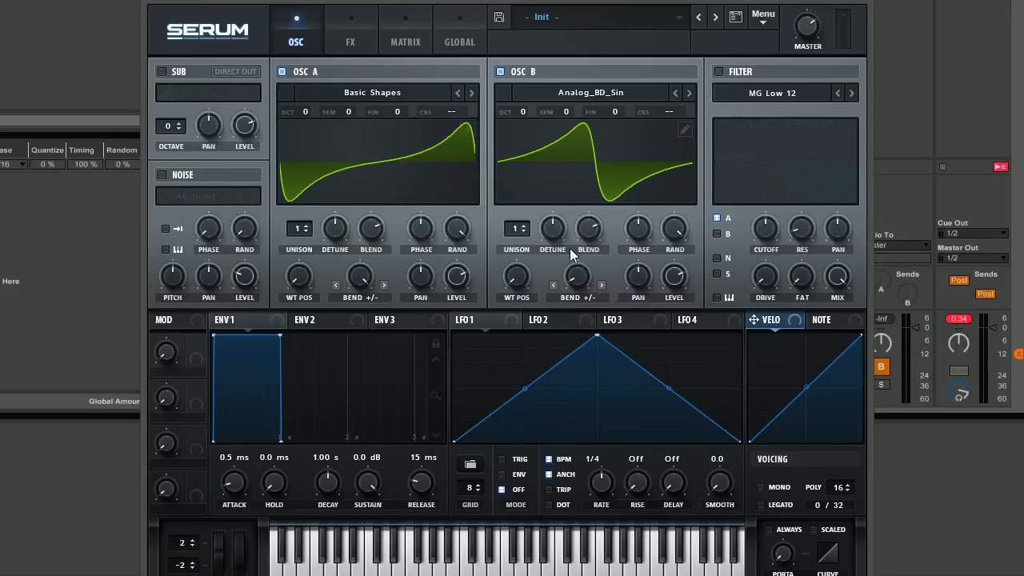
pyautogui.moveTo(496, 128)
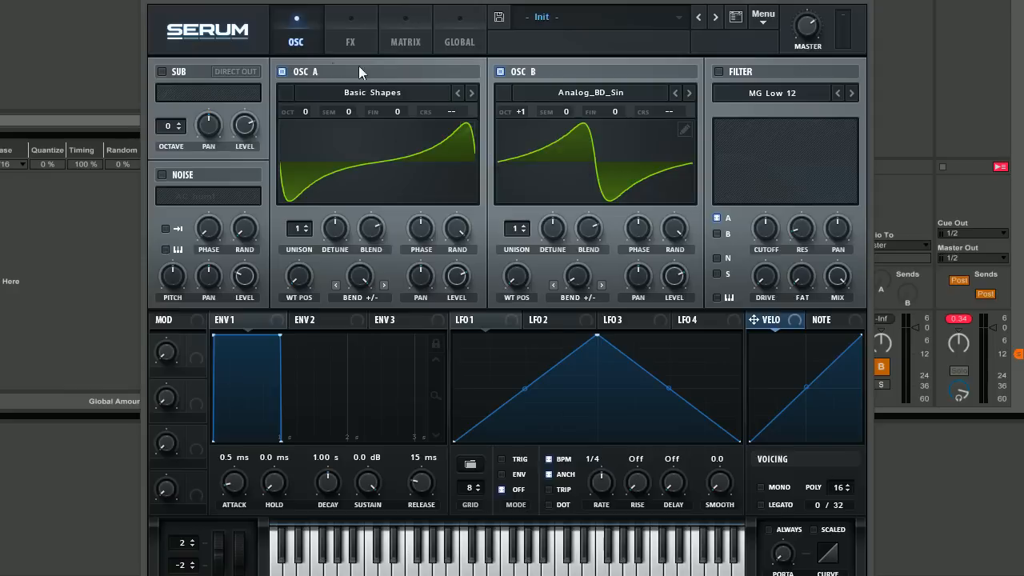
pyautogui.moveTo(717, 118)
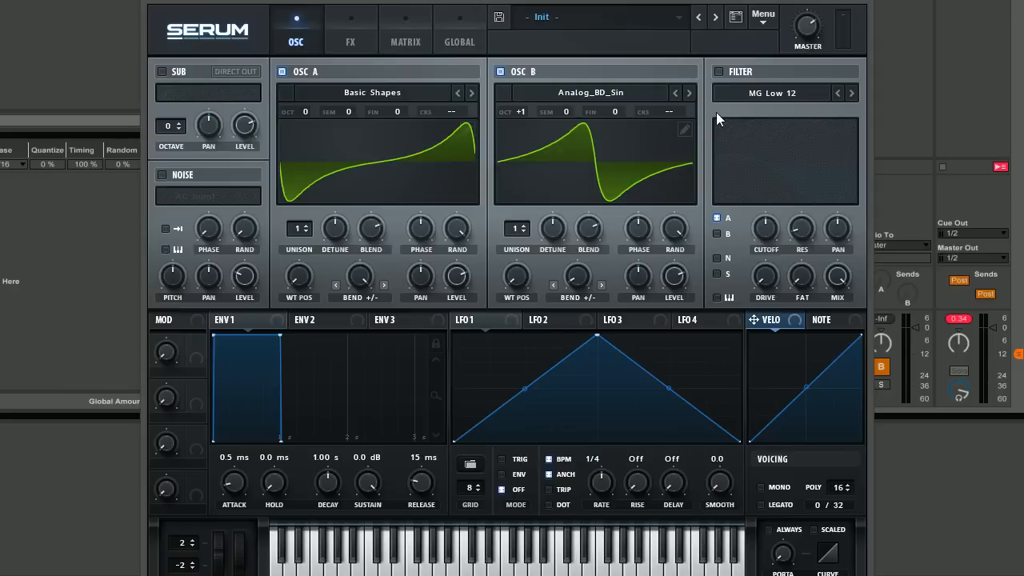
pyautogui.moveTo(557, 118)
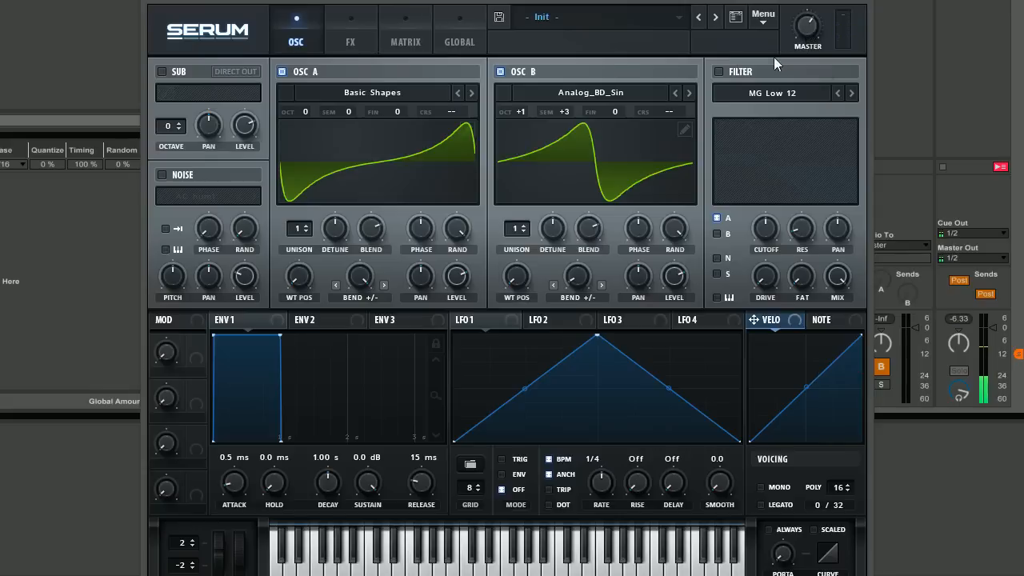
pyautogui.moveTo(557, 112)
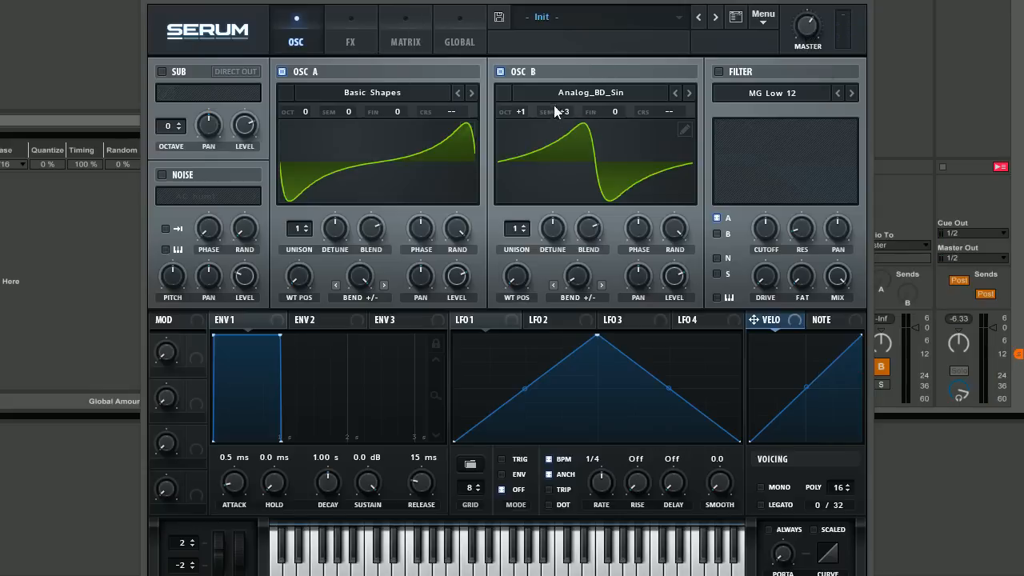
pyautogui.moveTo(563, 112)
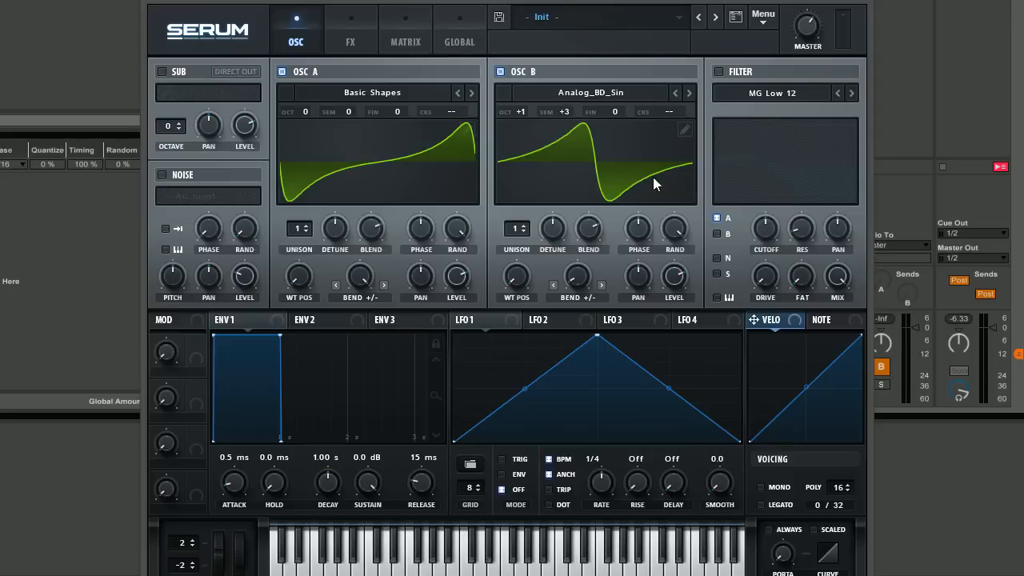
pyautogui.moveTo(595, 32)
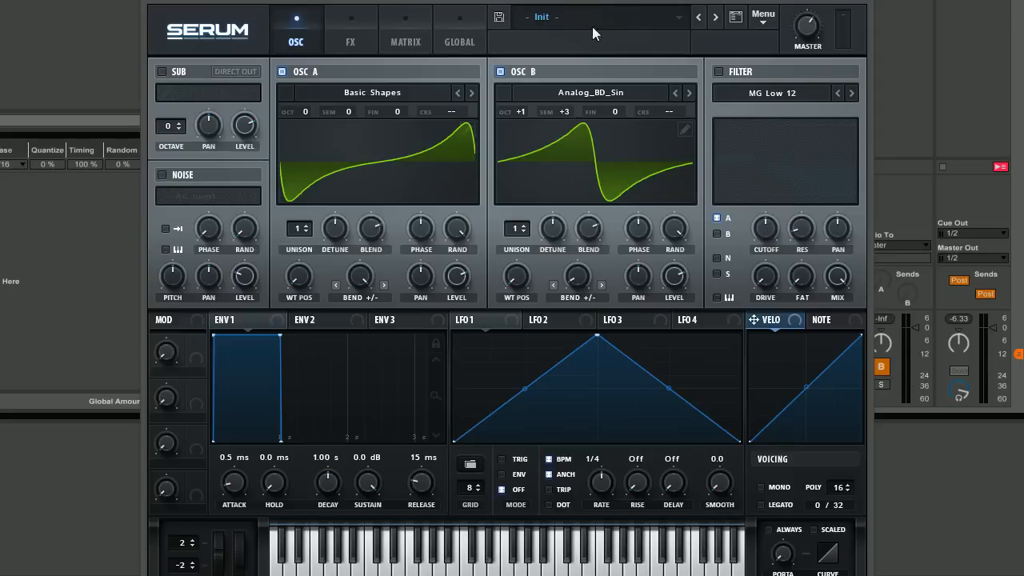
pyautogui.moveTo(605, 139)
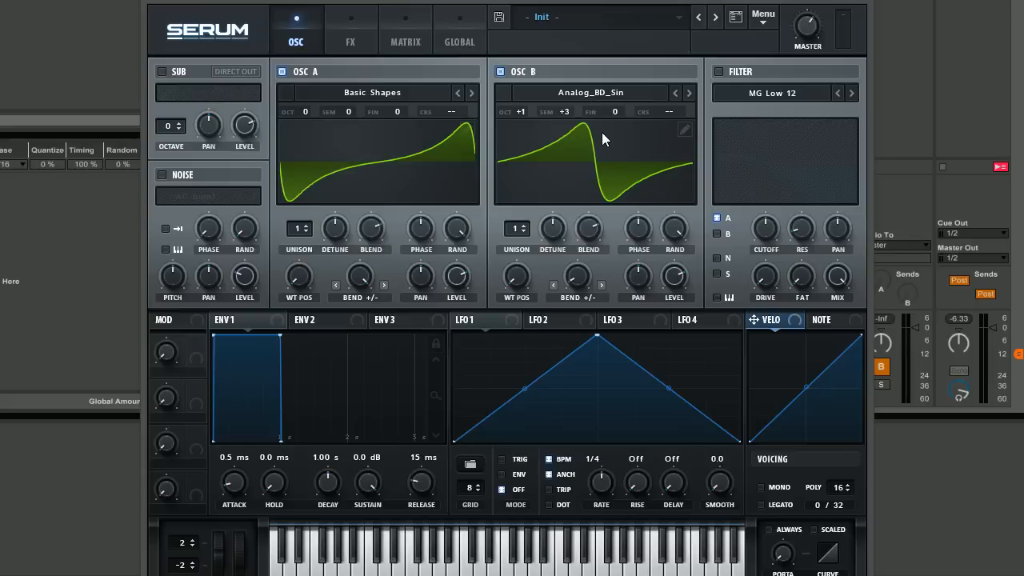
pyautogui.moveTo(824, 96)
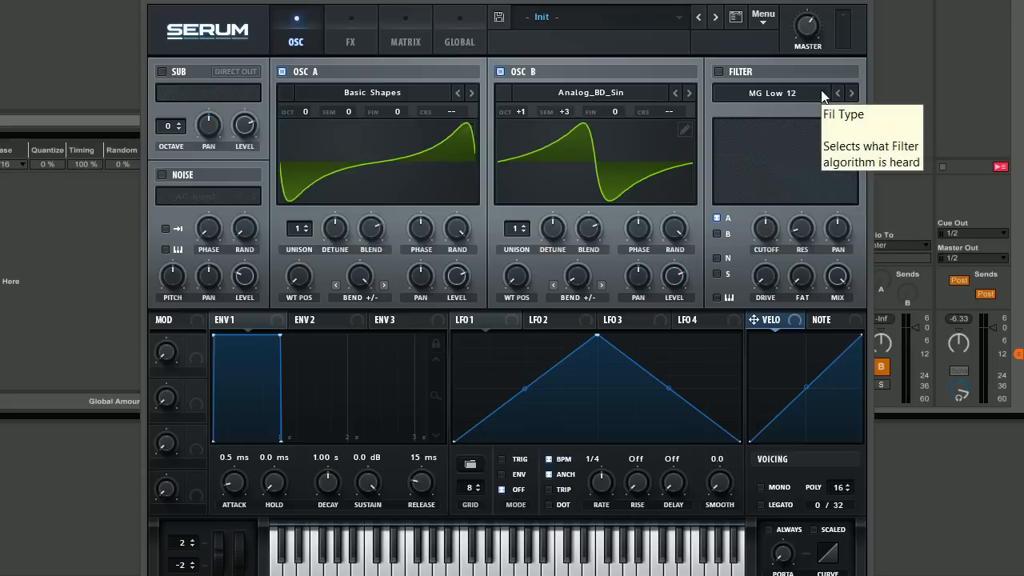
pyautogui.moveTo(675, 179)
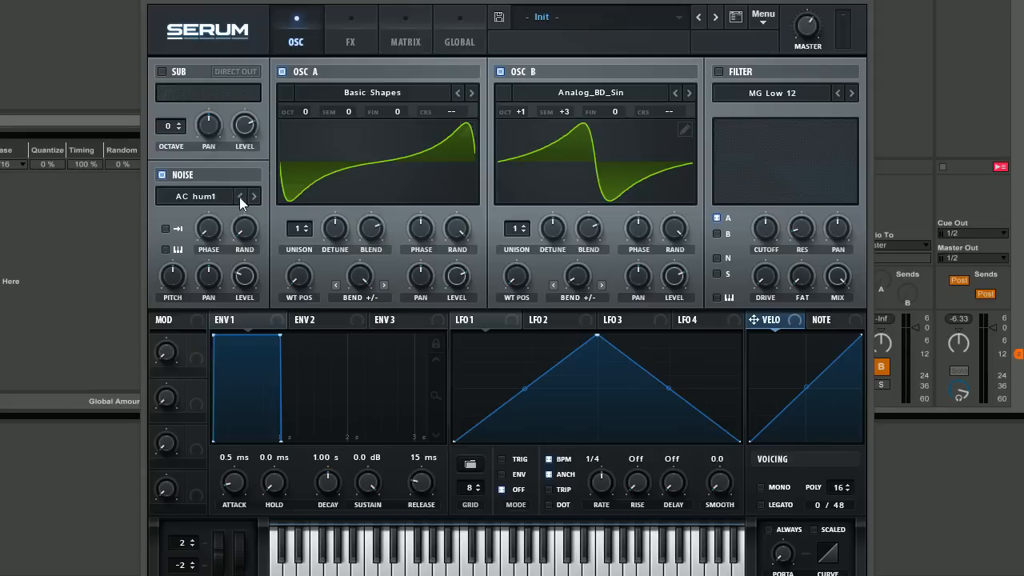
pyautogui.moveTo(254, 199)
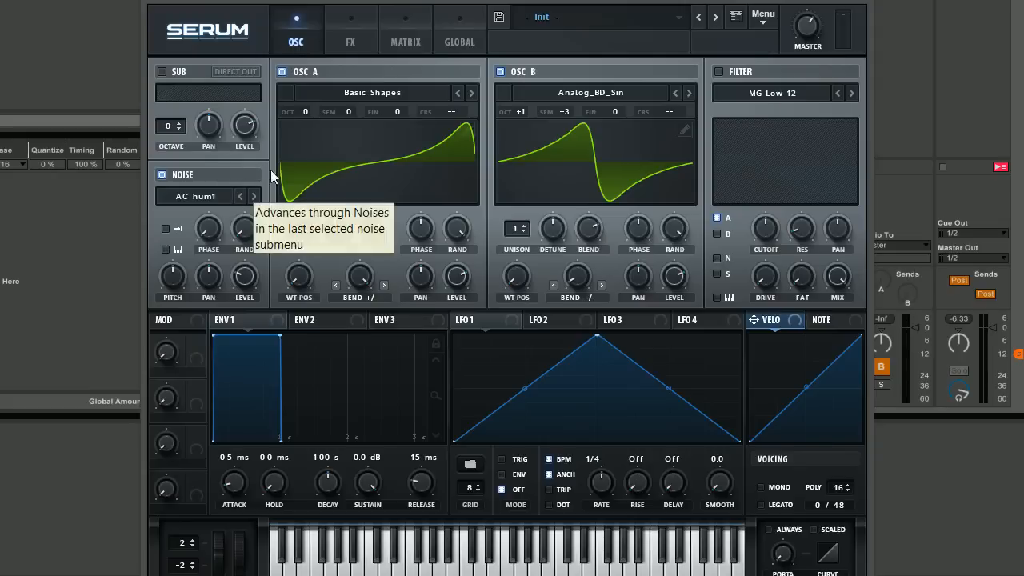
pyautogui.moveTo(246, 214)
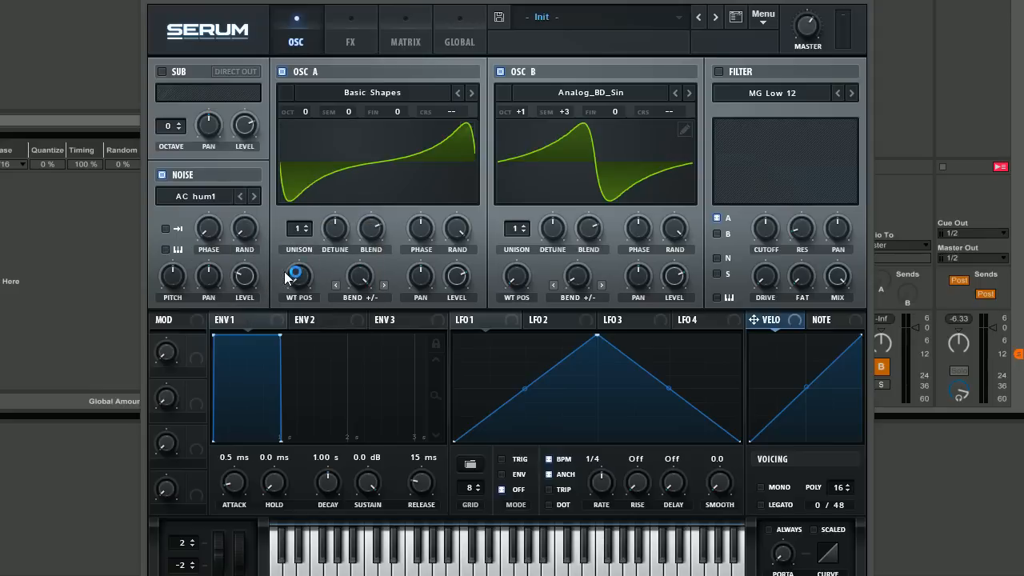
pyautogui.moveTo(208, 196)
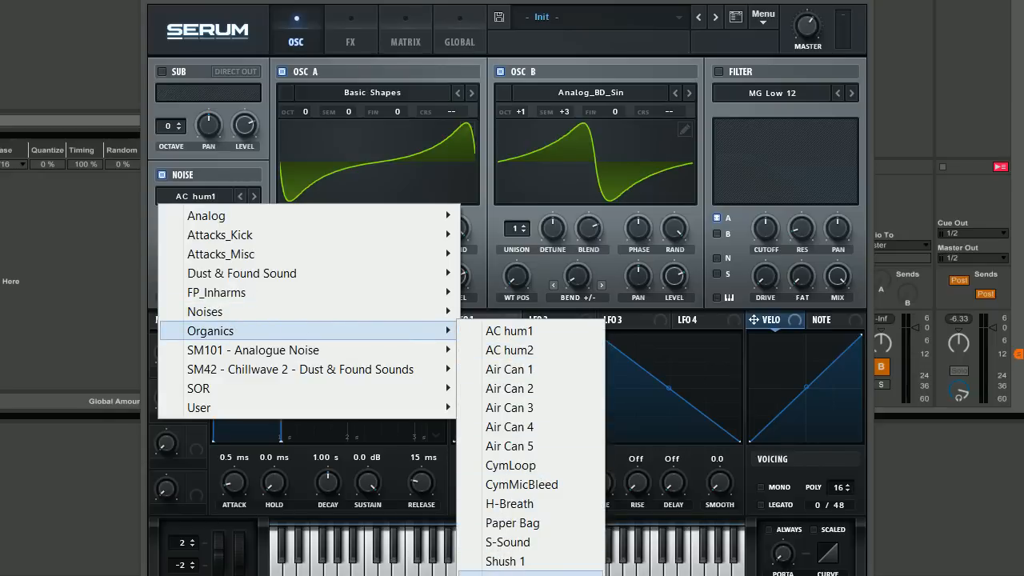
pyautogui.moveTo(285, 310)
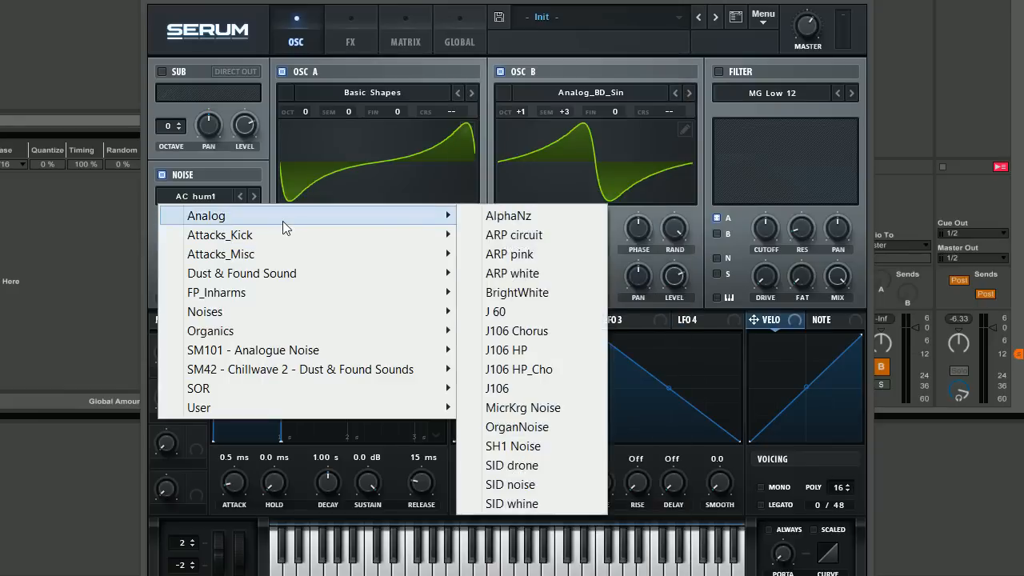
pyautogui.moveTo(513, 233)
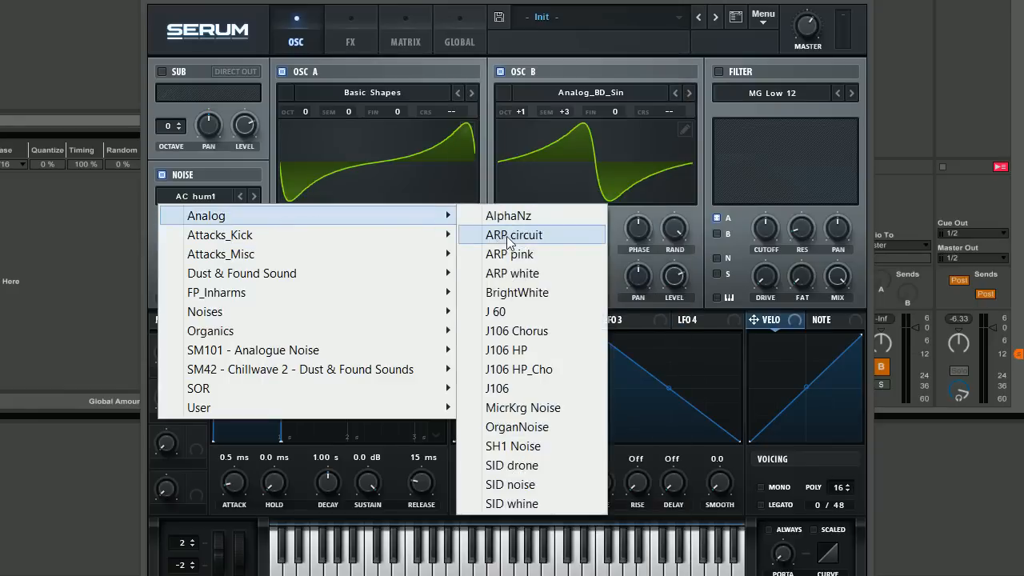
# Load the ARP circuit sample from Analog into the noise oscillator
pyautogui.click(513, 234)
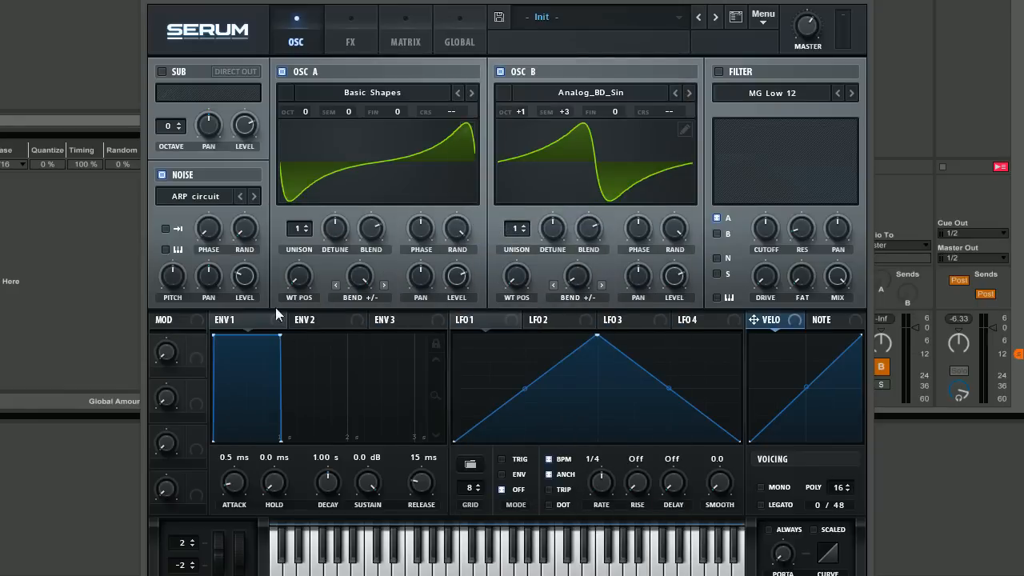
pyautogui.moveTo(169, 230)
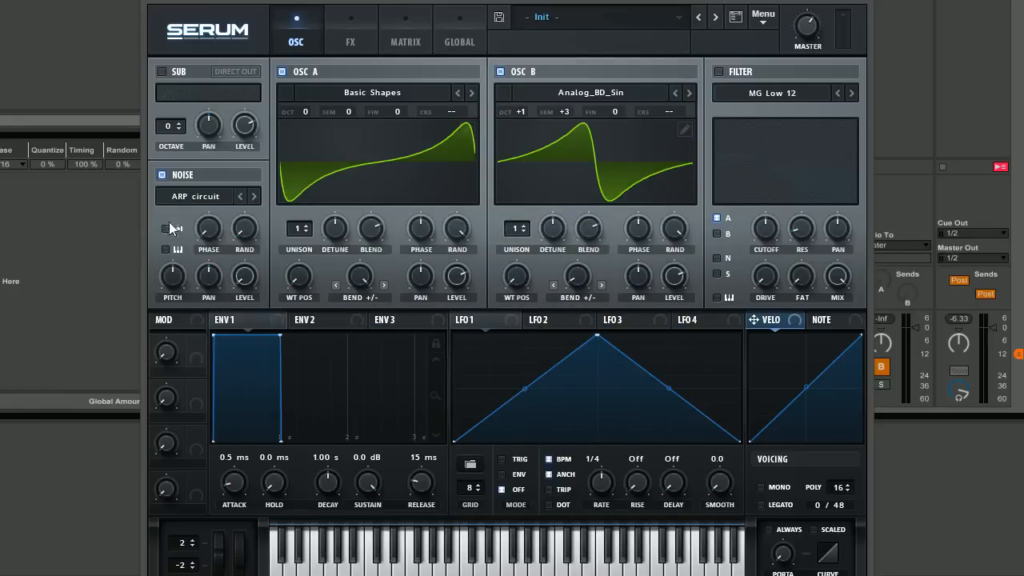
pyautogui.moveTo(208, 276)
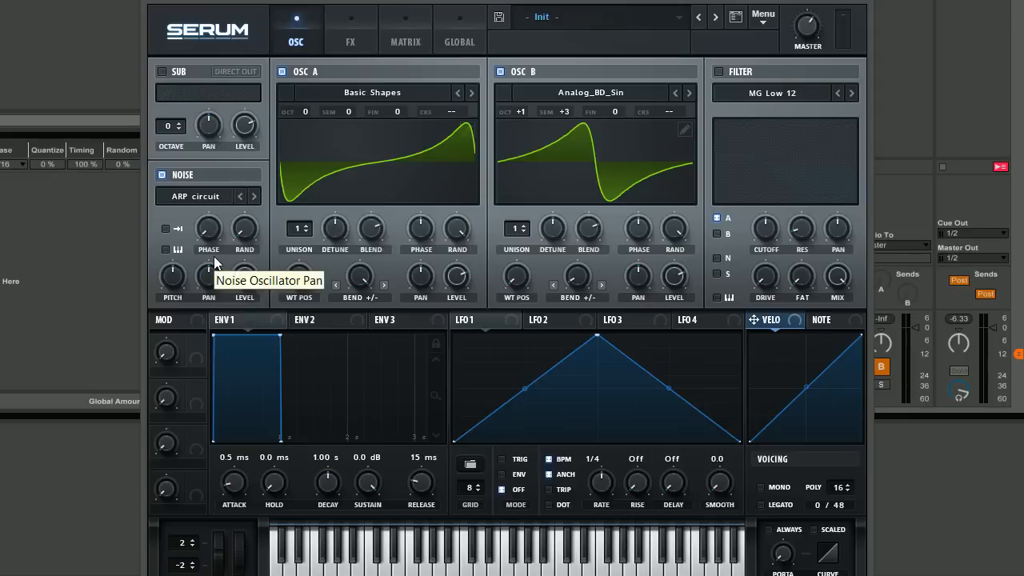
pyautogui.moveTo(301, 339)
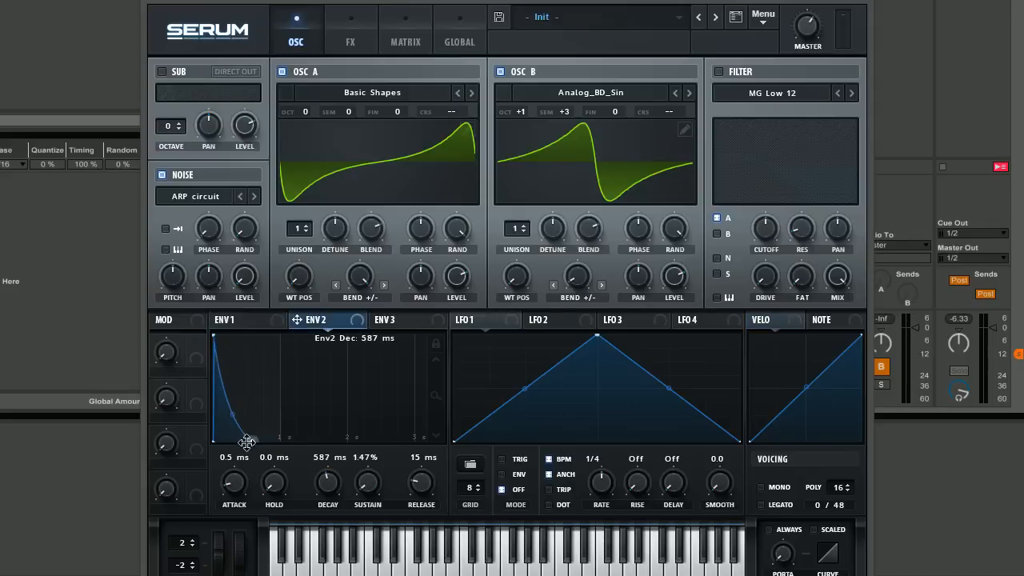
# Set ENV 2 to 7.7 ms attack, 1.91 s decay, 0% sustain, 231 ms release
pyautogui.moveTo(248, 445); pyautogui.dragTo(232, 456)
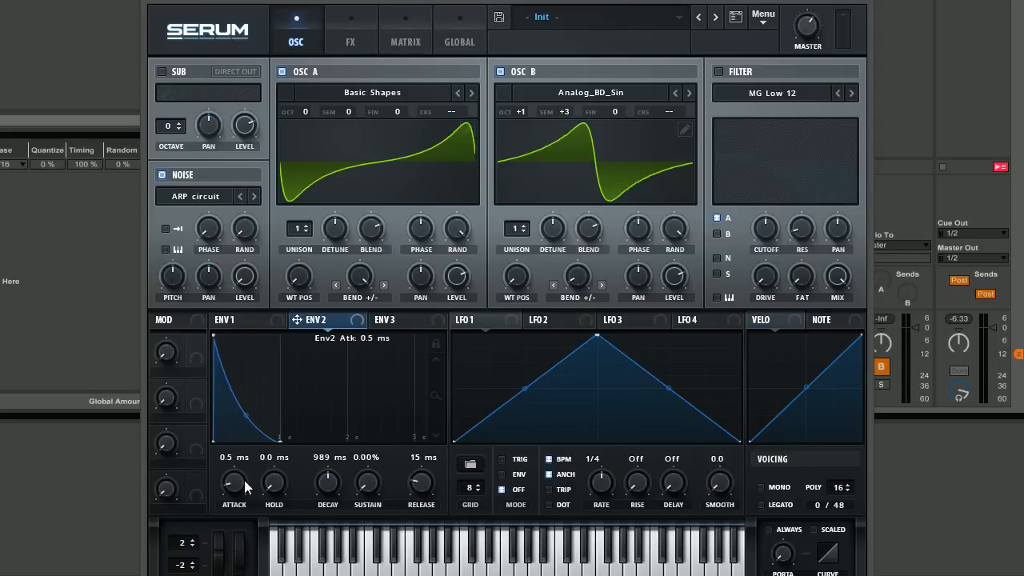
pyautogui.moveTo(234, 484); pyautogui.dragTo(234, 477)
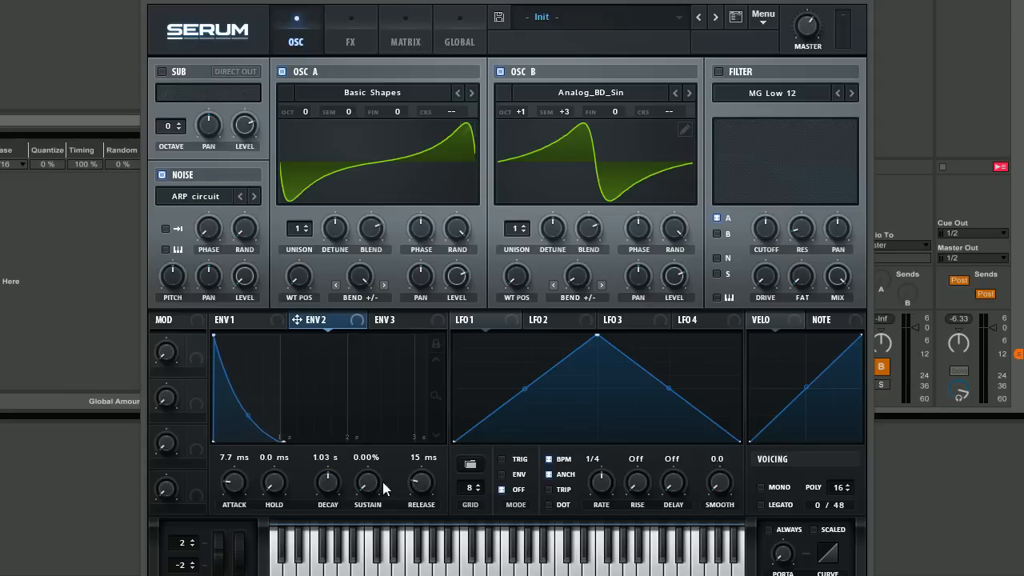
pyautogui.moveTo(421, 481); pyautogui.dragTo(421, 467)
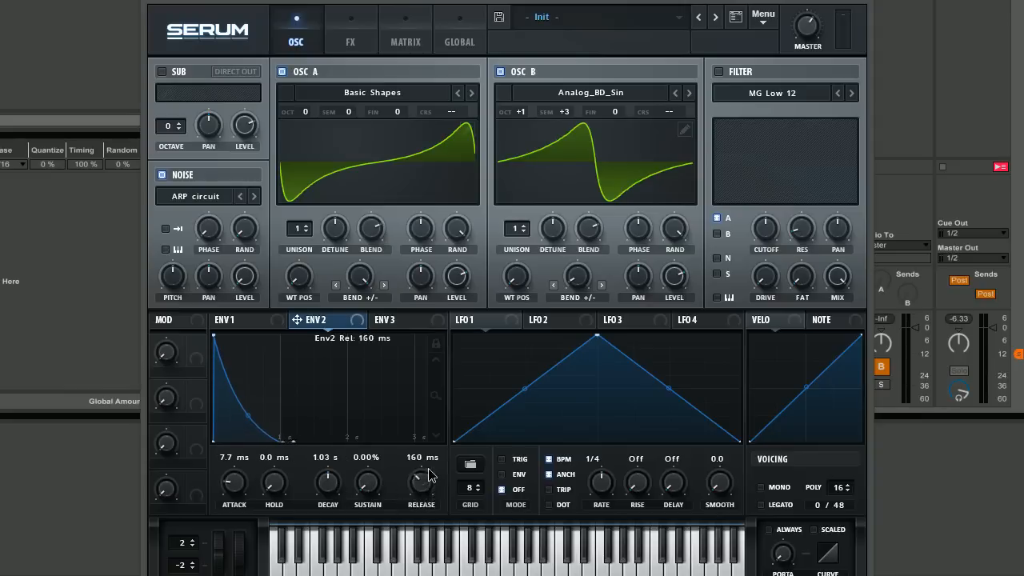
pyautogui.moveTo(422, 480); pyautogui.dragTo(429, 472)
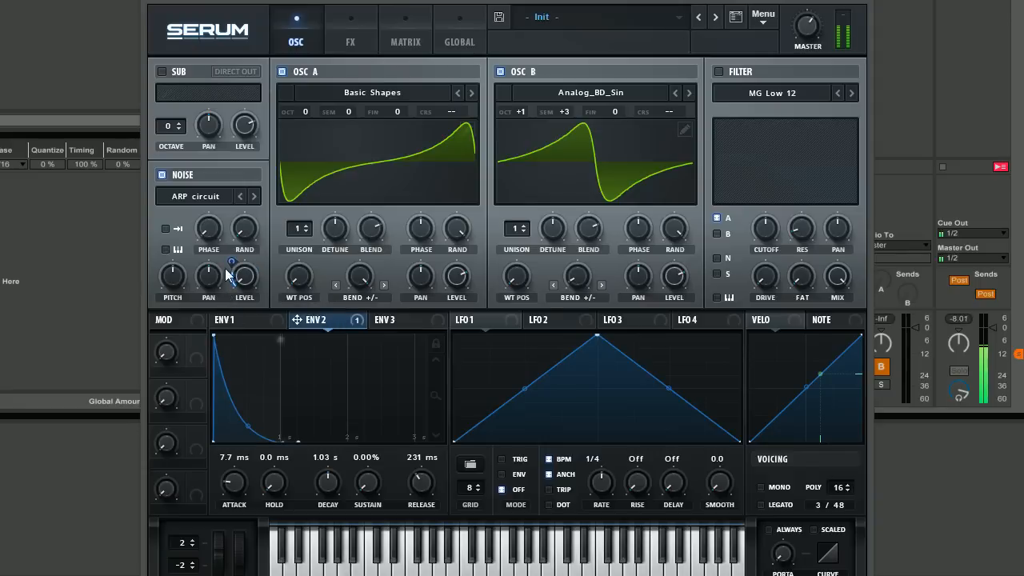
pyautogui.moveTo(243, 280)
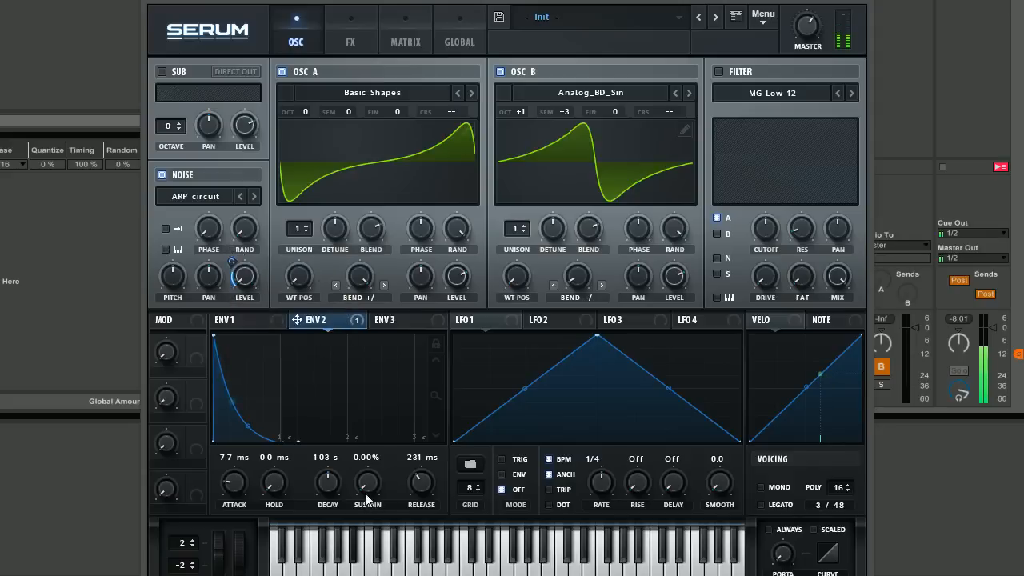
pyautogui.moveTo(368, 483); pyautogui.dragTo(328, 480)
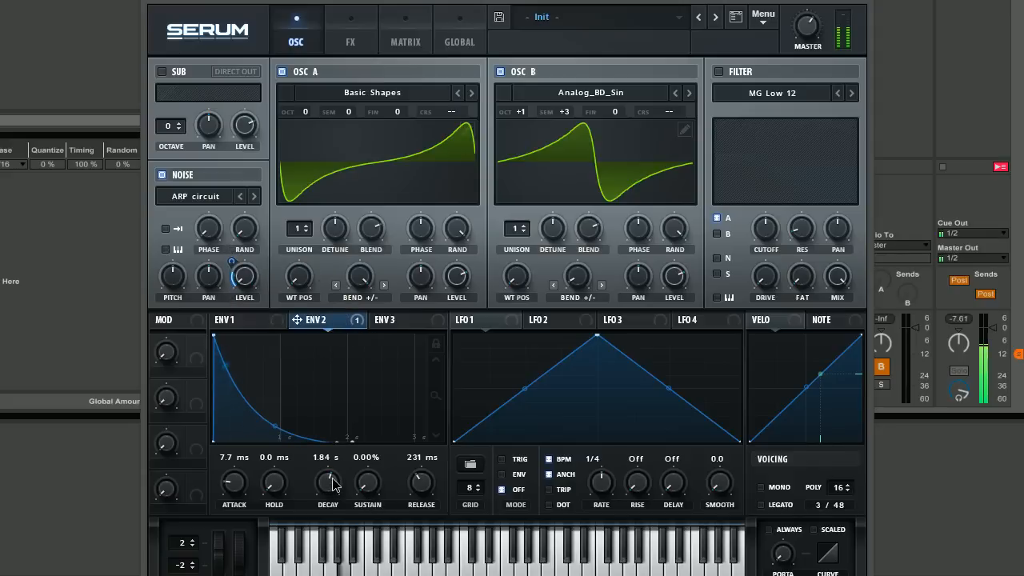
pyautogui.moveTo(326, 483); pyautogui.dragTo(326, 476)
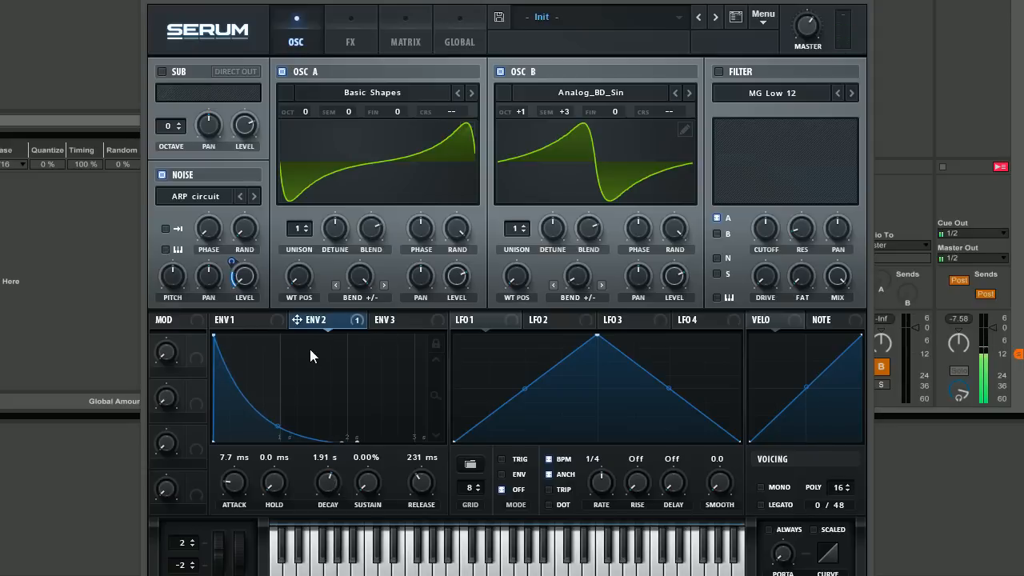
pyautogui.moveTo(336, 284)
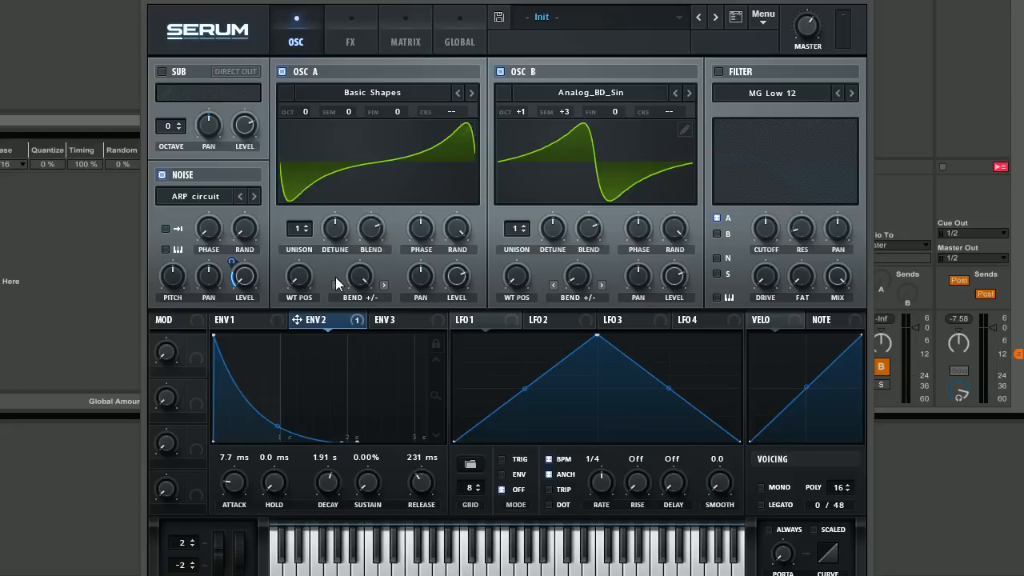
pyautogui.moveTo(1005, 512)
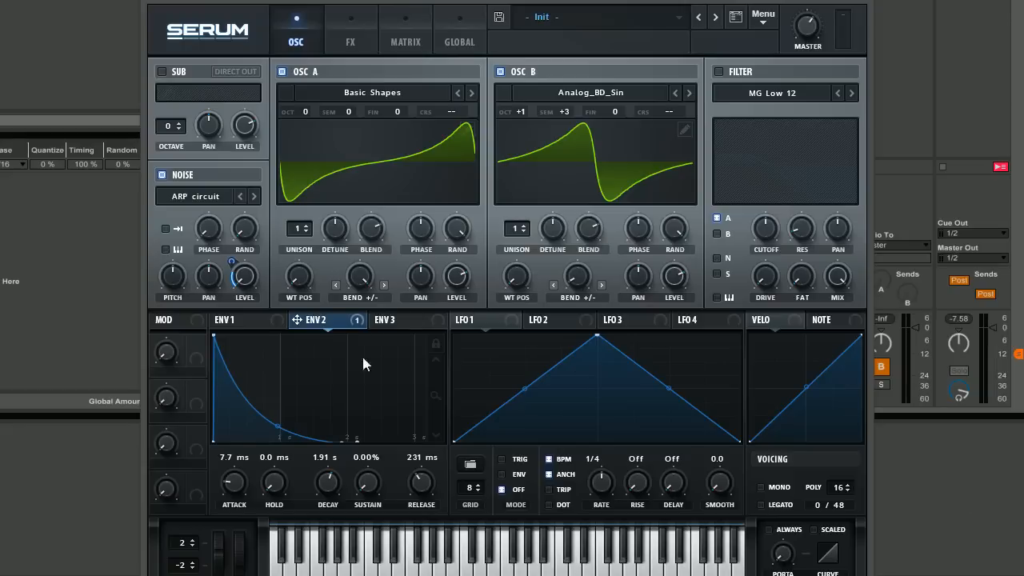
pyautogui.moveTo(224, 320)
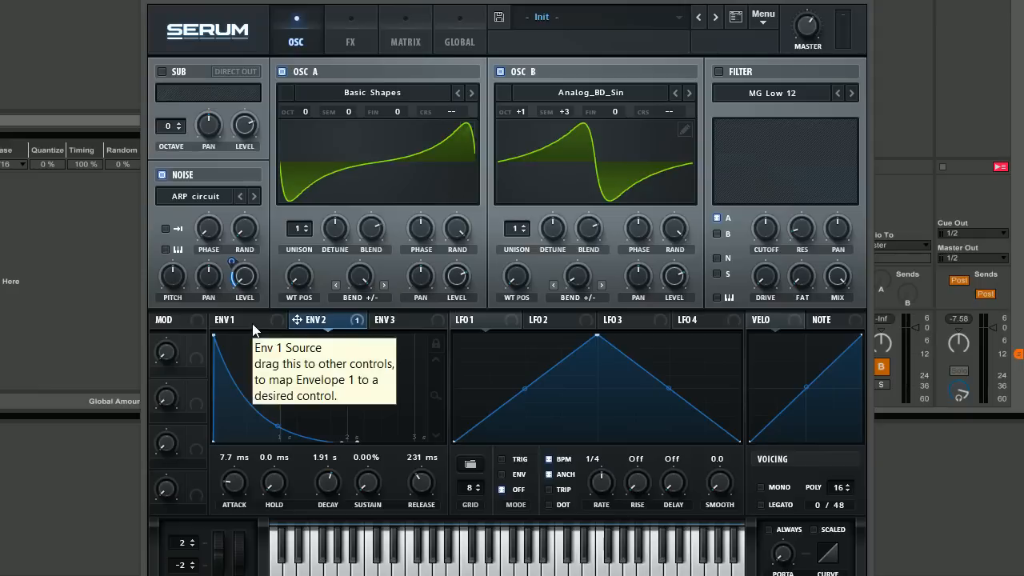
# Set ENV 1 attack to 16 ms and release to about 274 ms
pyautogui.click(233, 320)
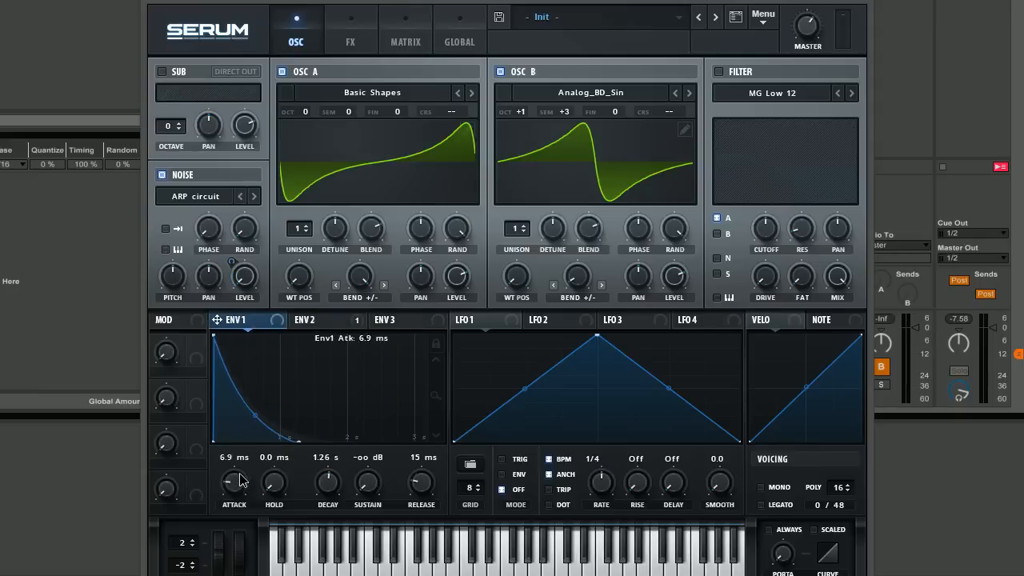
pyautogui.moveTo(234, 483); pyautogui.dragTo(233, 477)
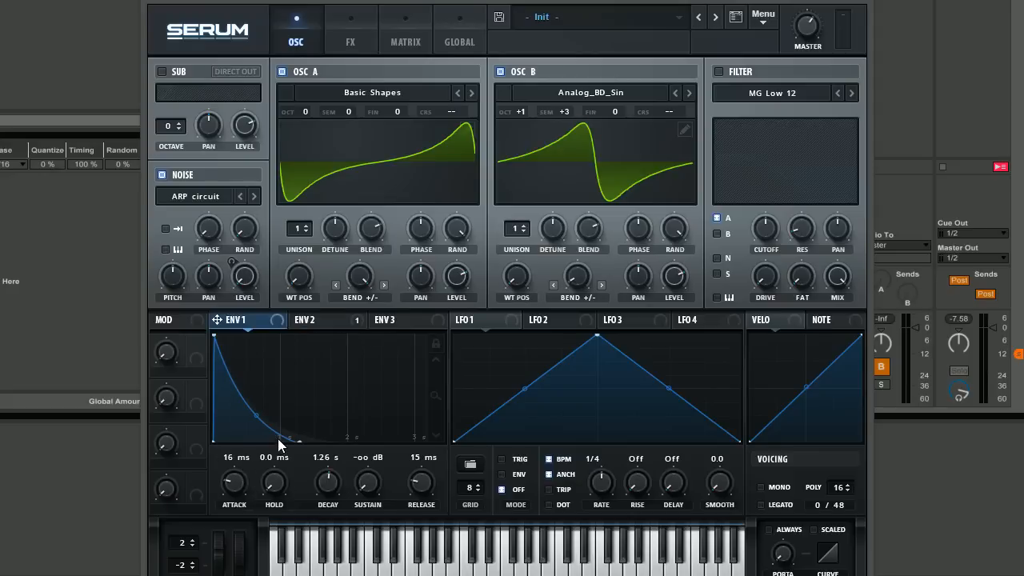
pyautogui.moveTo(452, 456)
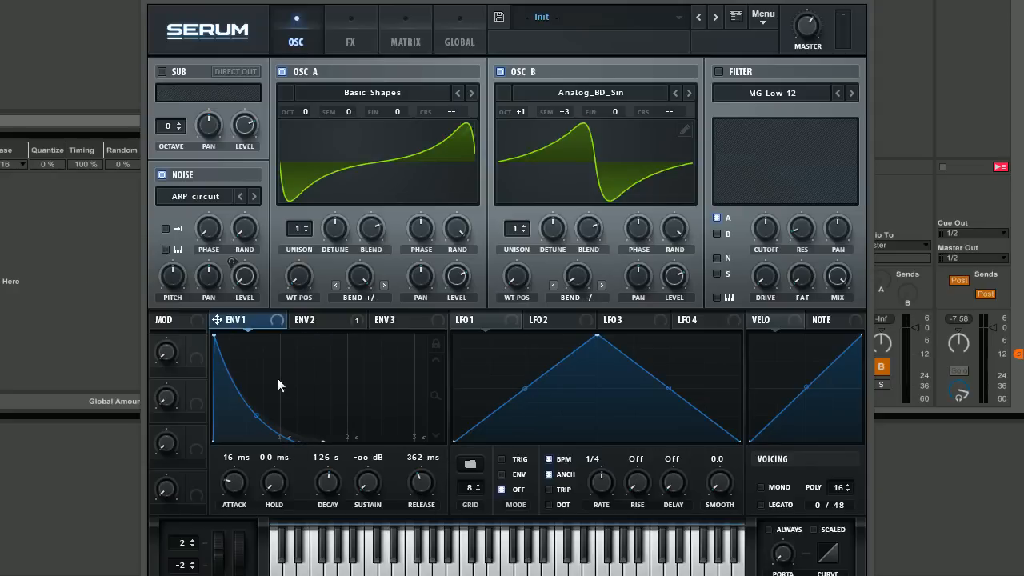
pyautogui.moveTo(483, 347)
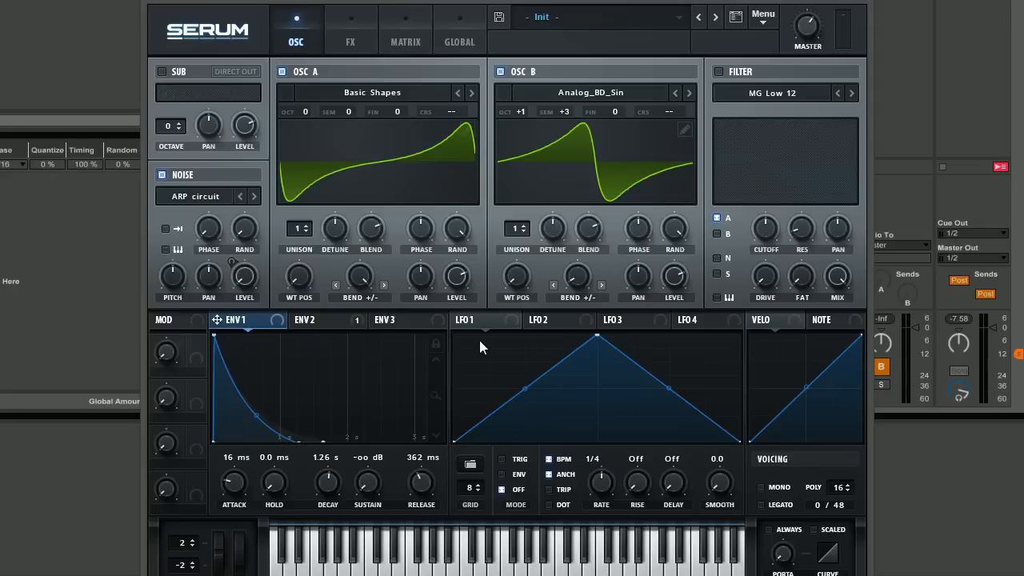
pyautogui.moveTo(314, 391)
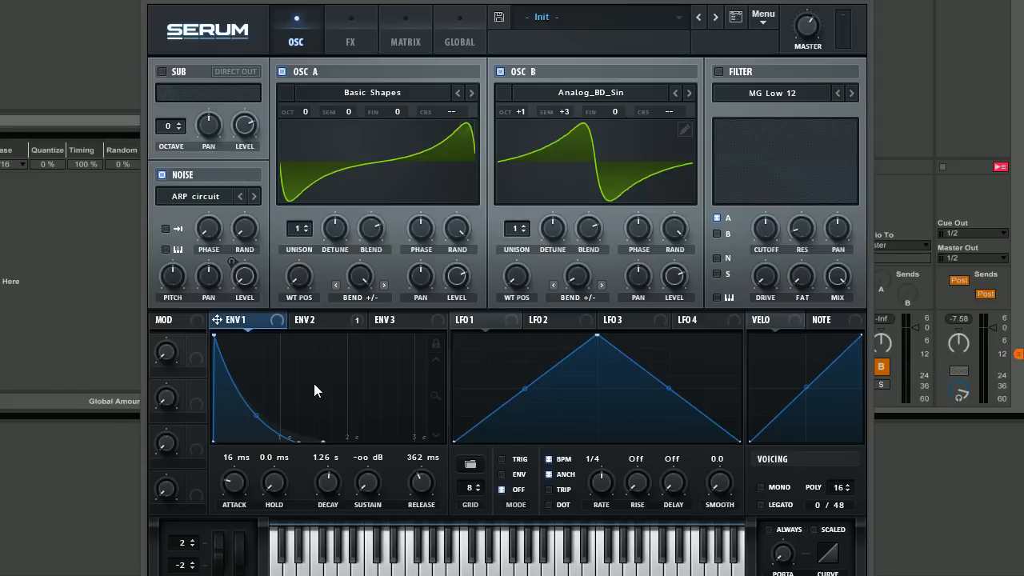
pyautogui.moveTo(422, 480); pyautogui.dragTo(422, 488)
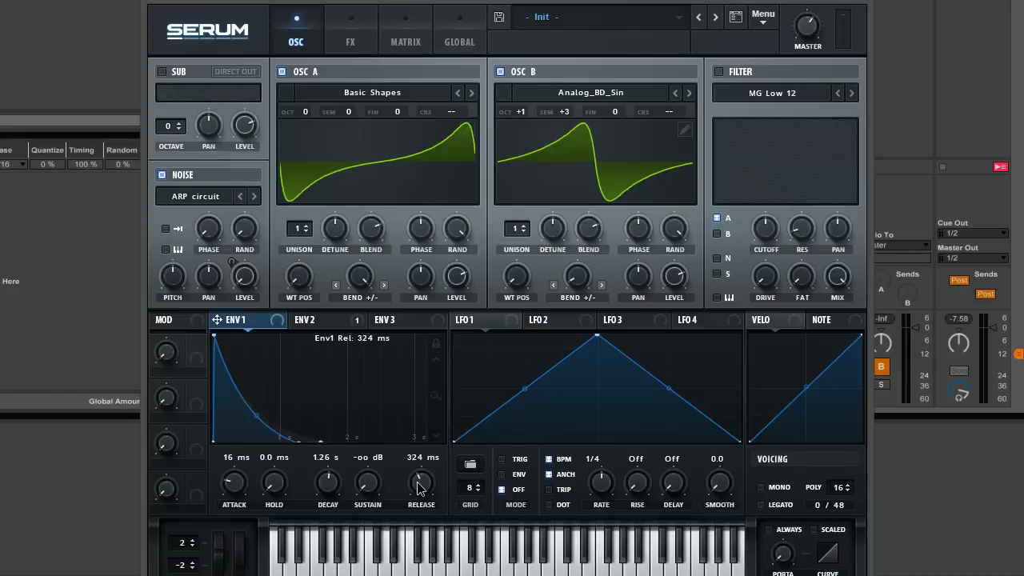
pyautogui.moveTo(423, 480); pyautogui.dragTo(422, 486)
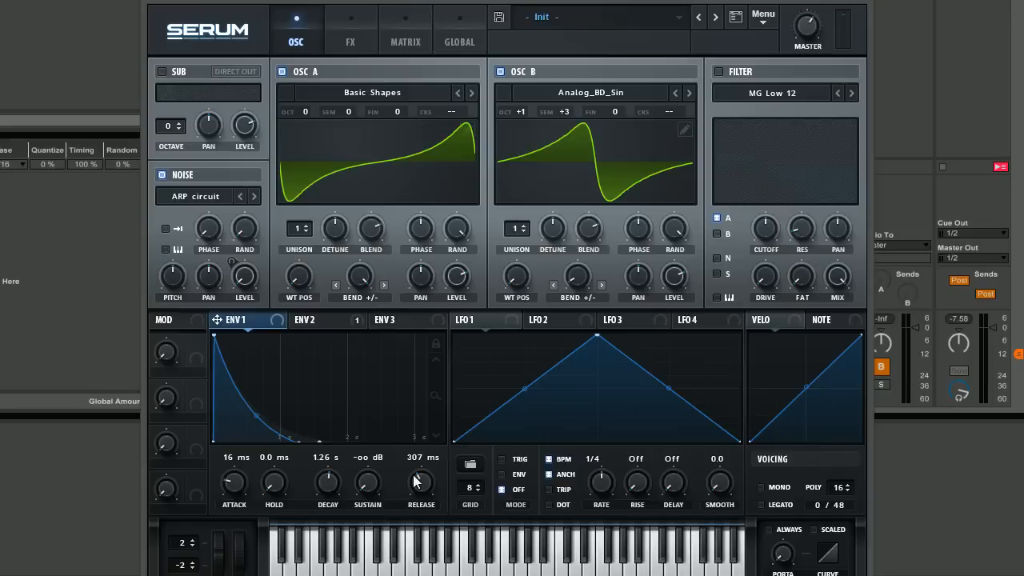
pyautogui.moveTo(421, 480); pyautogui.dragTo(416, 482)
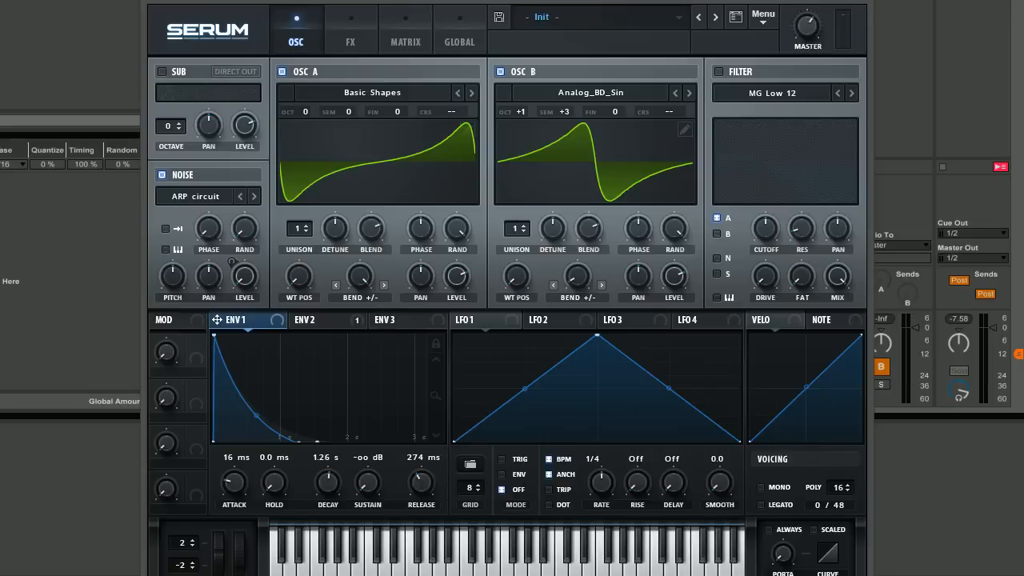
pyautogui.moveTo(717, 71)
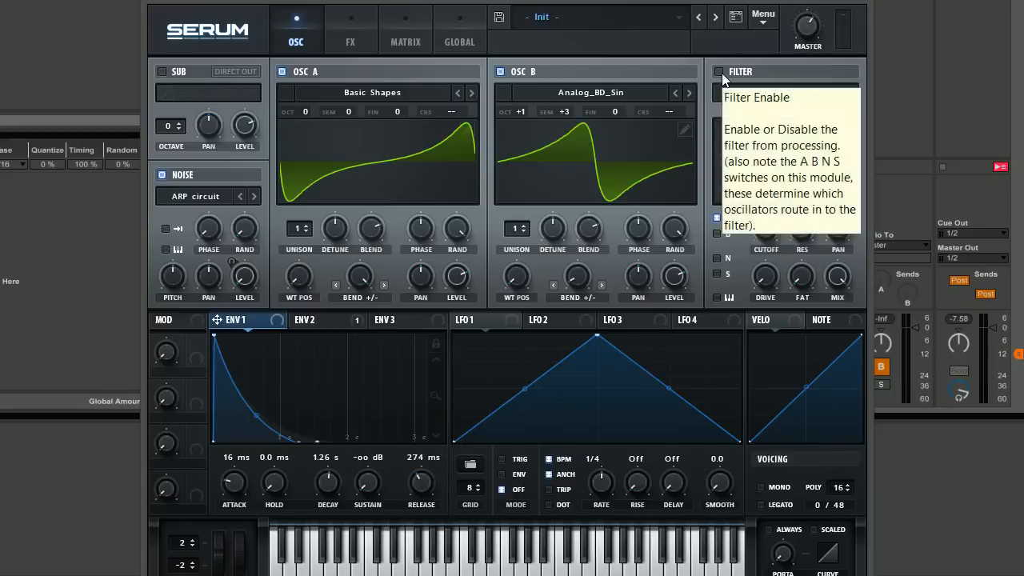
# Enable the MG Low 12 filter and raise master volume to about 84%
pyautogui.click(717, 71)
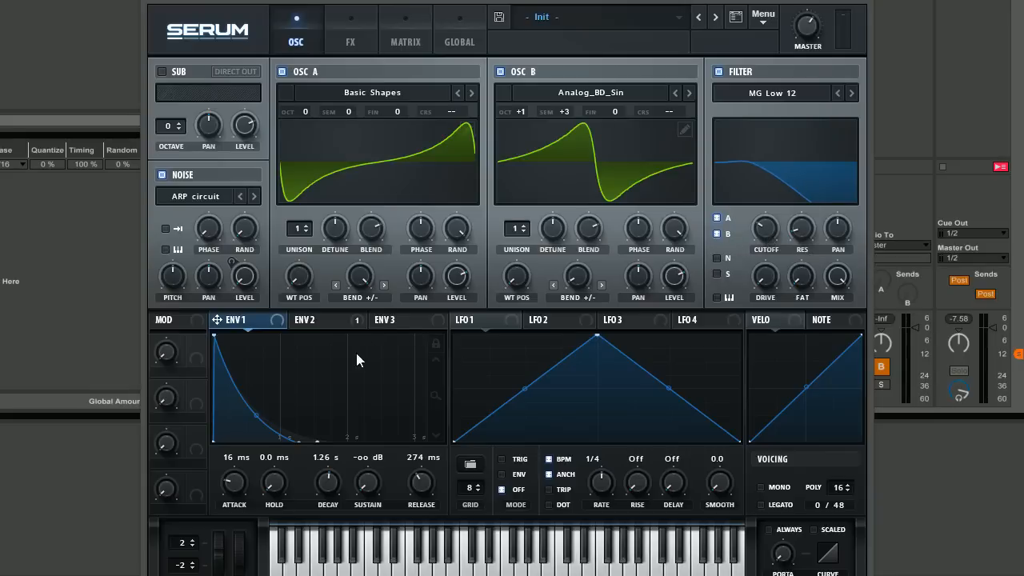
pyautogui.click(304, 321)
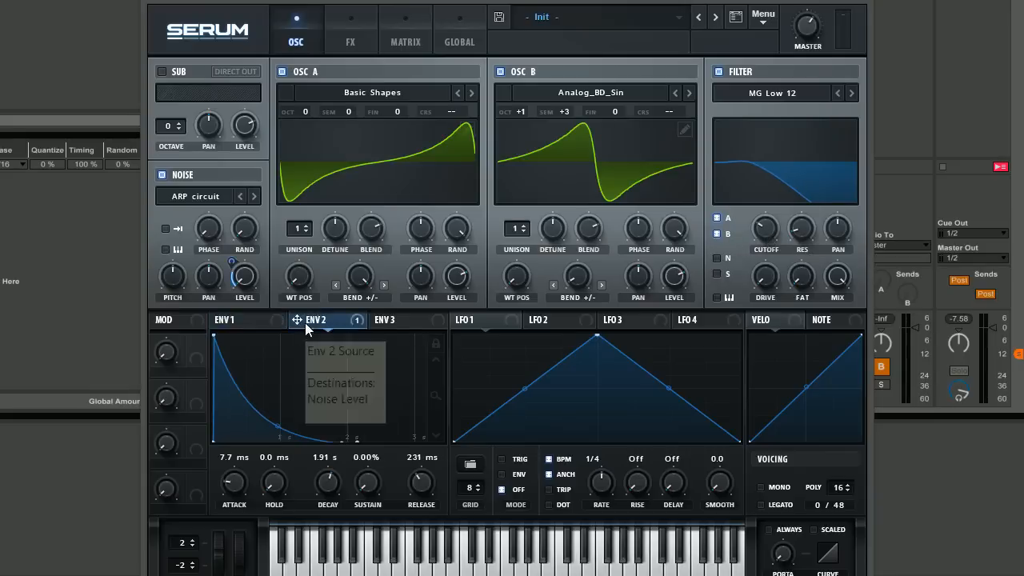
pyautogui.moveTo(765, 232)
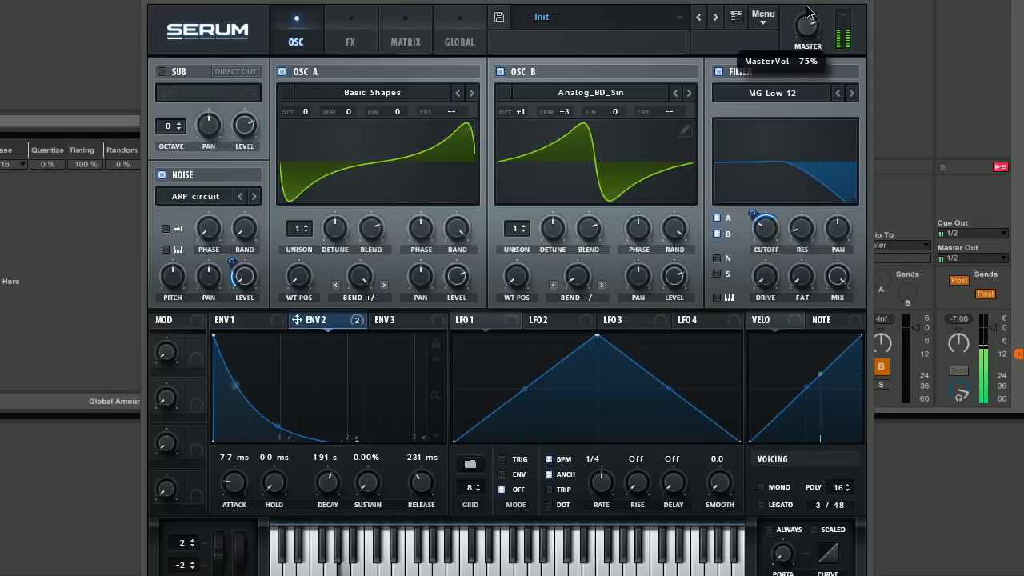
pyautogui.moveTo(807, 24); pyautogui.dragTo(806, 16)
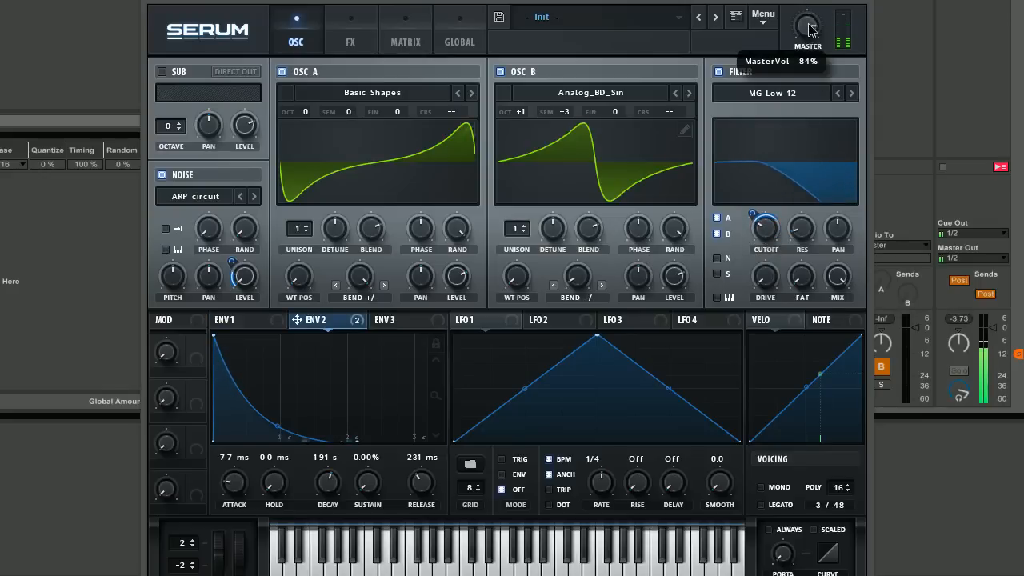
pyautogui.moveTo(807, 25); pyautogui.dragTo(807, 35)
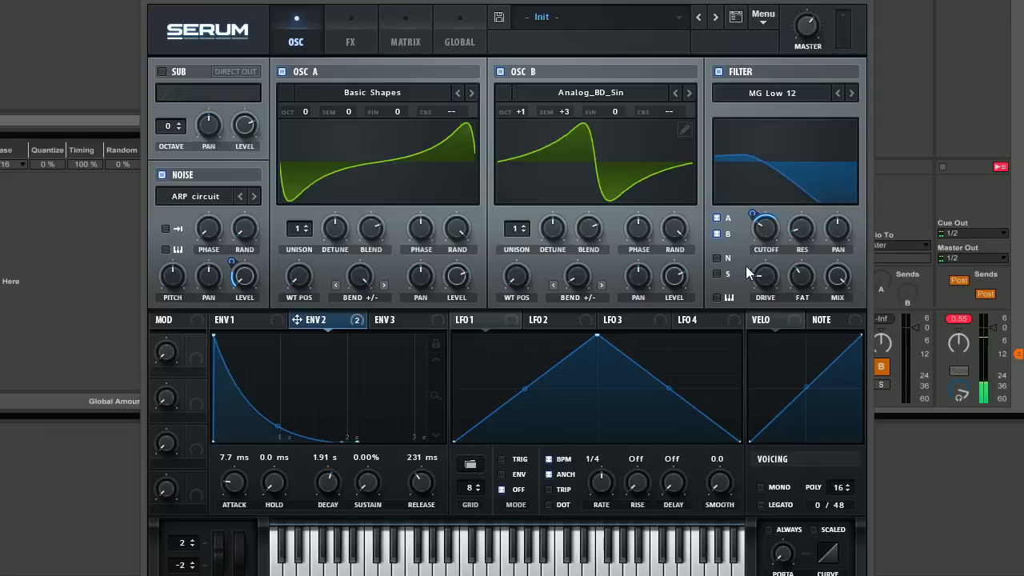
pyautogui.moveTo(765, 275)
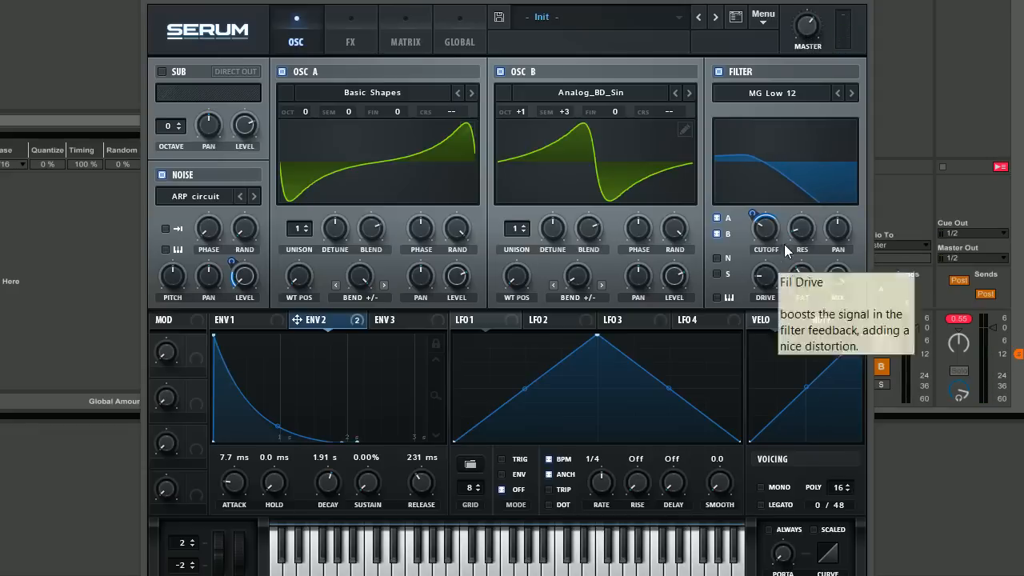
pyautogui.moveTo(753, 211)
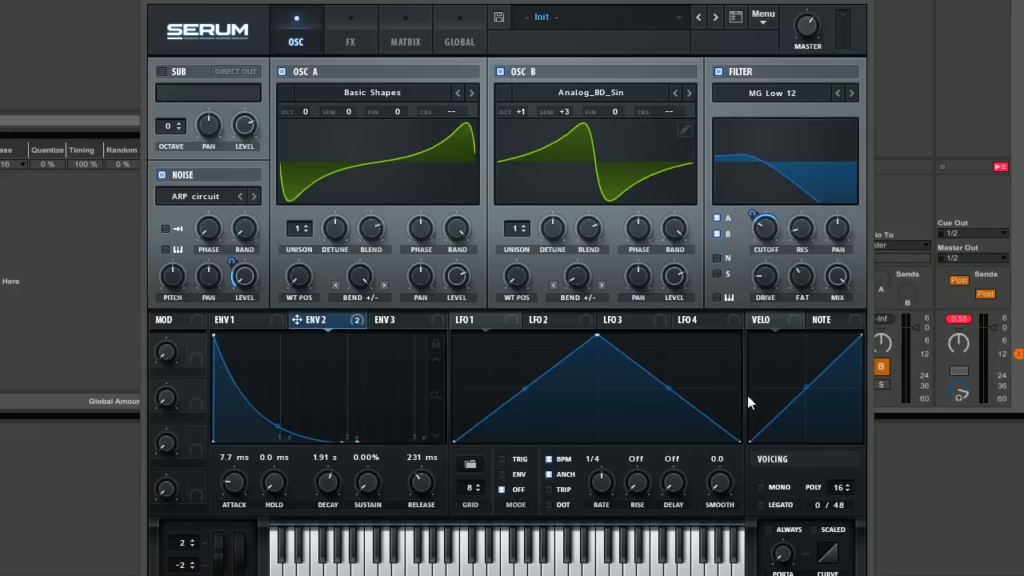
pyautogui.moveTo(573, 391)
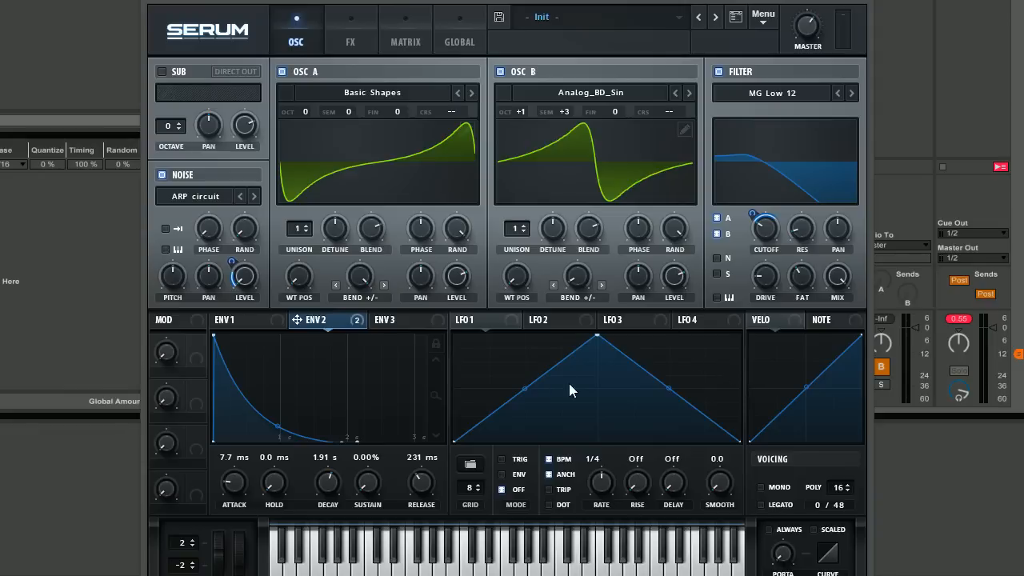
pyautogui.moveTo(349, 41)
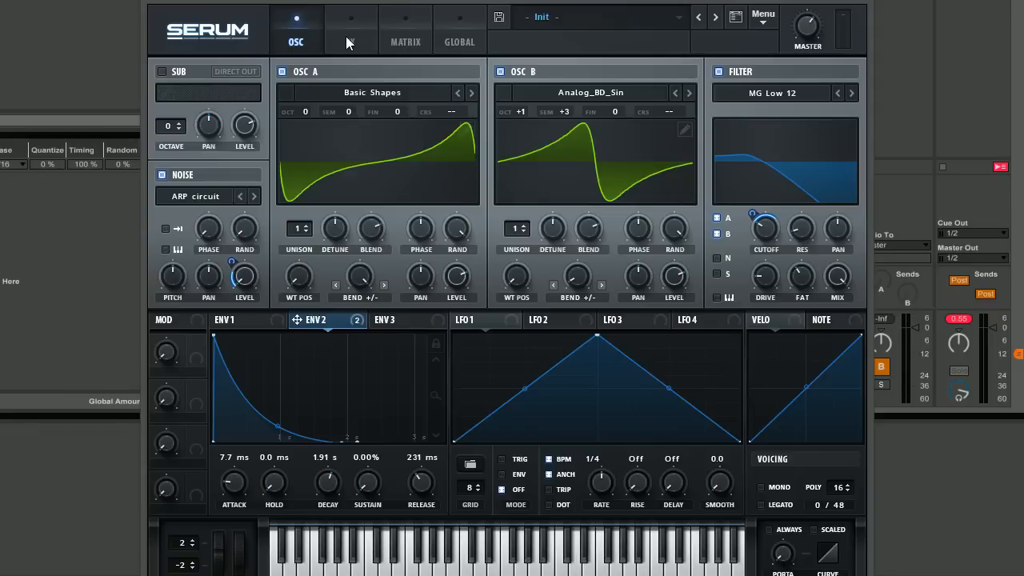
# Show the FX rack with its list of available effect modules
pyautogui.click(351, 29)
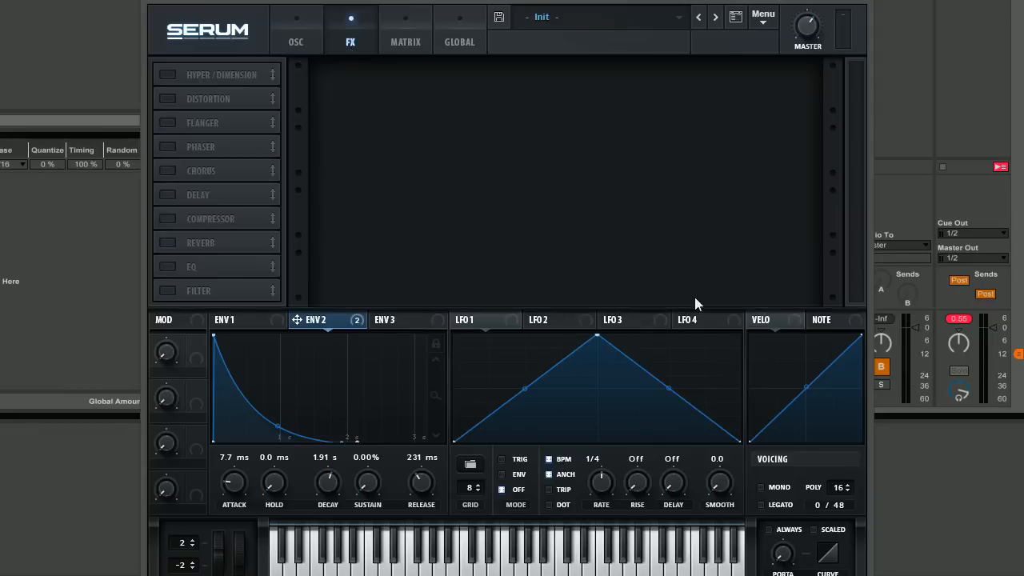
pyautogui.moveTo(504, 186)
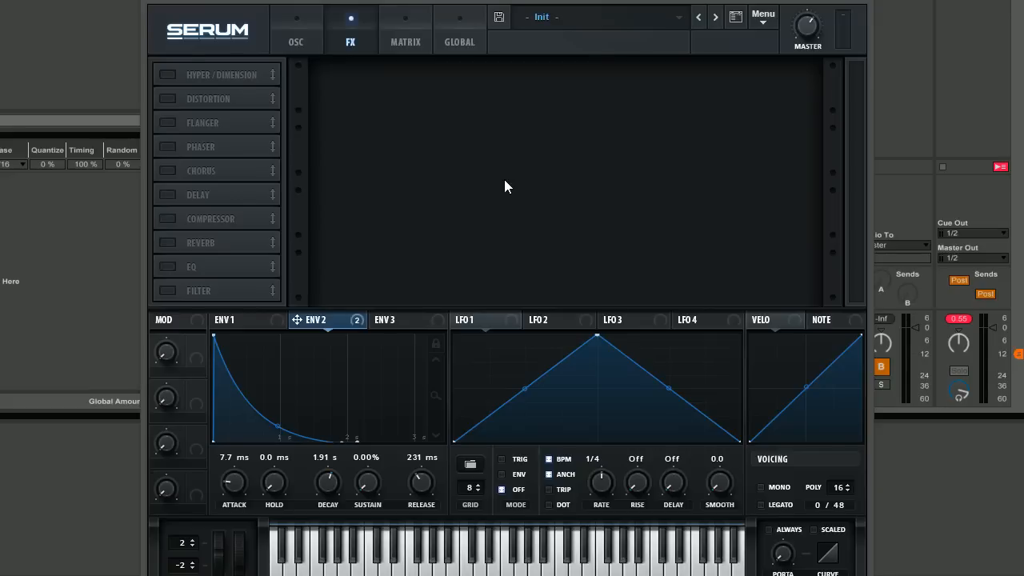
# Enable Hyper/Dimension with Hyper Mix 0% and Dimension Mix about 54%
pyautogui.click(166, 75)
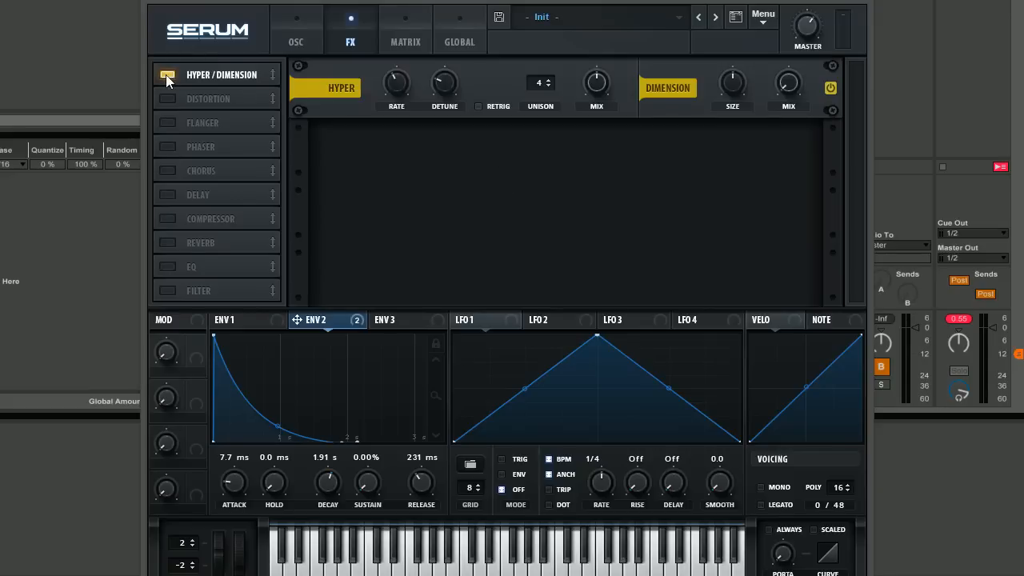
pyautogui.moveTo(596, 83)
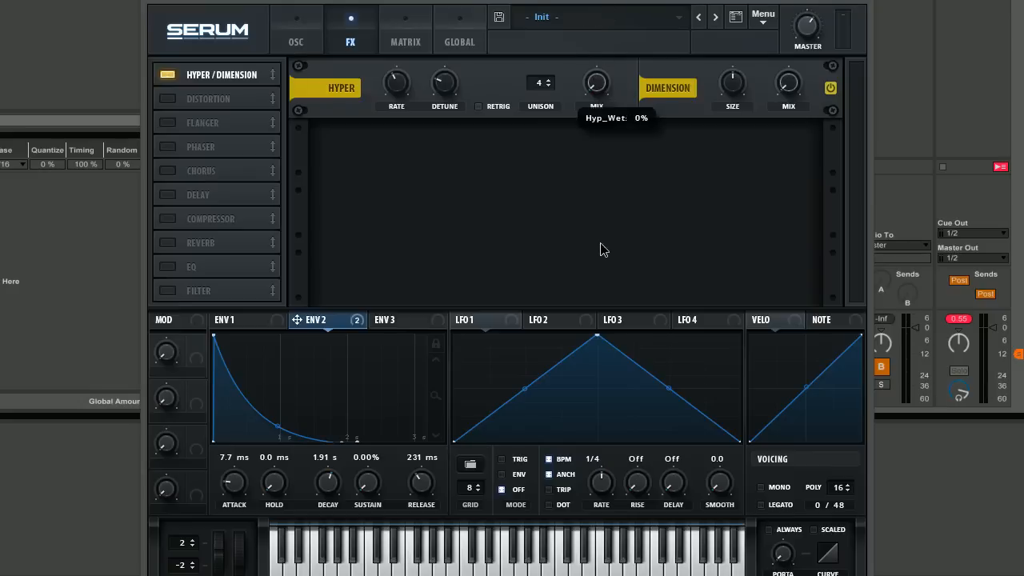
pyautogui.moveTo(723, 86)
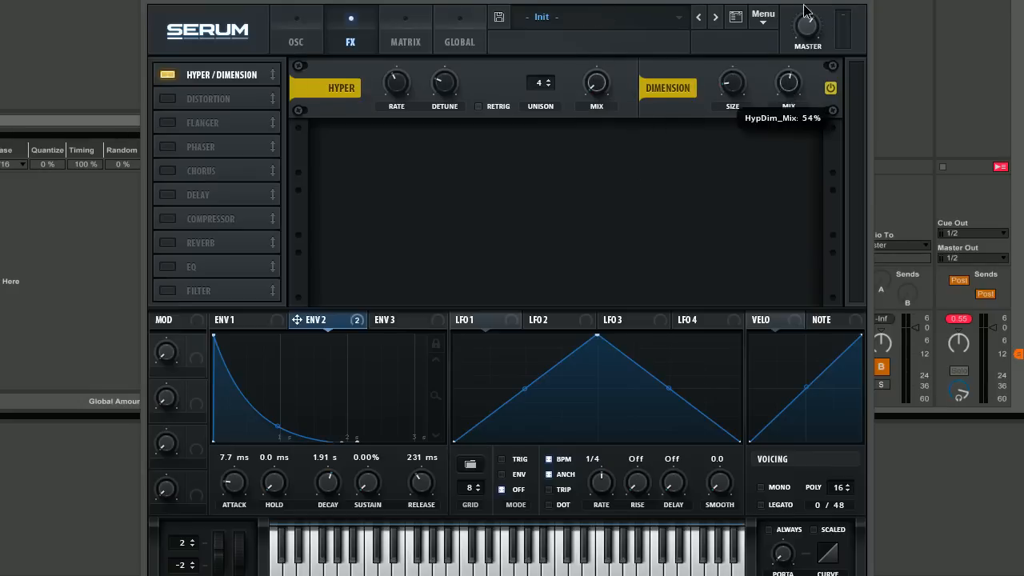
pyautogui.moveTo(807, 10)
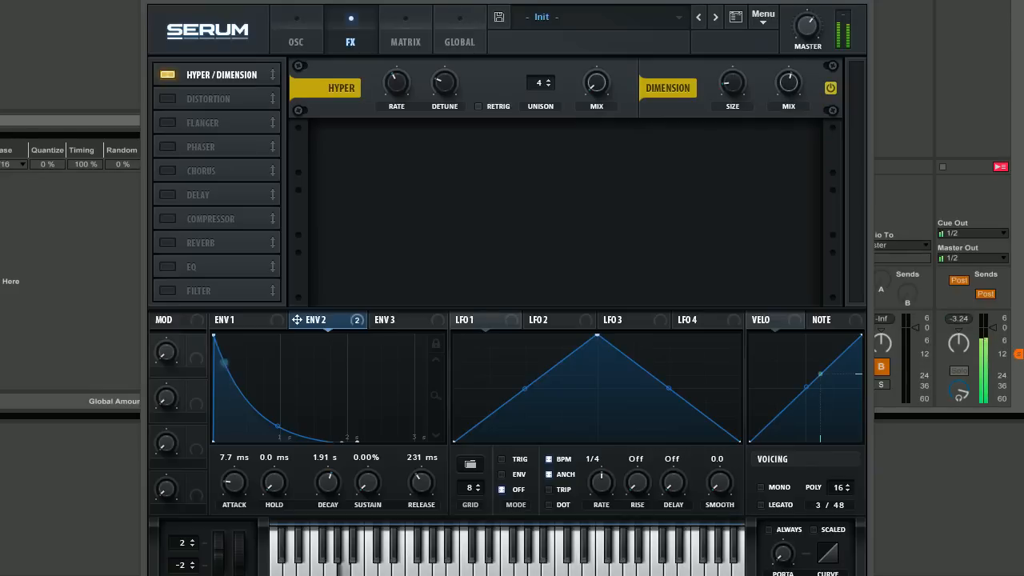
pyautogui.click(831, 88)
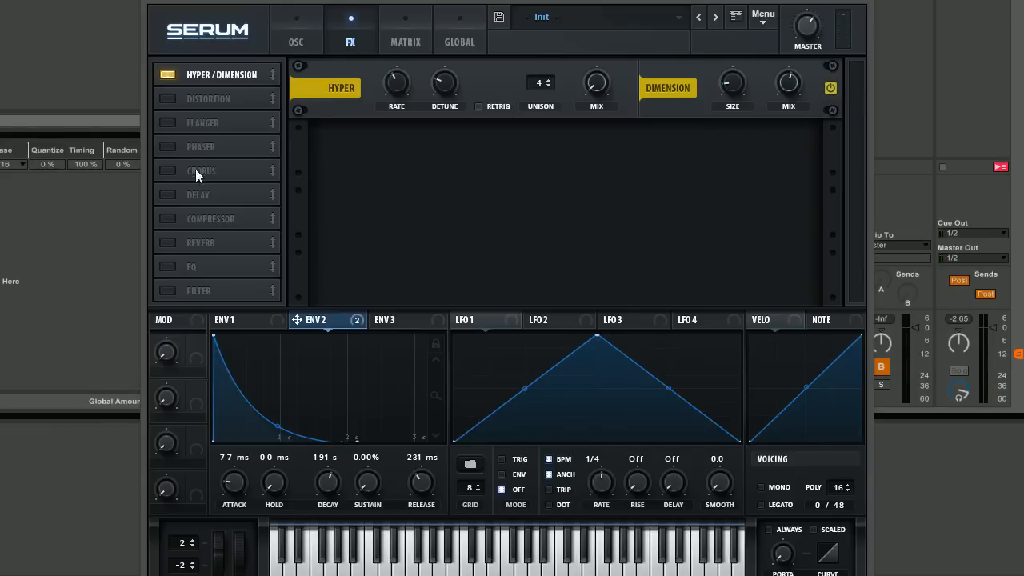
# Enable Tube distortion set to POST with its filter lowered to about 330 Hz
pyautogui.click(208, 99)
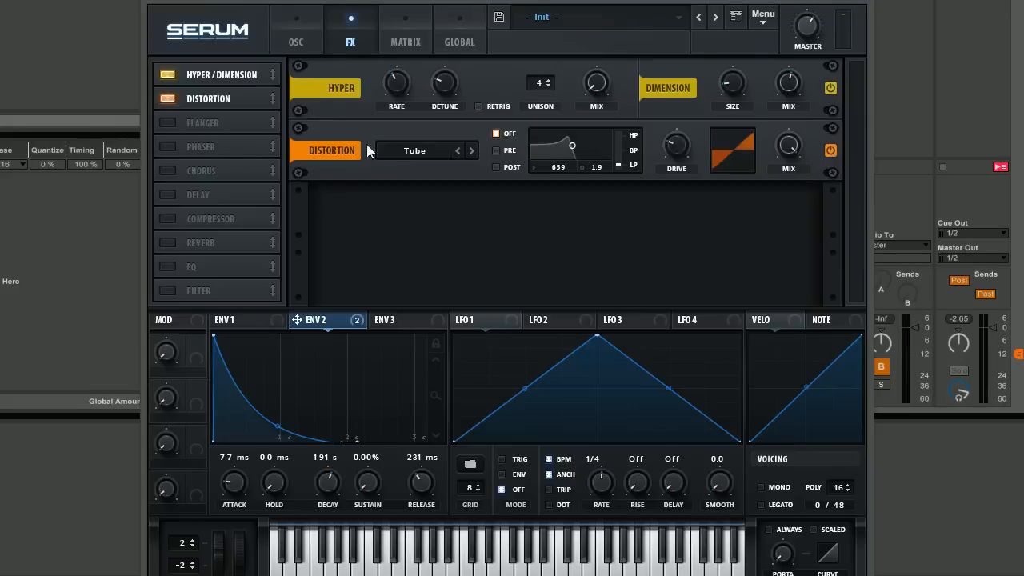
pyautogui.moveTo(522, 156)
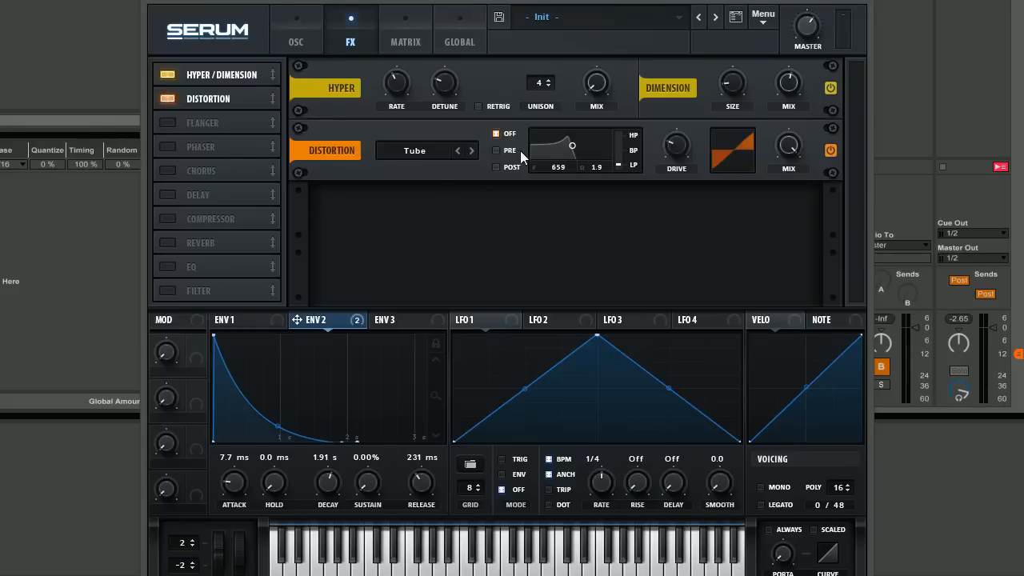
pyautogui.click(499, 168)
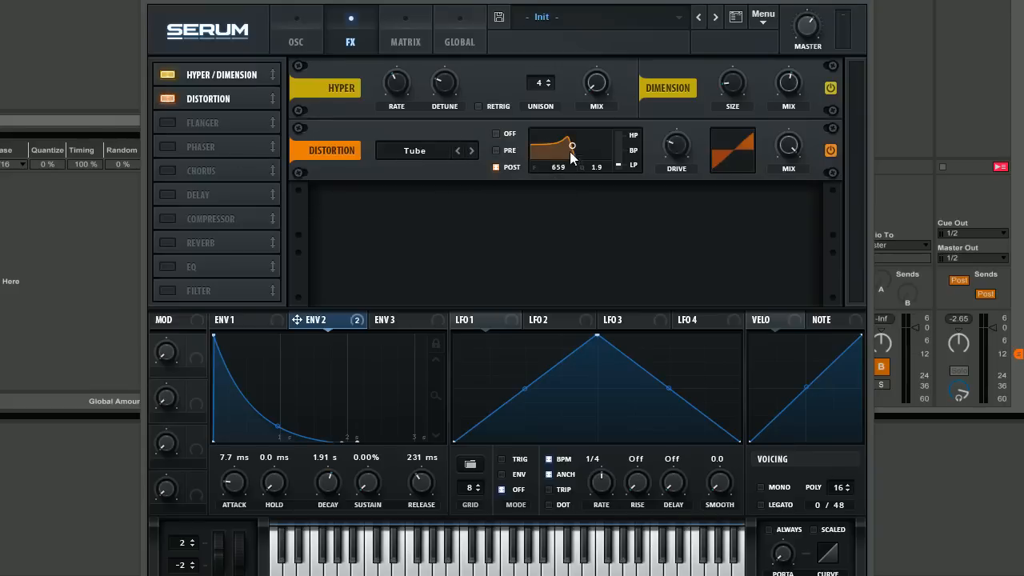
pyautogui.moveTo(573, 148); pyautogui.dragTo(573, 160)
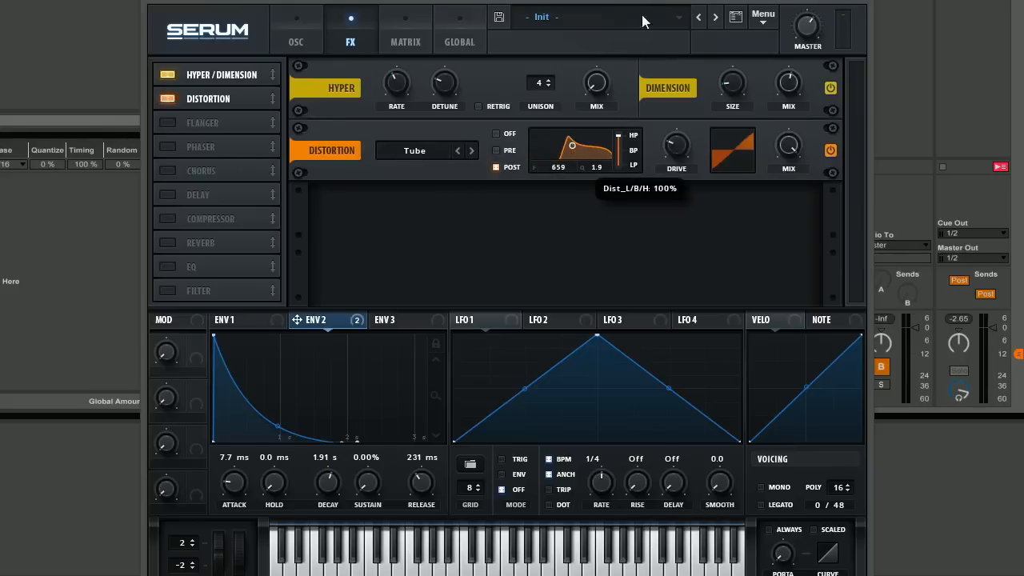
pyautogui.moveTo(571, 144); pyautogui.dragTo(569, 151)
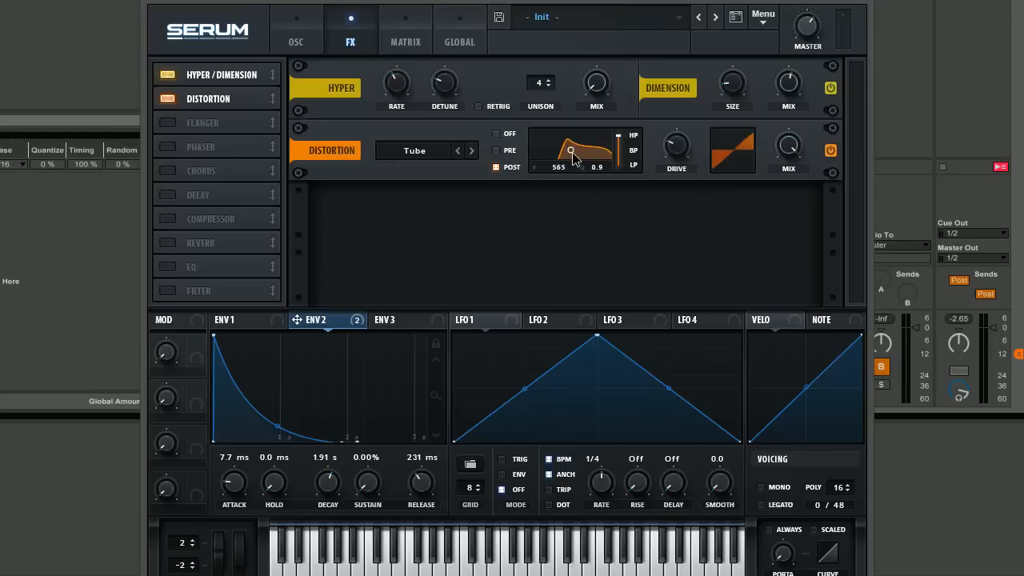
pyautogui.moveTo(570, 150); pyautogui.dragTo(566, 160)
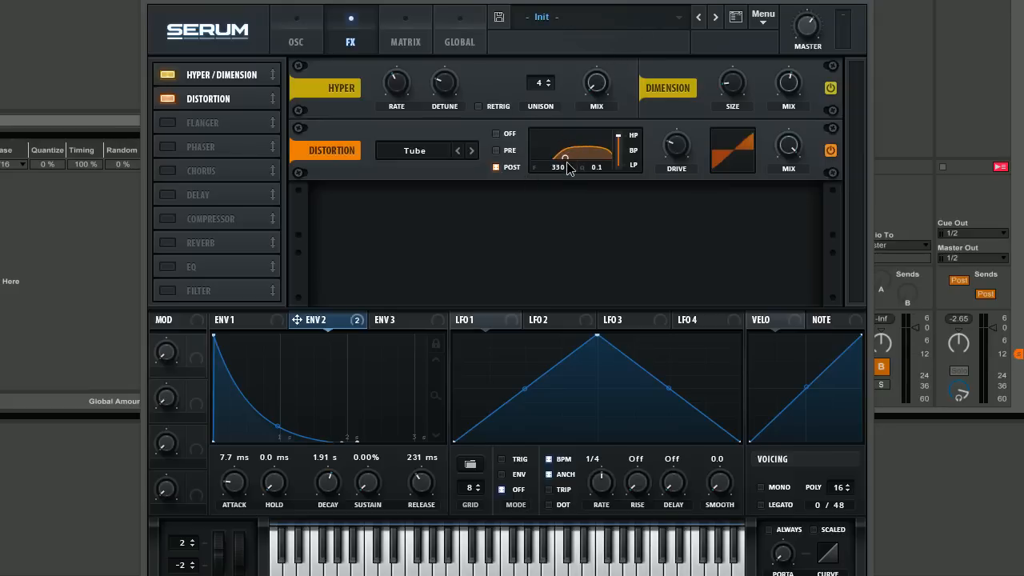
pyautogui.moveTo(676, 147)
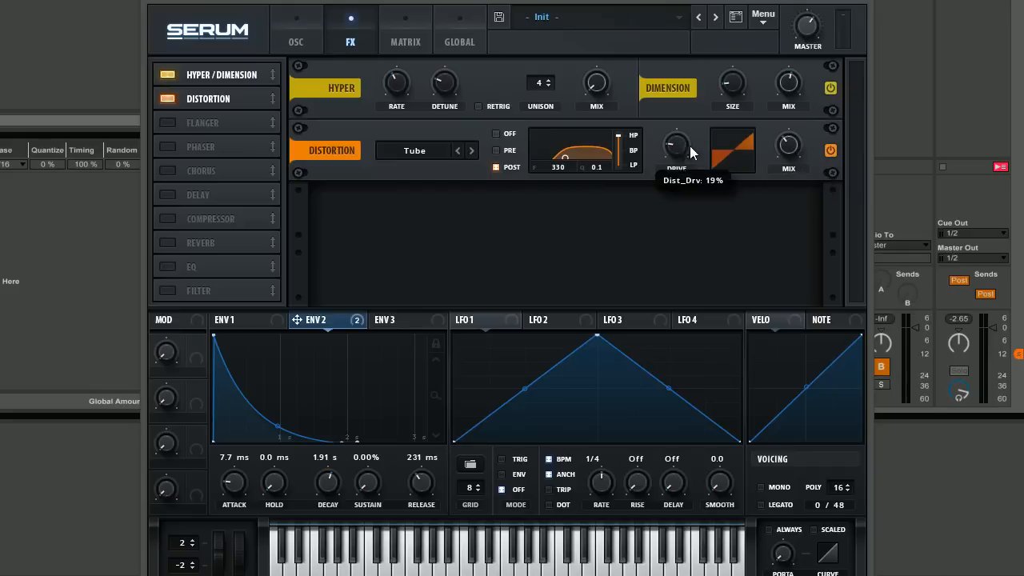
pyautogui.moveTo(695, 176)
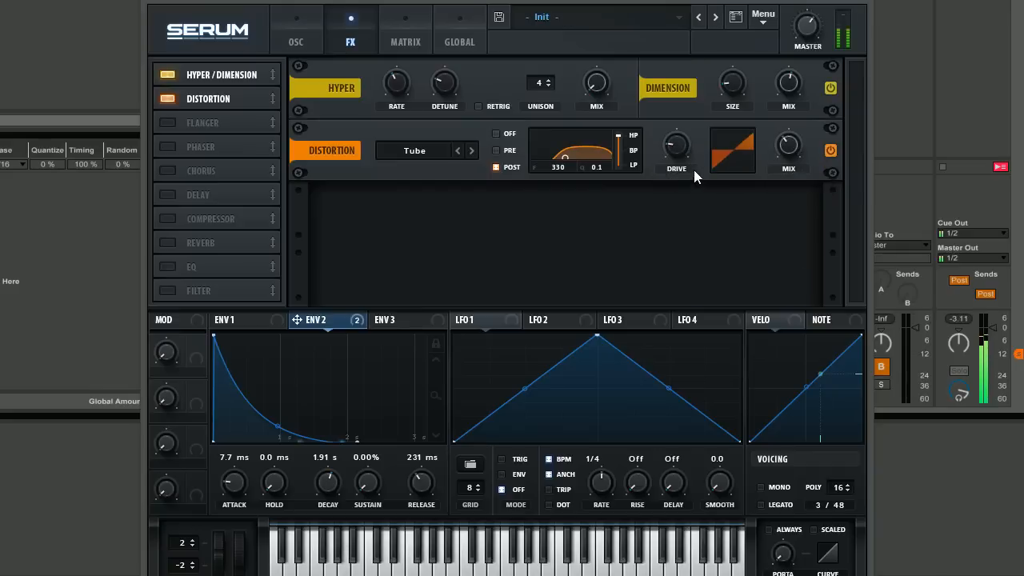
pyautogui.moveTo(676, 144)
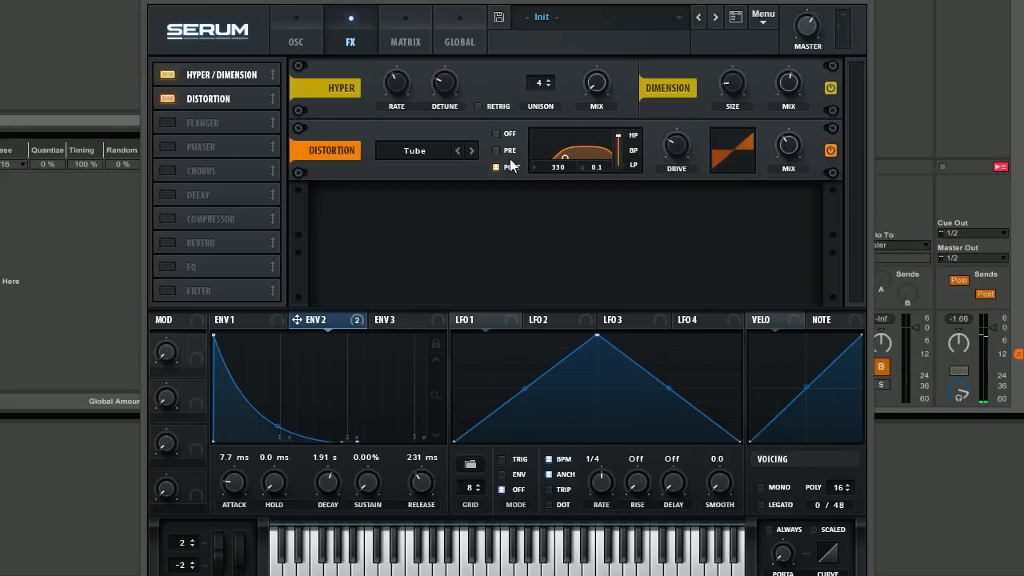
# Enable the Chorus effect and bring its wet mix to around 57%
pyautogui.click(168, 170)
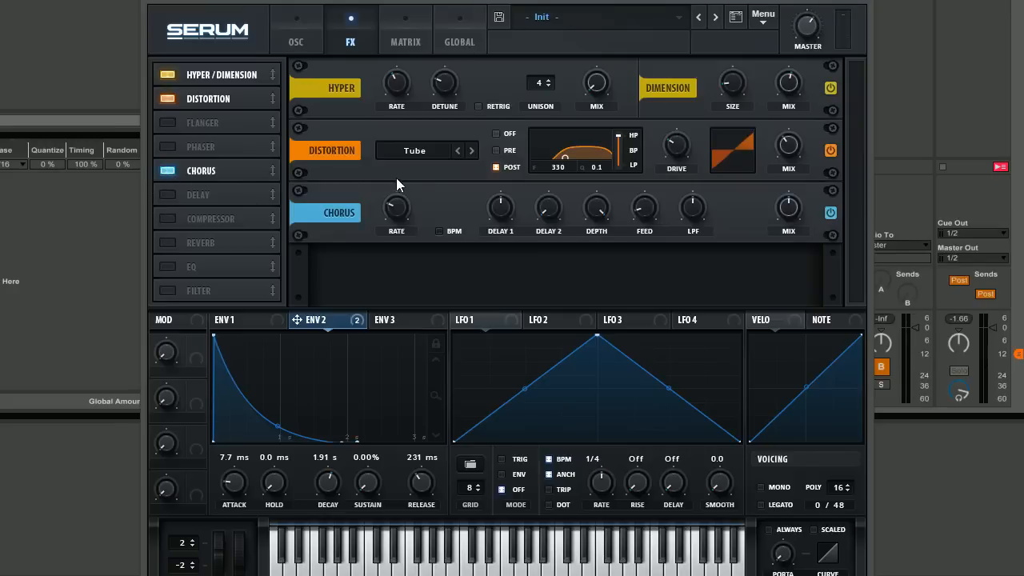
pyautogui.moveTo(787, 211)
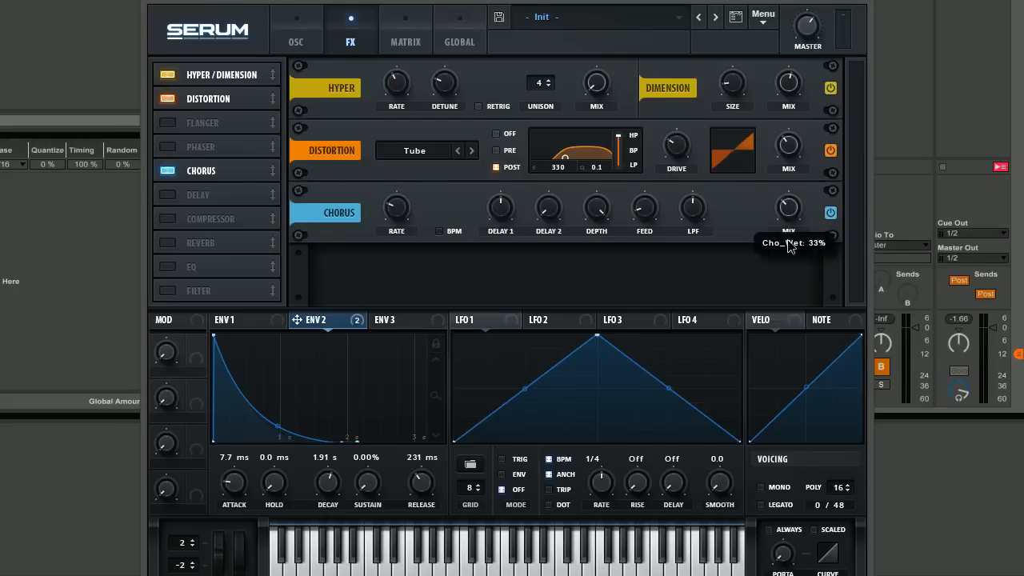
pyautogui.moveTo(327, 259)
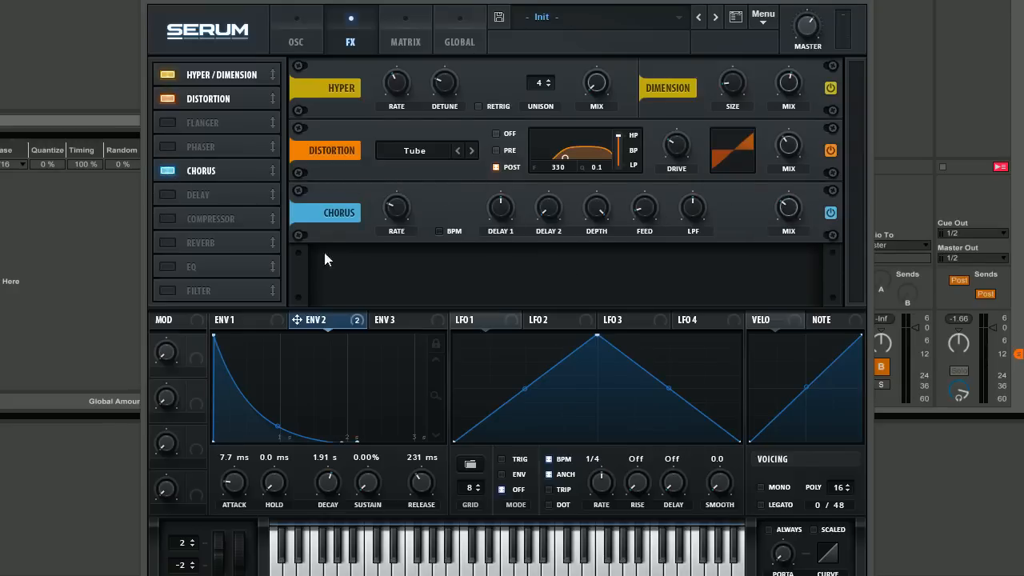
pyautogui.moveTo(685, 198)
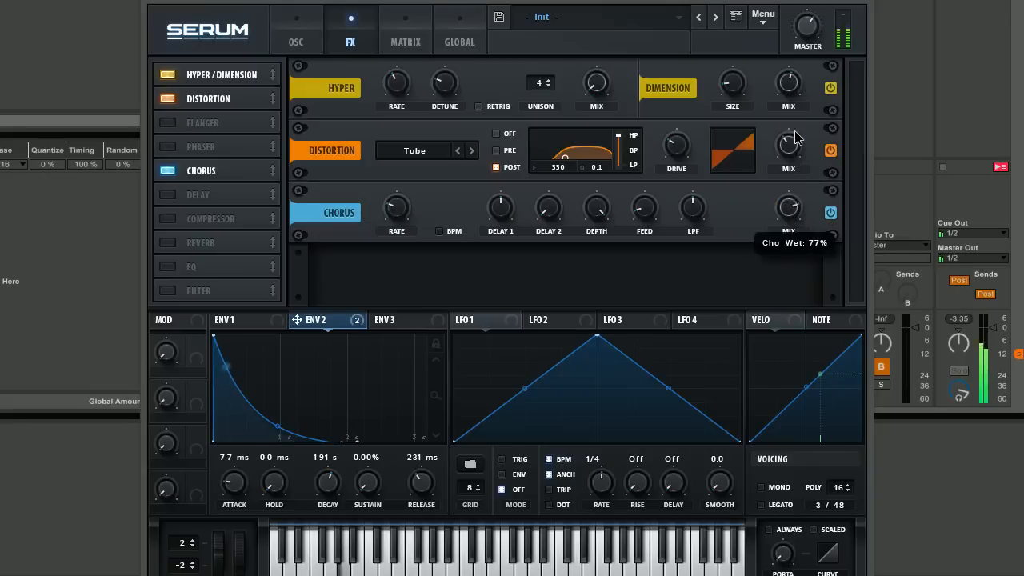
pyautogui.moveTo(797, 136); pyautogui.dragTo(803, 178)
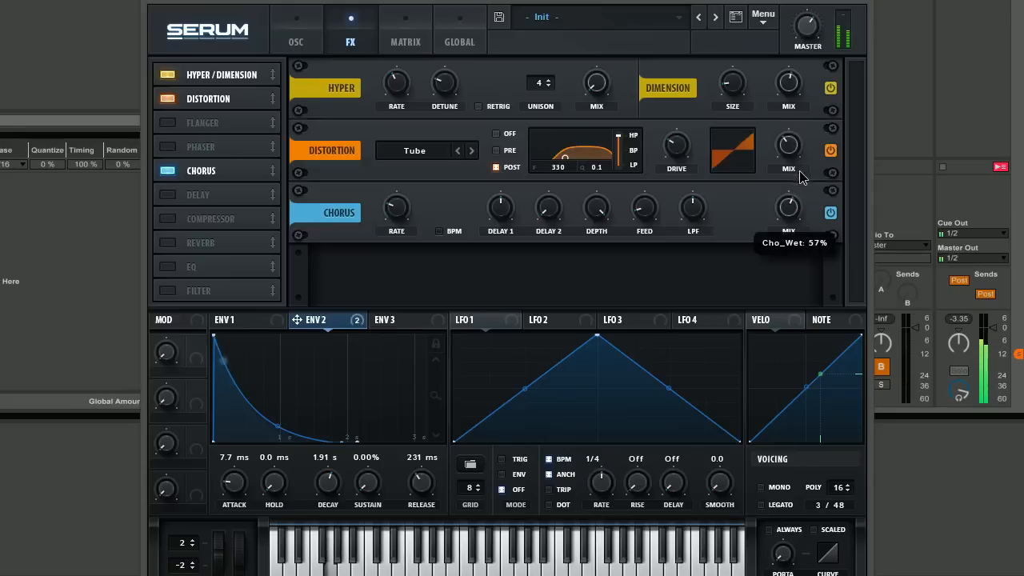
pyautogui.moveTo(787, 205); pyautogui.dragTo(787, 224)
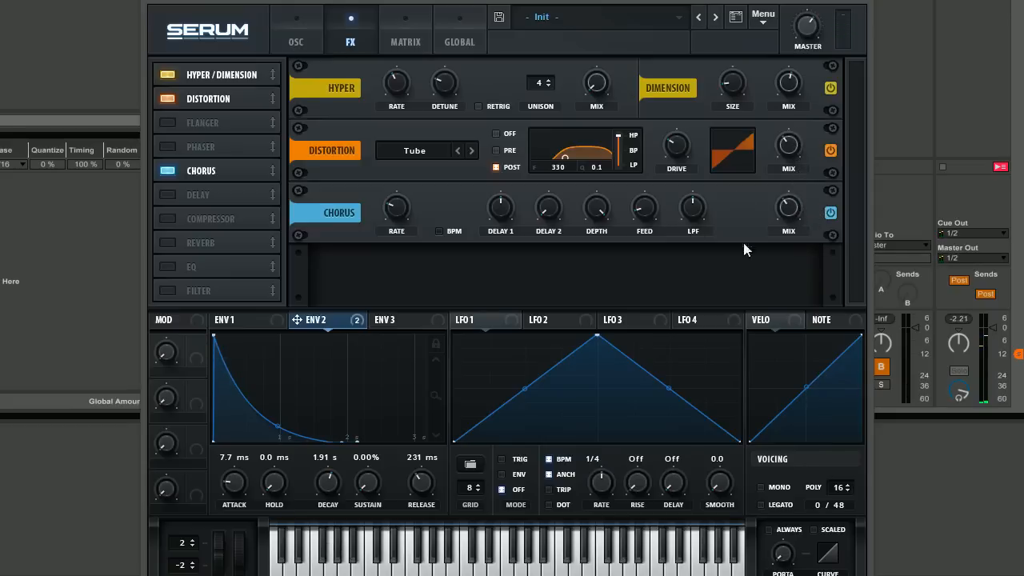
pyautogui.moveTo(676, 148)
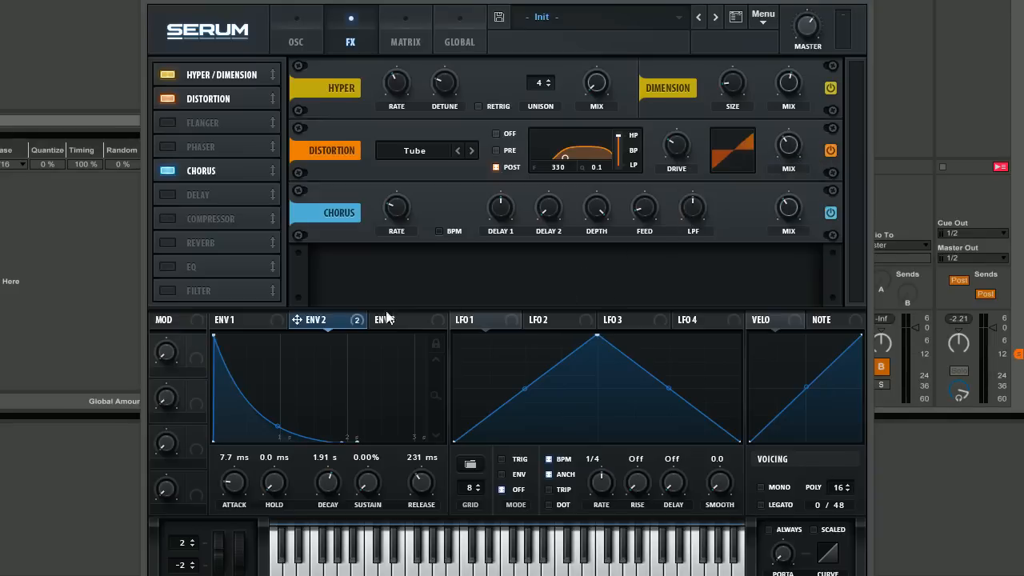
# Enable the Reverb module in the FX rack
pyautogui.click(168, 243)
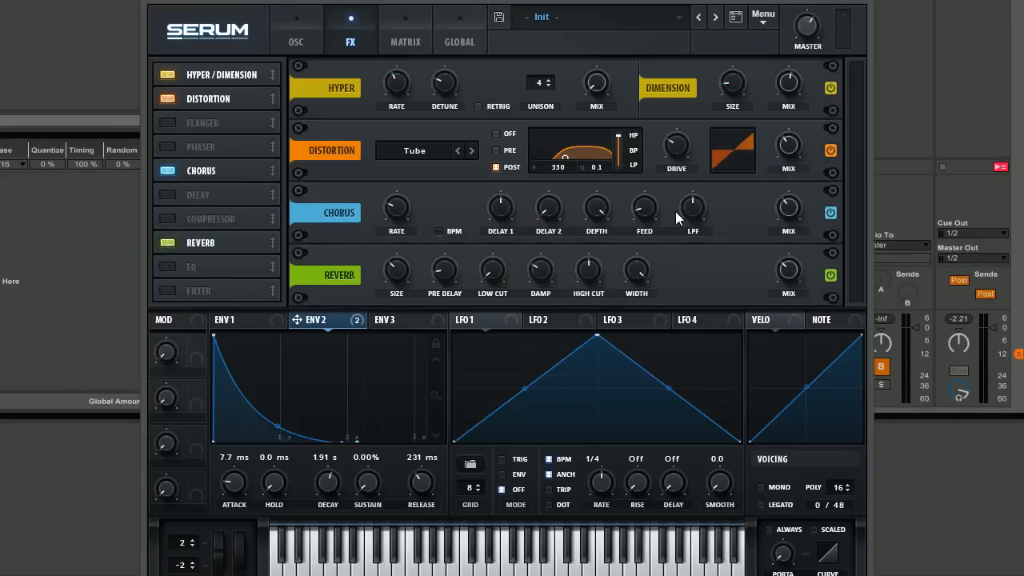
pyautogui.moveTo(790, 243)
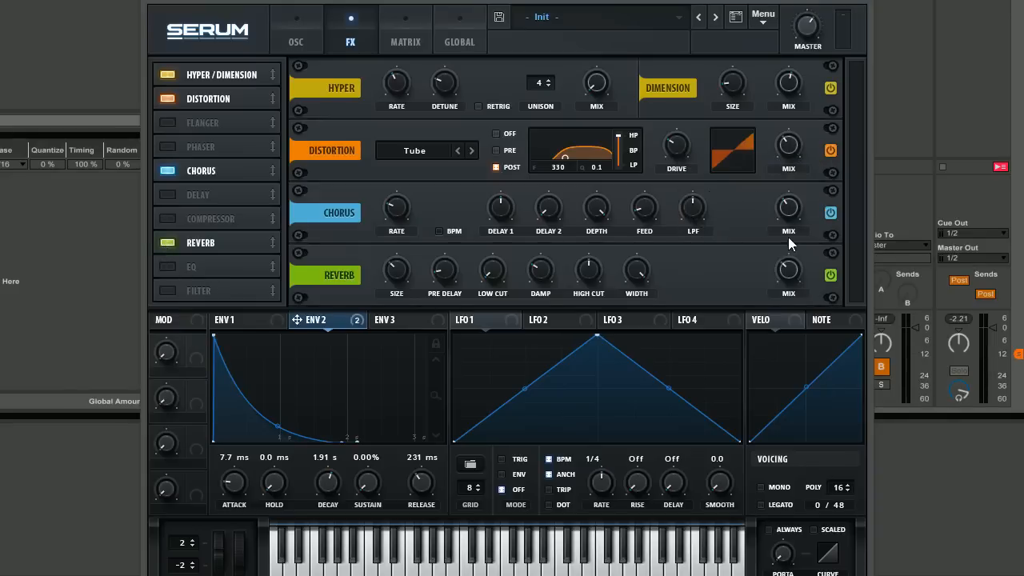
pyautogui.moveTo(736, 196)
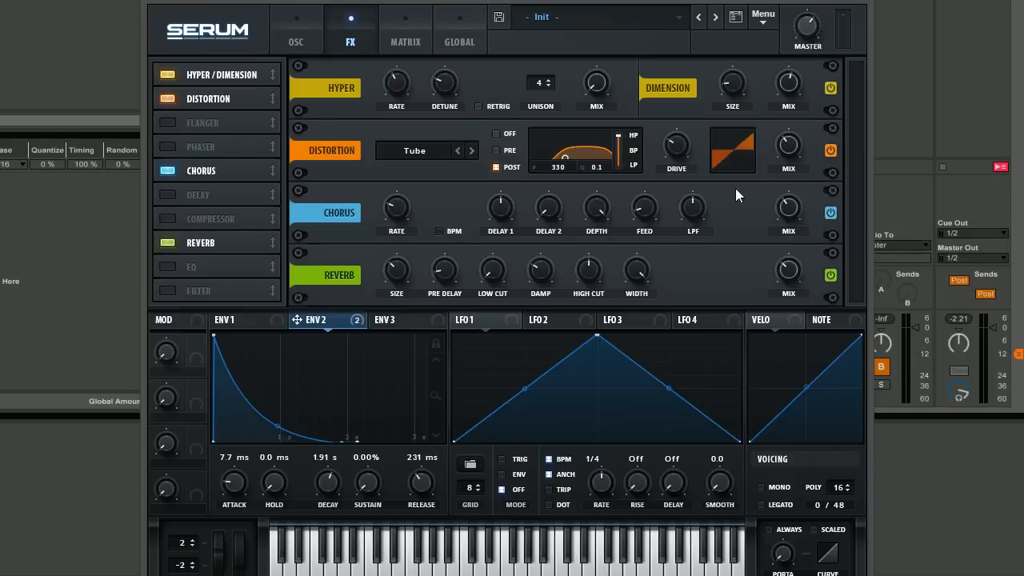
pyautogui.moveTo(557, 285)
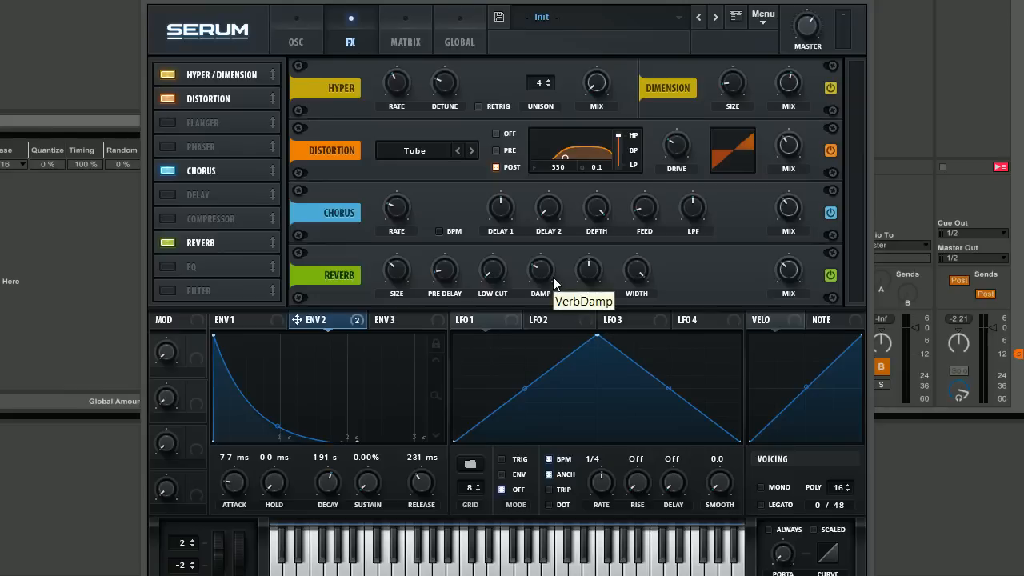
pyautogui.moveTo(807, 291)
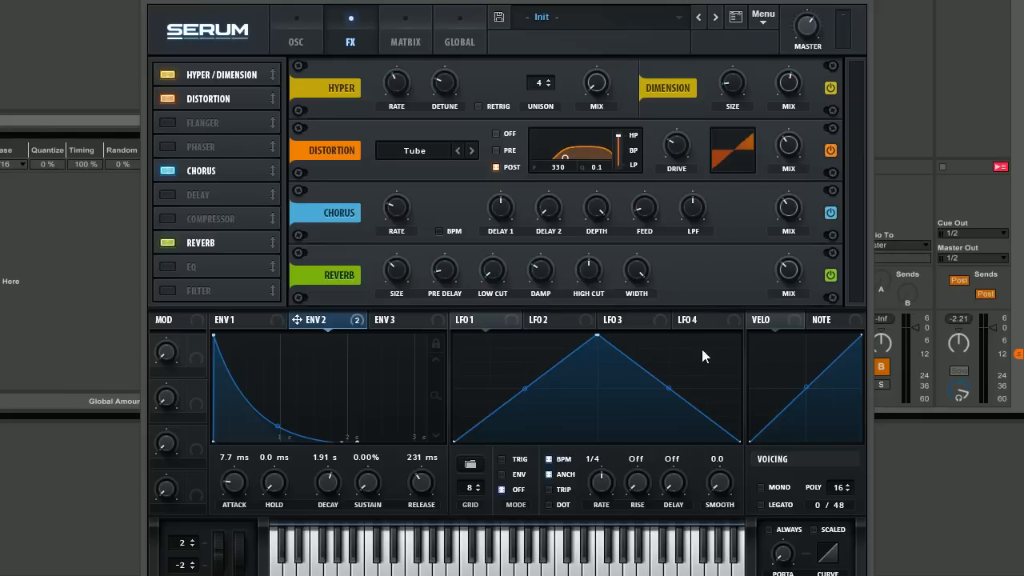
pyautogui.moveTo(678, 263)
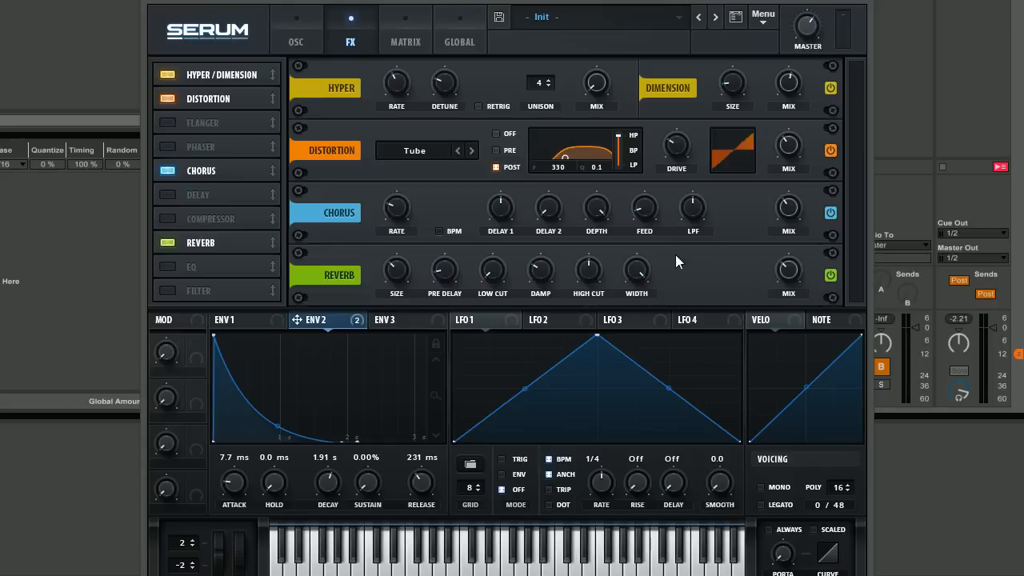
pyautogui.moveTo(774, 269)
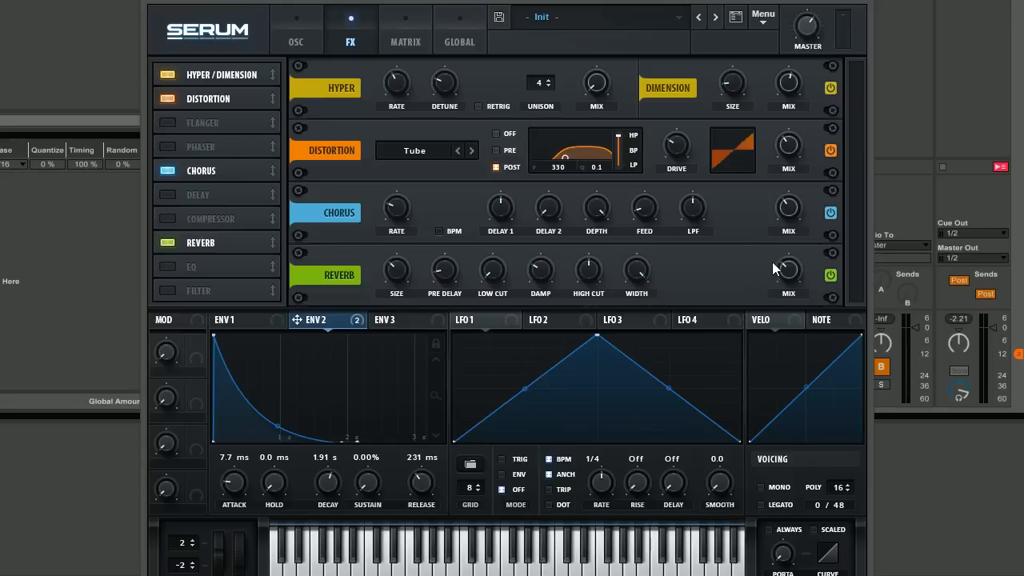
pyautogui.moveTo(602, 336)
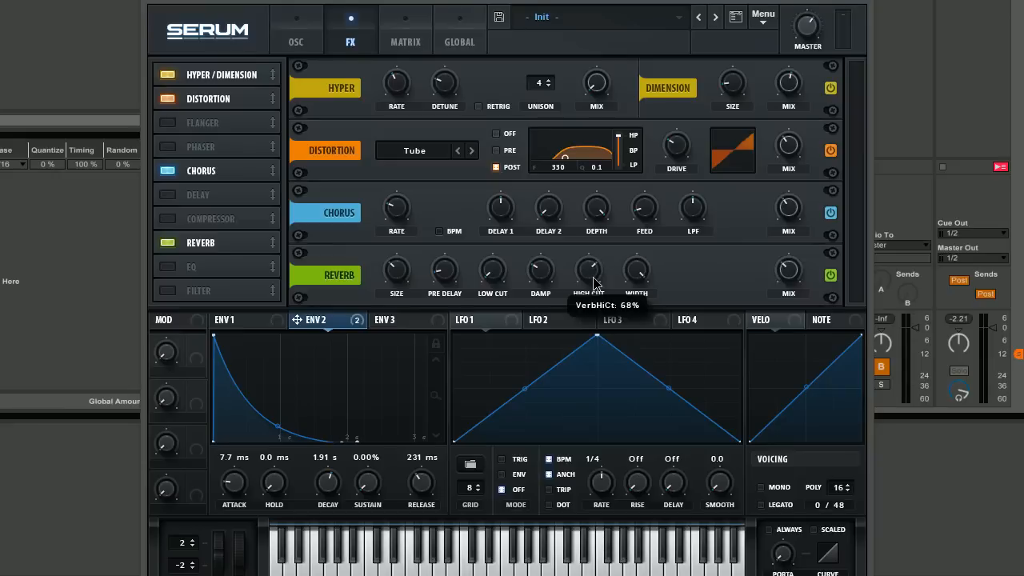
pyautogui.moveTo(553, 255)
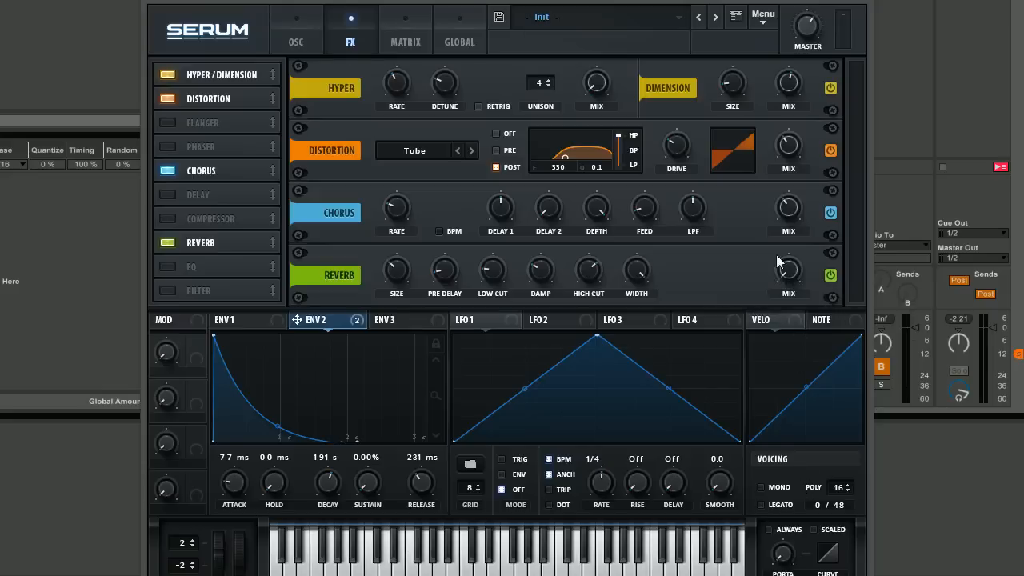
# Shape ENV 3 with 218 ms attack, 519 ms decay, 0% sustain, 7.7 ms release, then A/B the reverb
pyautogui.click(395, 320)
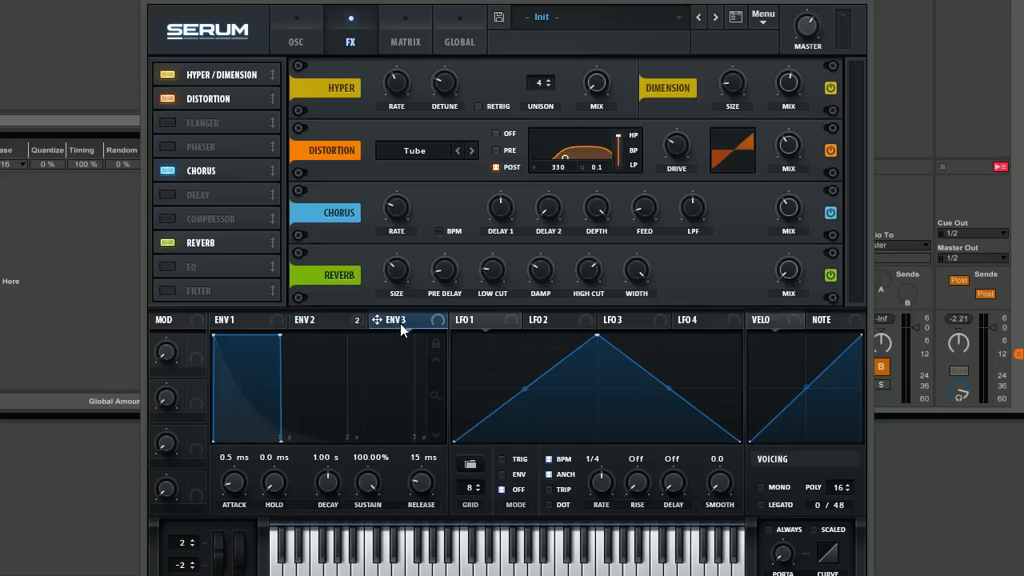
pyautogui.moveTo(803, 292)
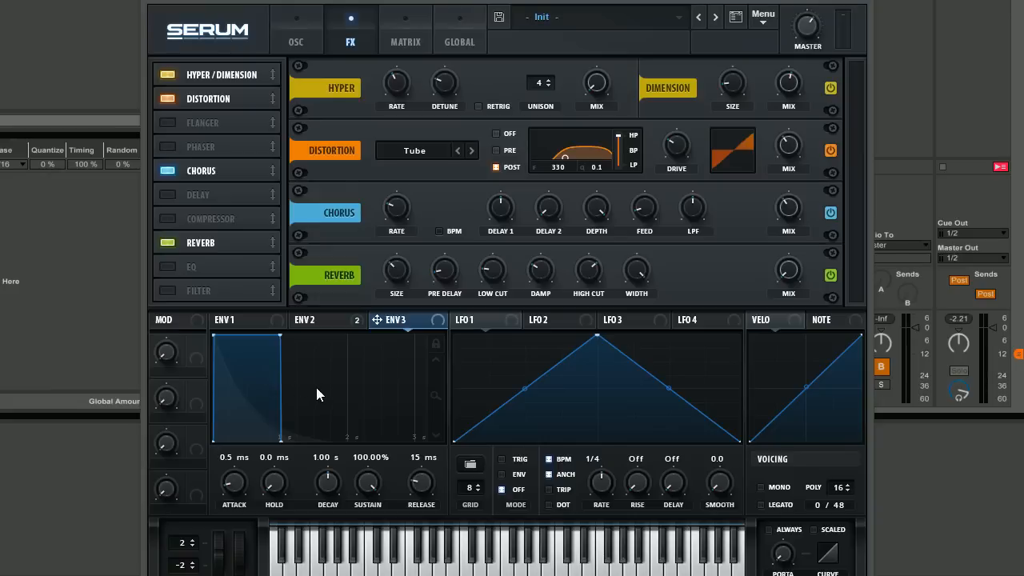
pyautogui.moveTo(233, 483)
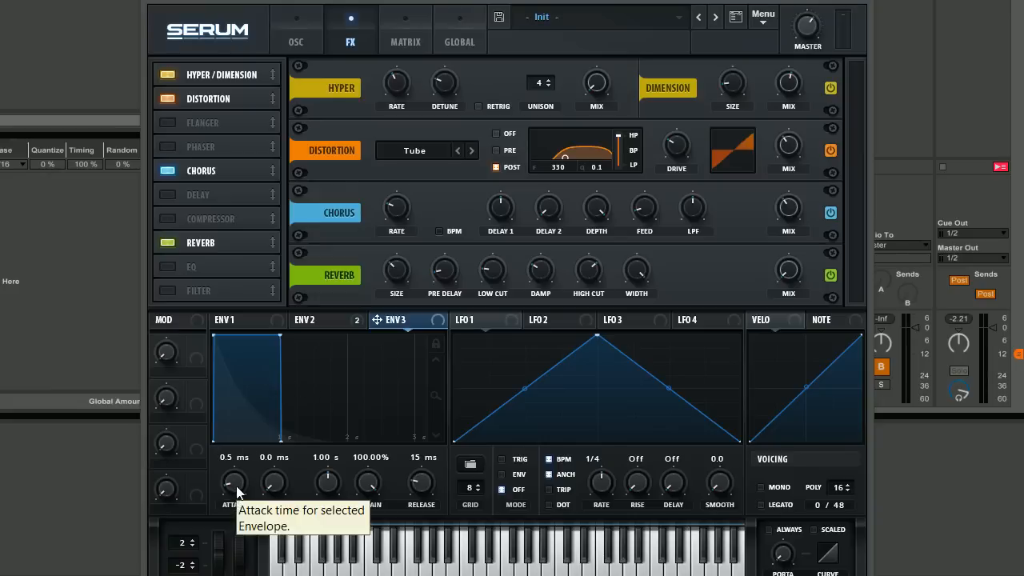
pyautogui.moveTo(234, 483); pyautogui.dragTo(234, 456)
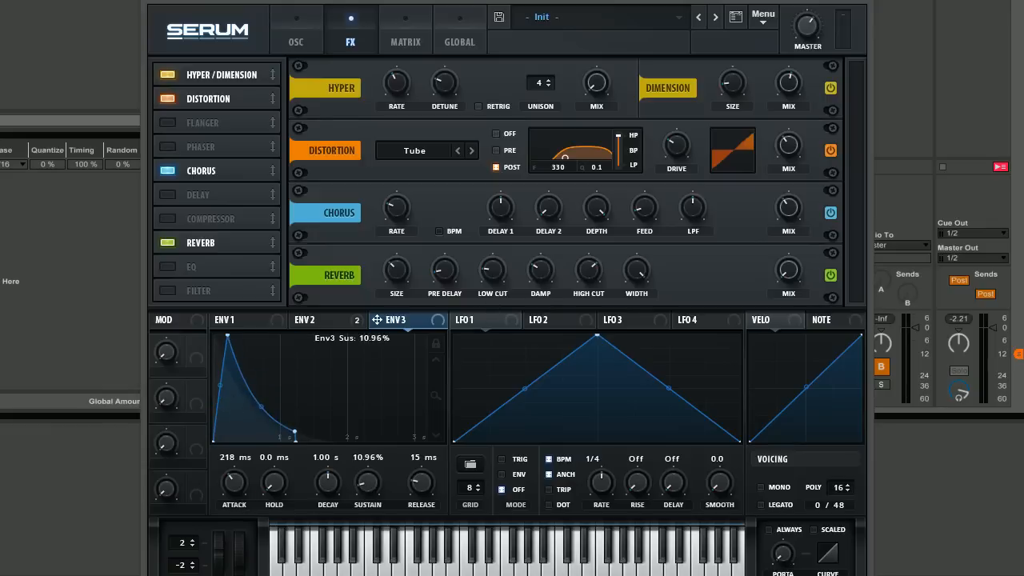
pyautogui.moveTo(368, 483); pyautogui.dragTo(368, 499)
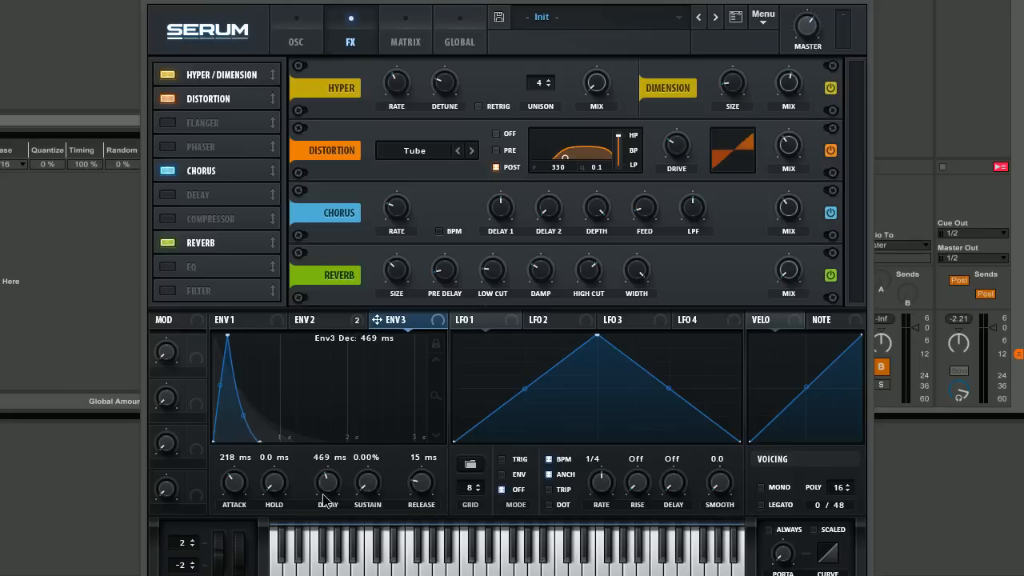
pyautogui.moveTo(327, 483); pyautogui.dragTo(326, 472)
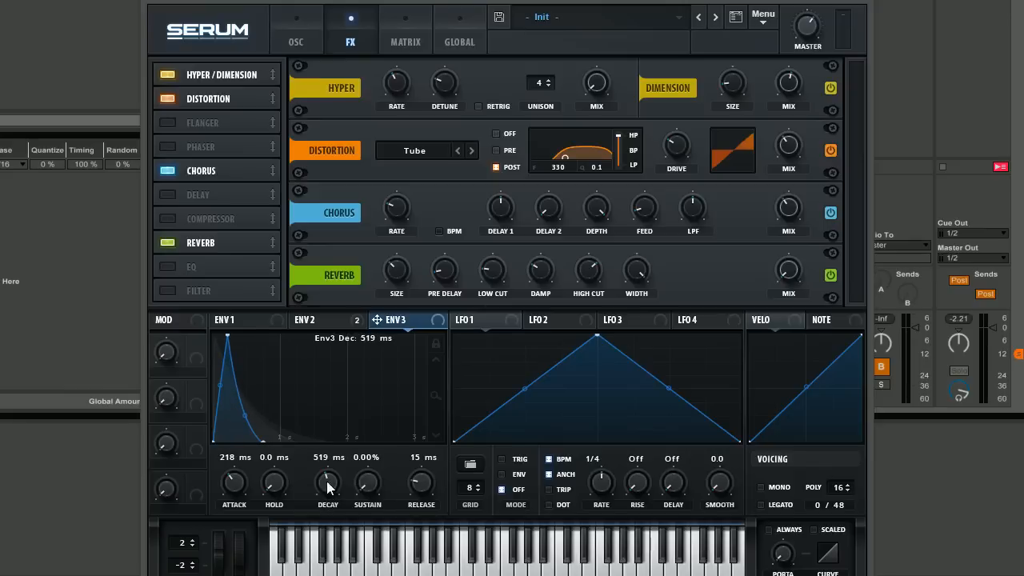
pyautogui.moveTo(423, 487)
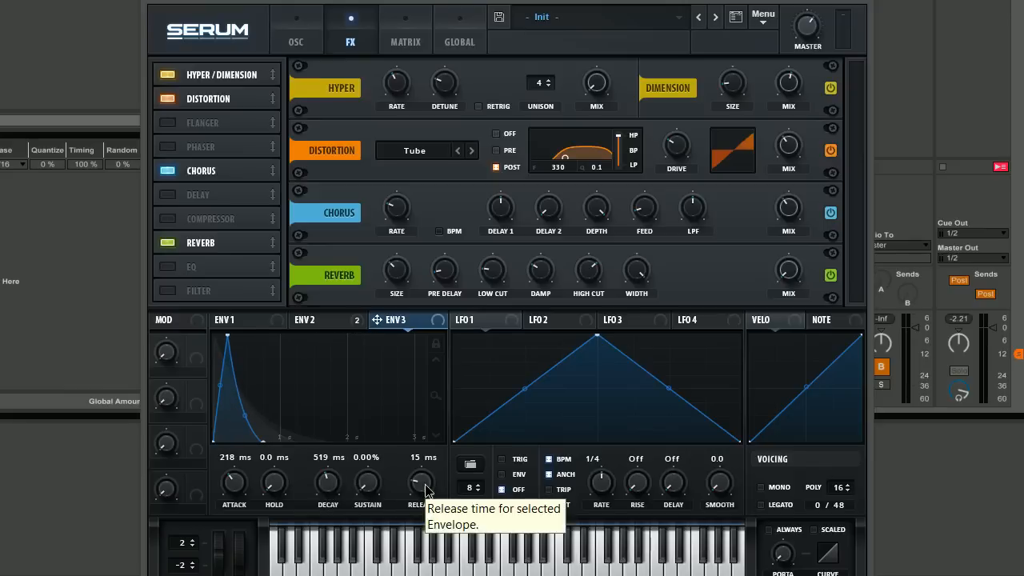
pyautogui.moveTo(422, 483); pyautogui.dragTo(423, 496)
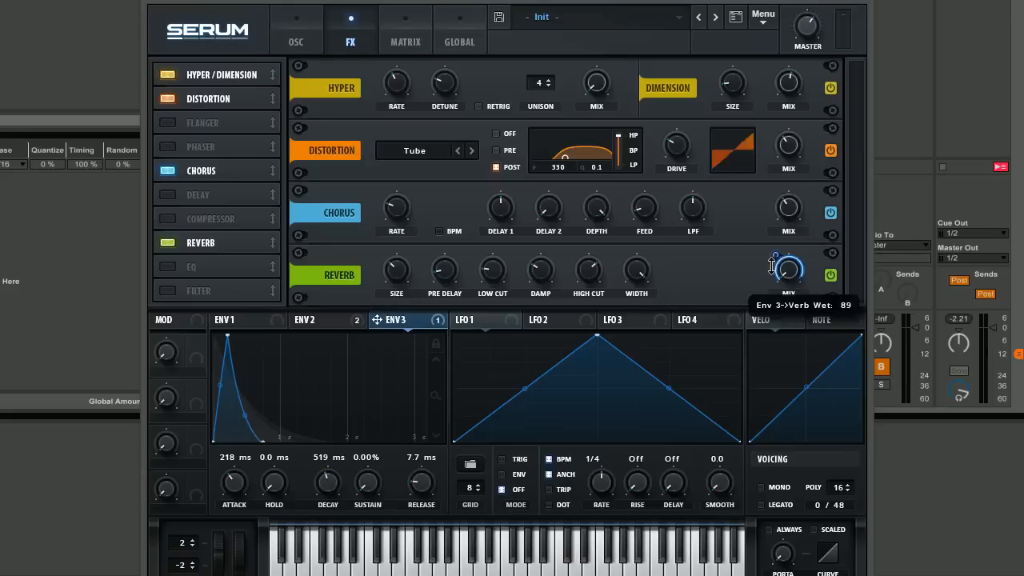
pyautogui.moveTo(749, 274)
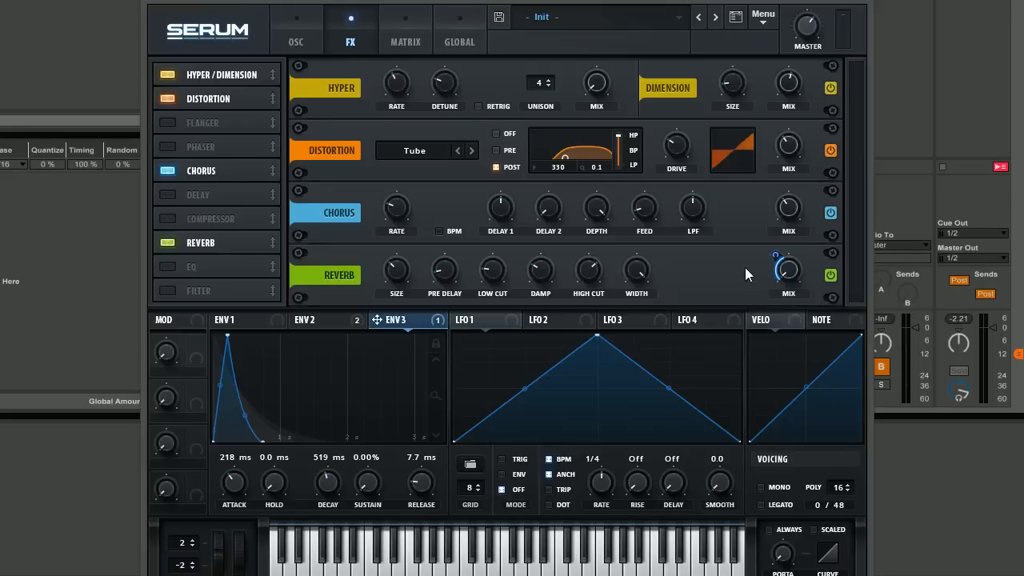
pyautogui.moveTo(808, 272)
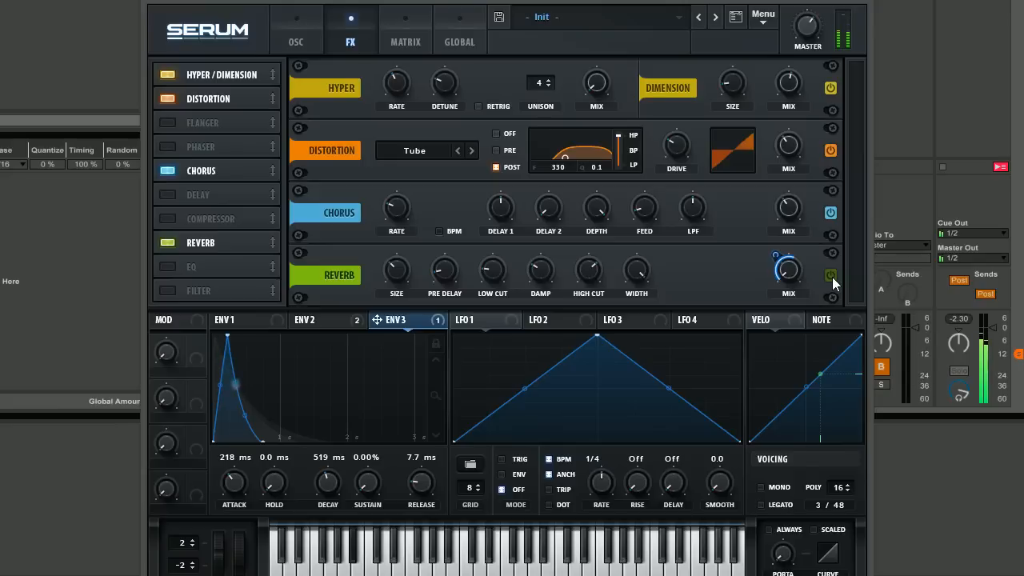
pyautogui.click(832, 275)
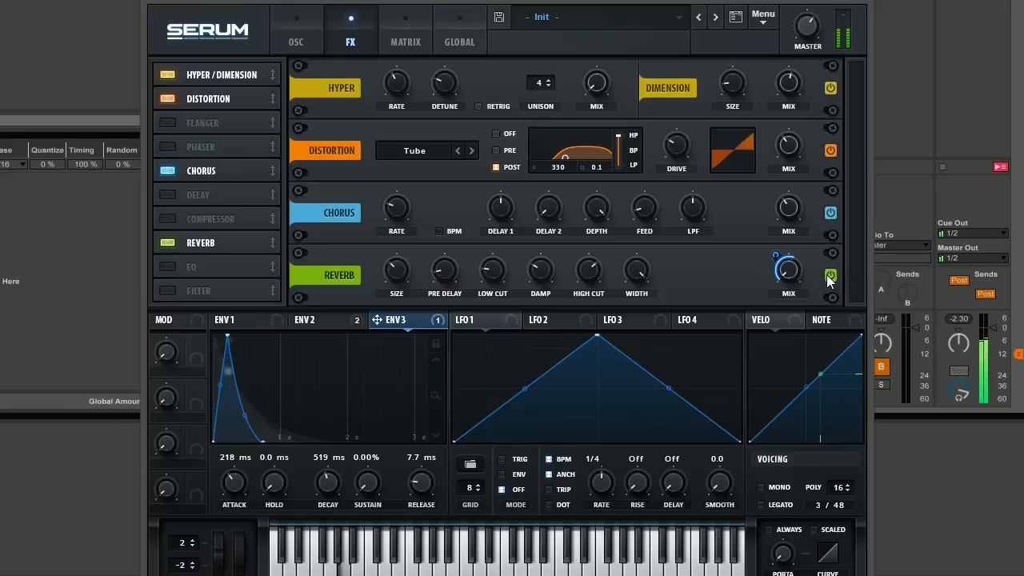
pyautogui.click(830, 275)
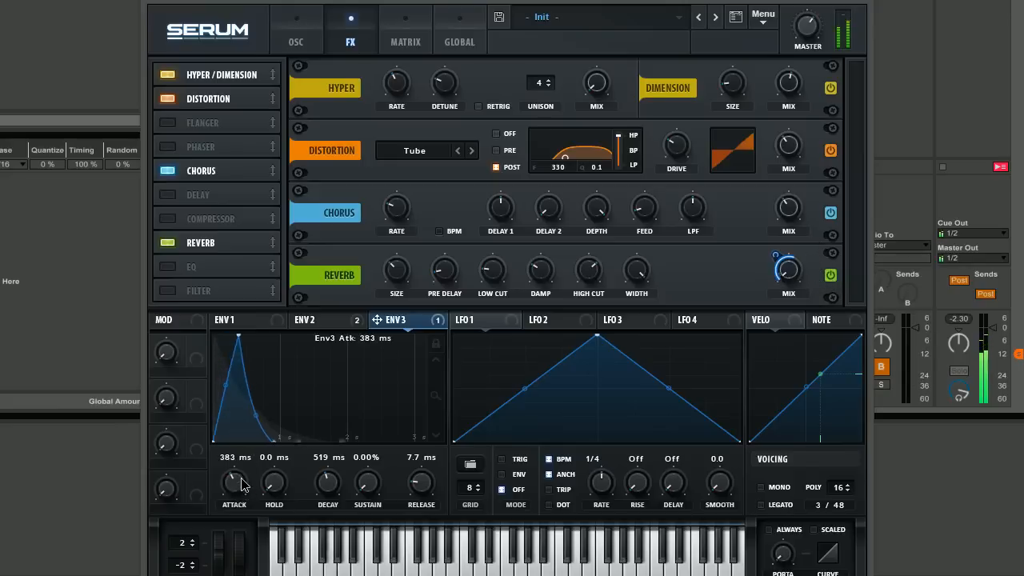
pyautogui.moveTo(234, 483); pyautogui.dragTo(232, 472)
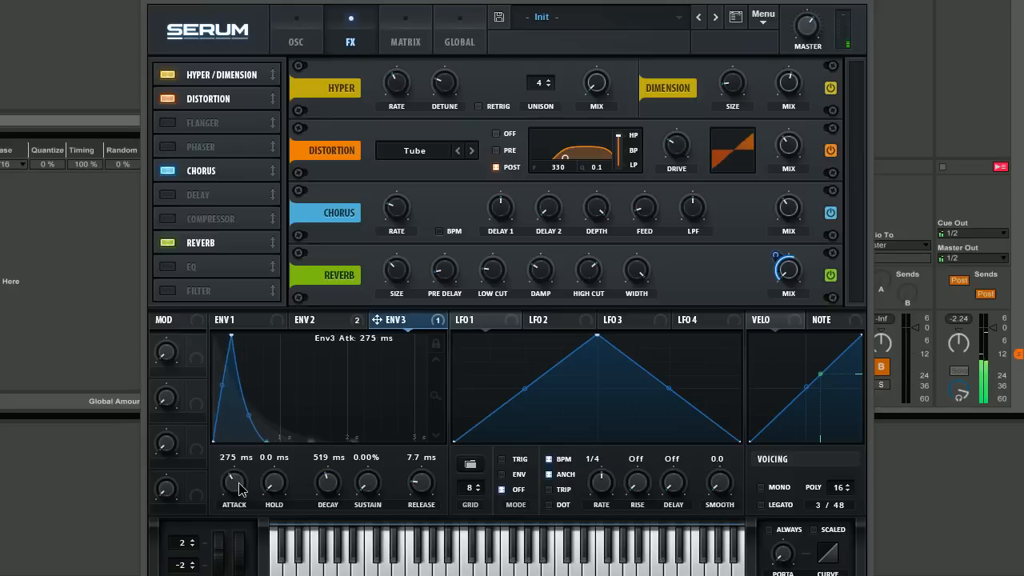
pyautogui.moveTo(234, 483); pyautogui.dragTo(234, 493)
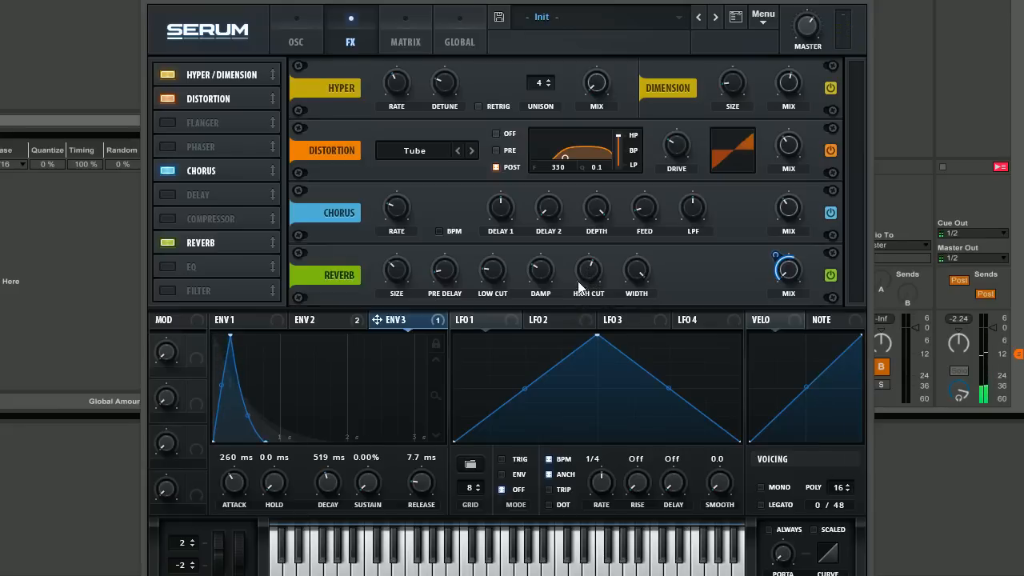
pyautogui.moveTo(656, 270)
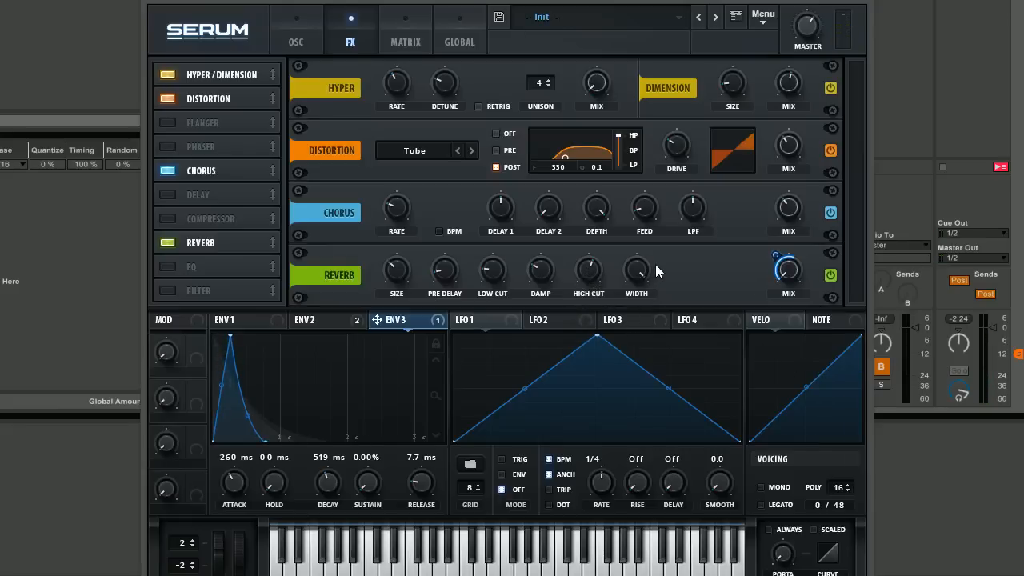
pyautogui.moveTo(840, 204)
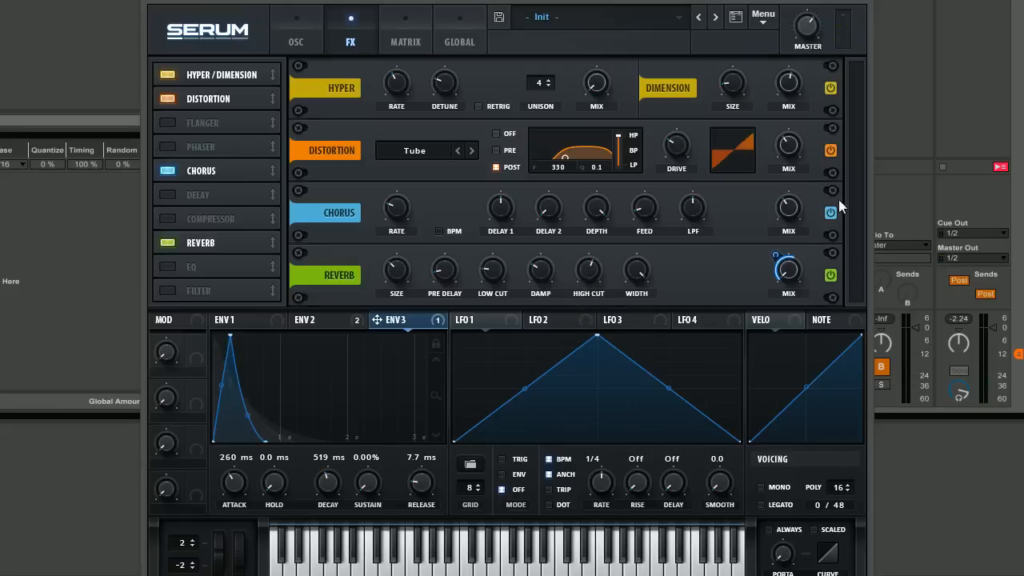
pyautogui.moveTo(768, 224)
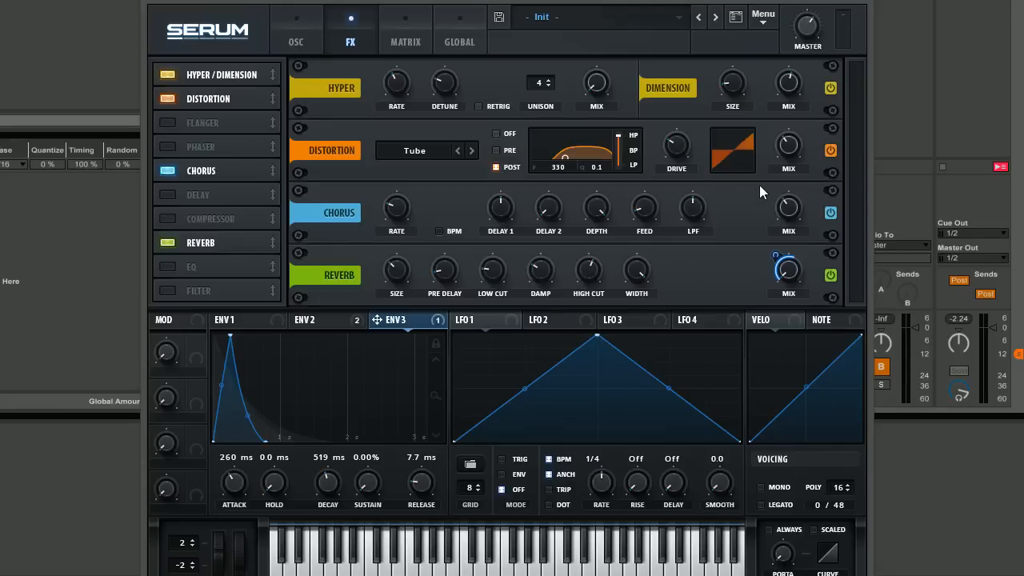
pyautogui.moveTo(752, 195)
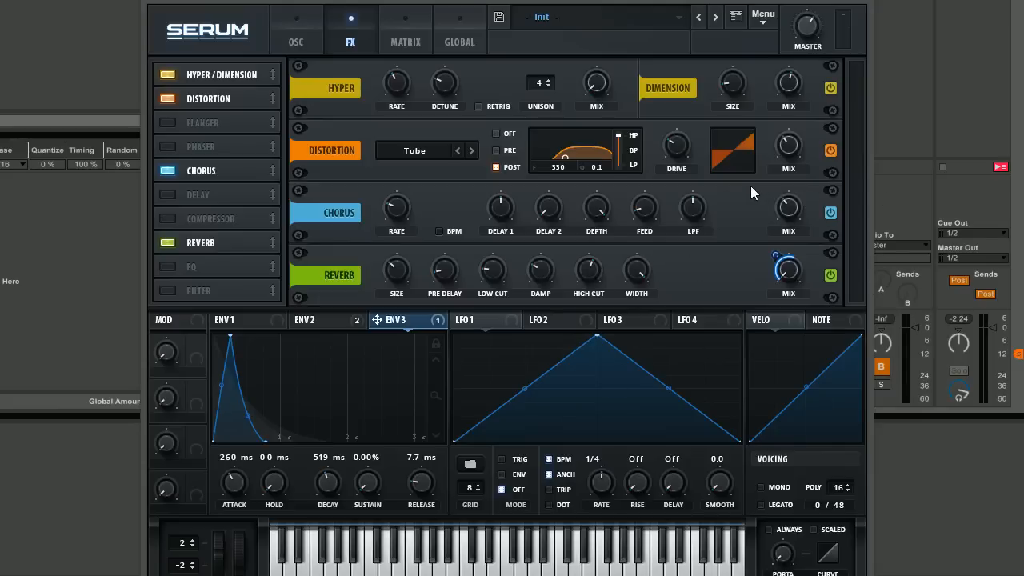
pyautogui.click(295, 29)
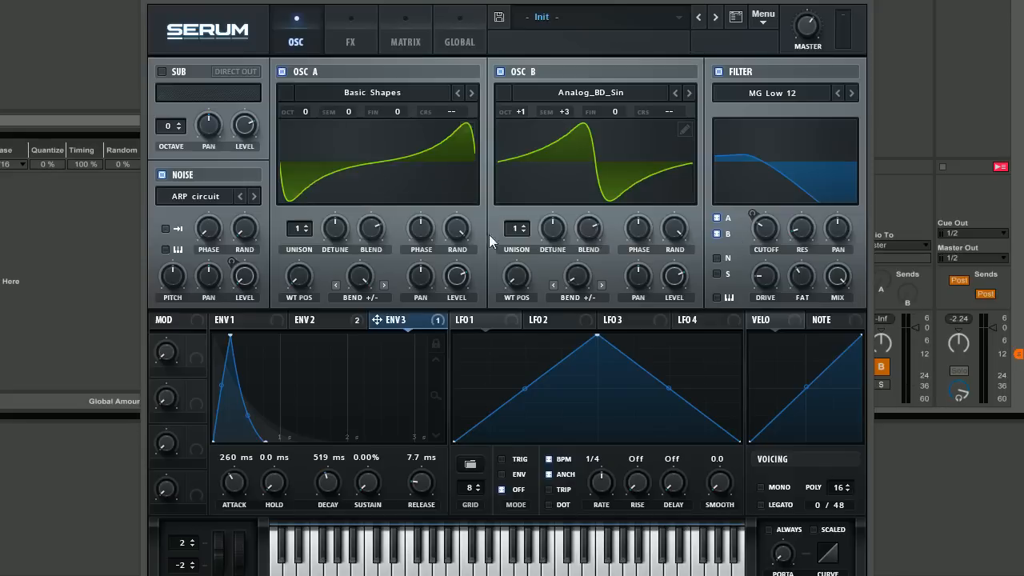
pyautogui.moveTo(70, 153)
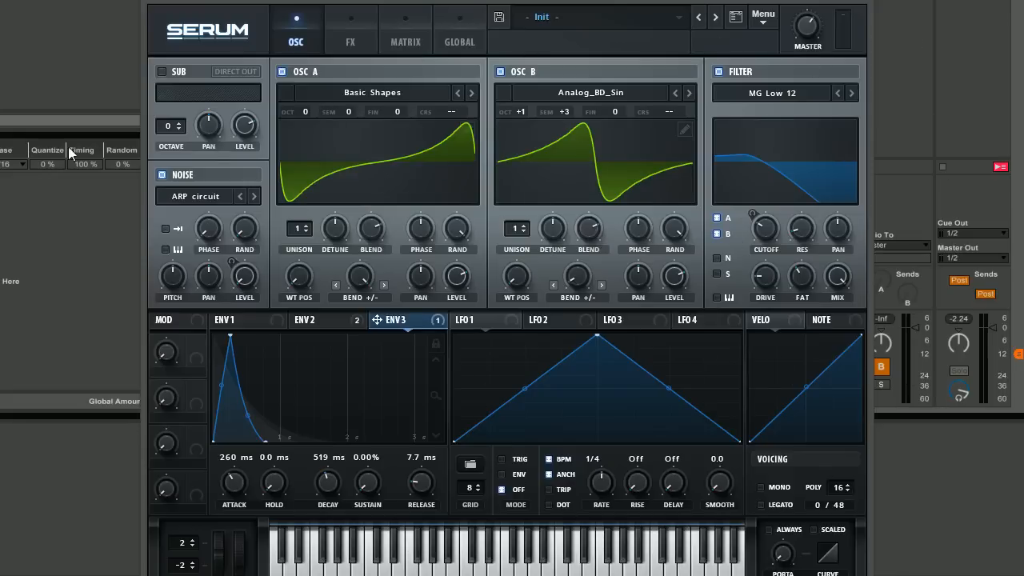
pyautogui.click(350, 32)
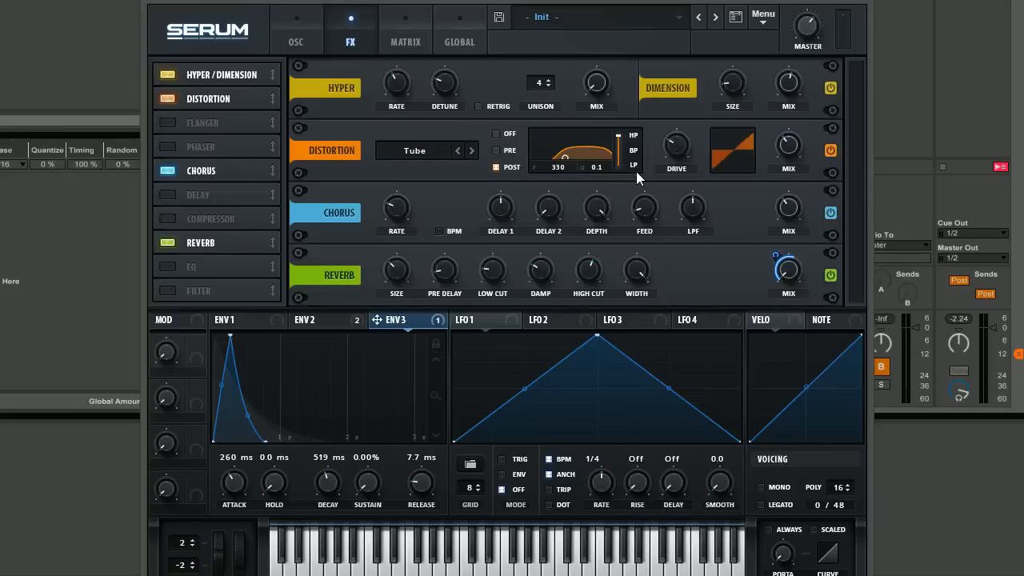
pyautogui.moveTo(816, 249)
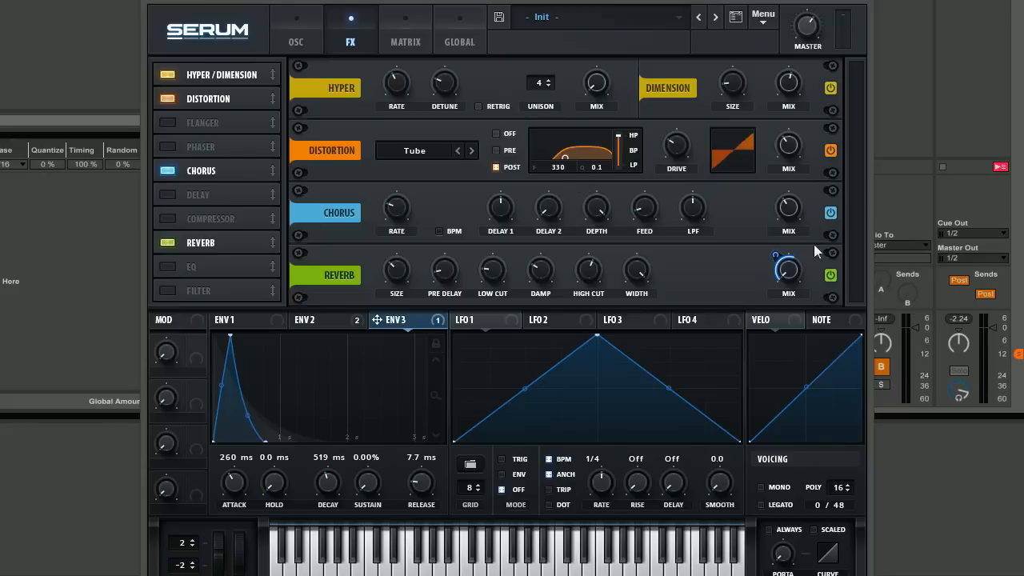
pyautogui.moveTo(744, 279)
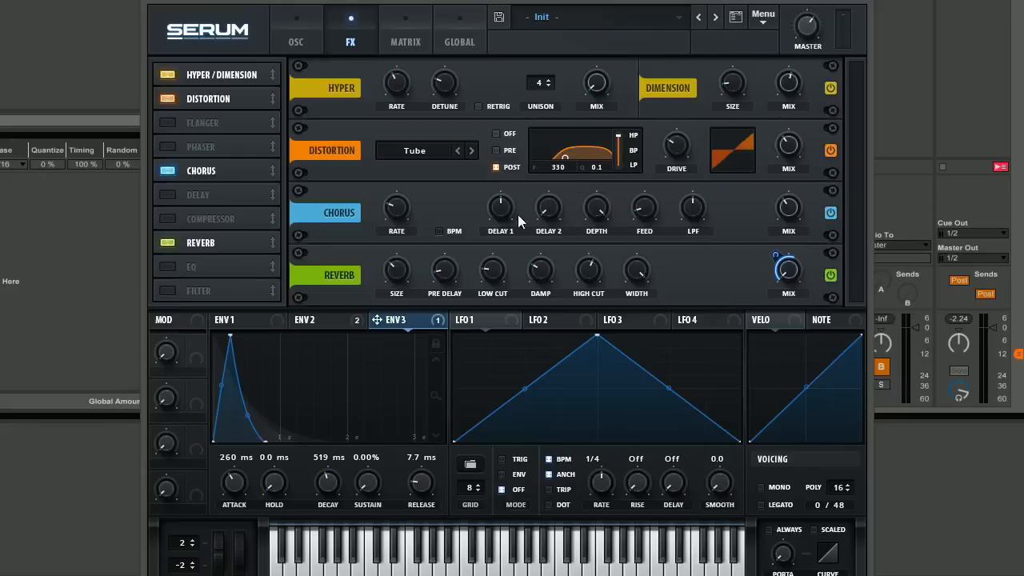
# Enable the EQ module and bring it into view below the Reverb
pyautogui.click(168, 265)
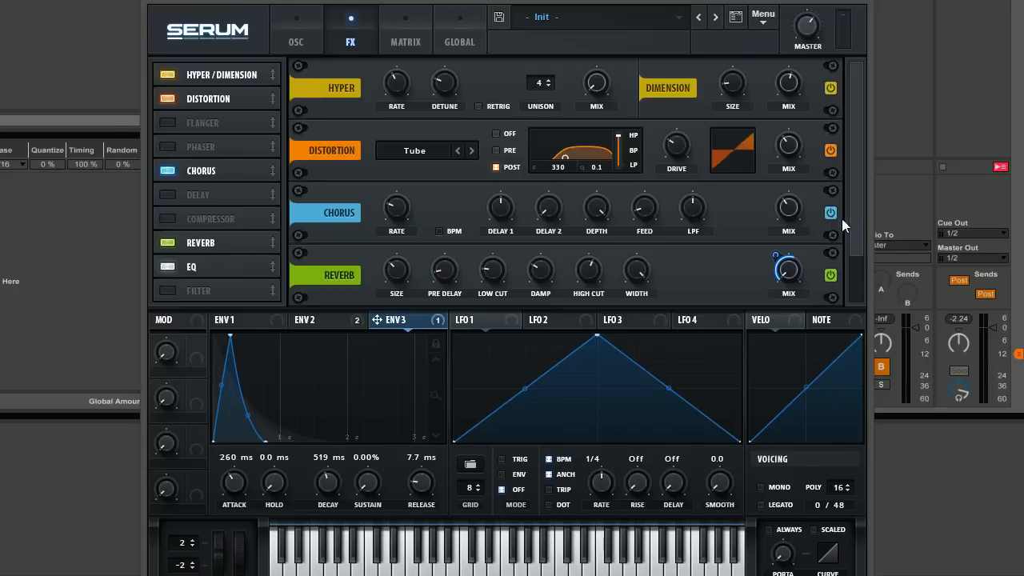
pyautogui.scroll(-3)
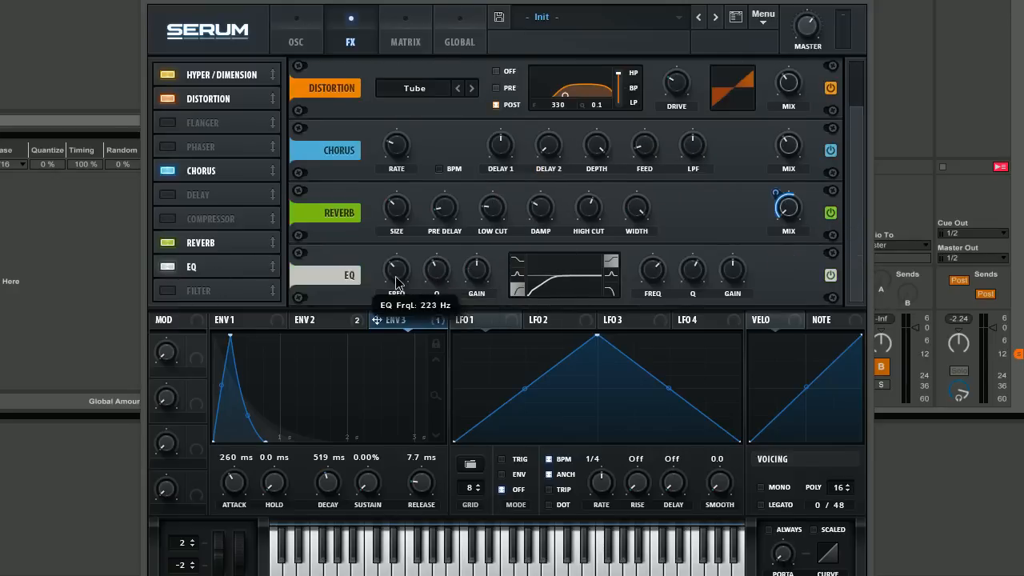
pyautogui.moveTo(467, 238)
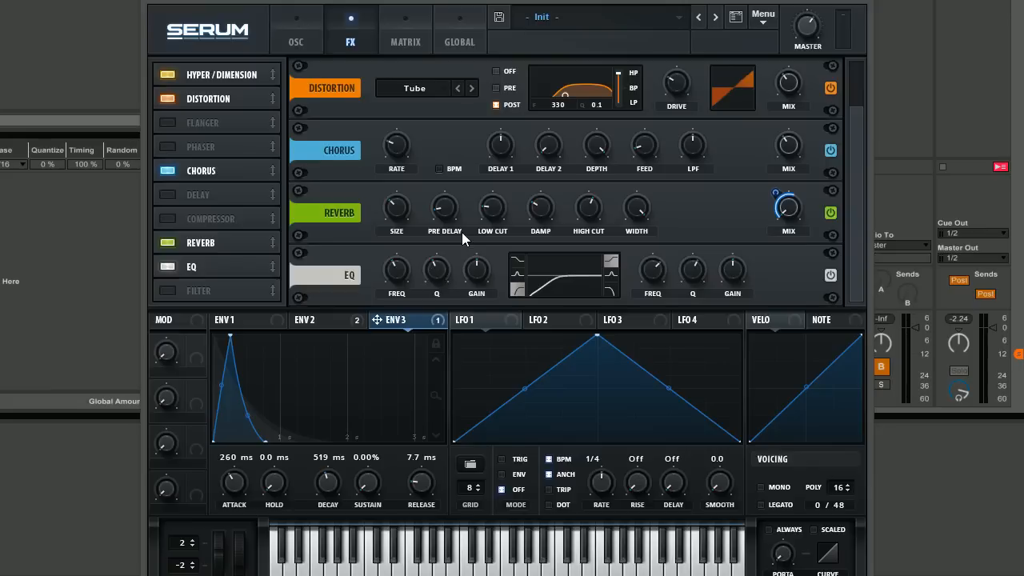
pyautogui.moveTo(515, 329)
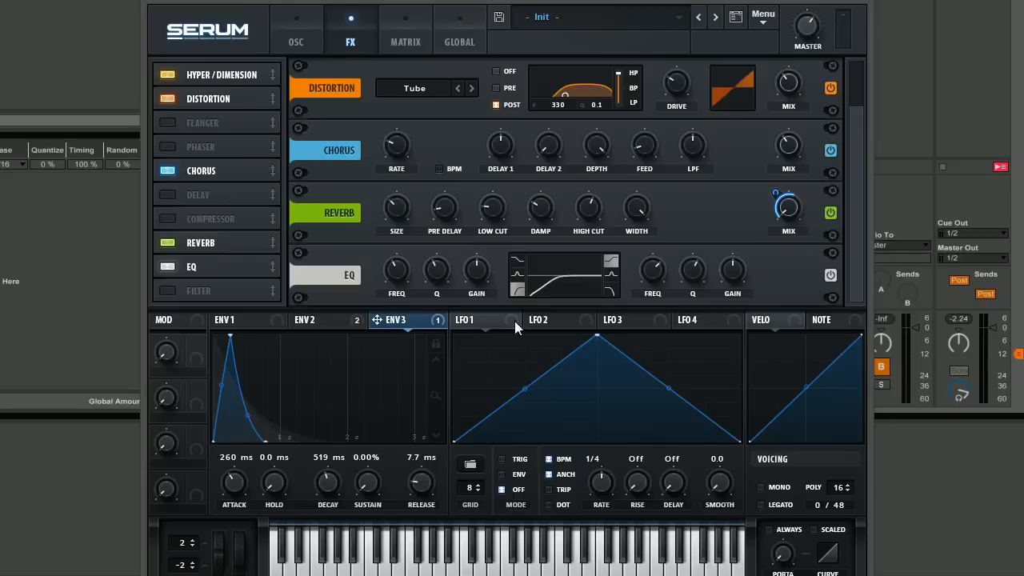
pyautogui.moveTo(744, 205)
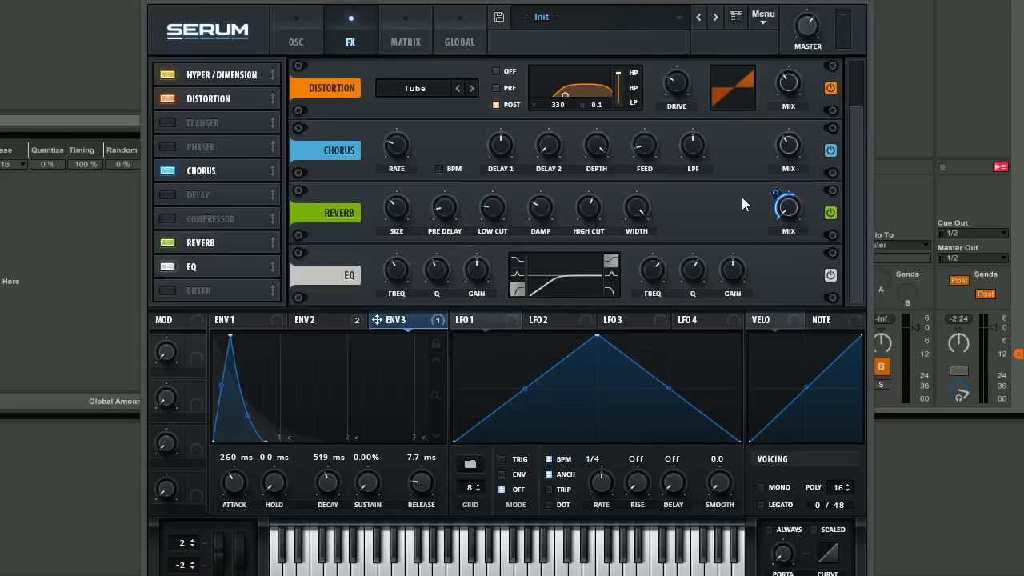
pyautogui.moveTo(713, 296)
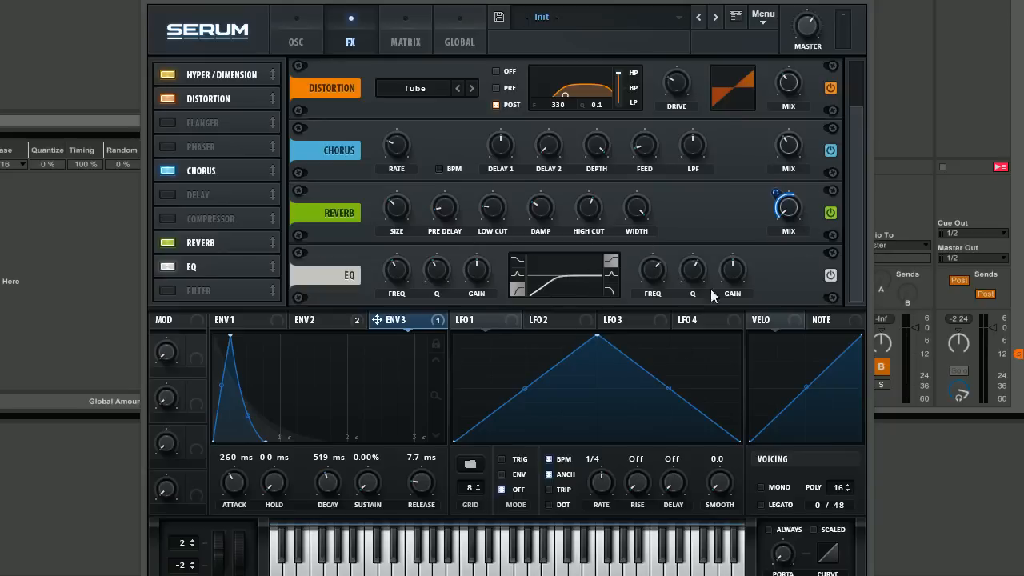
pyautogui.moveTo(829, 255)
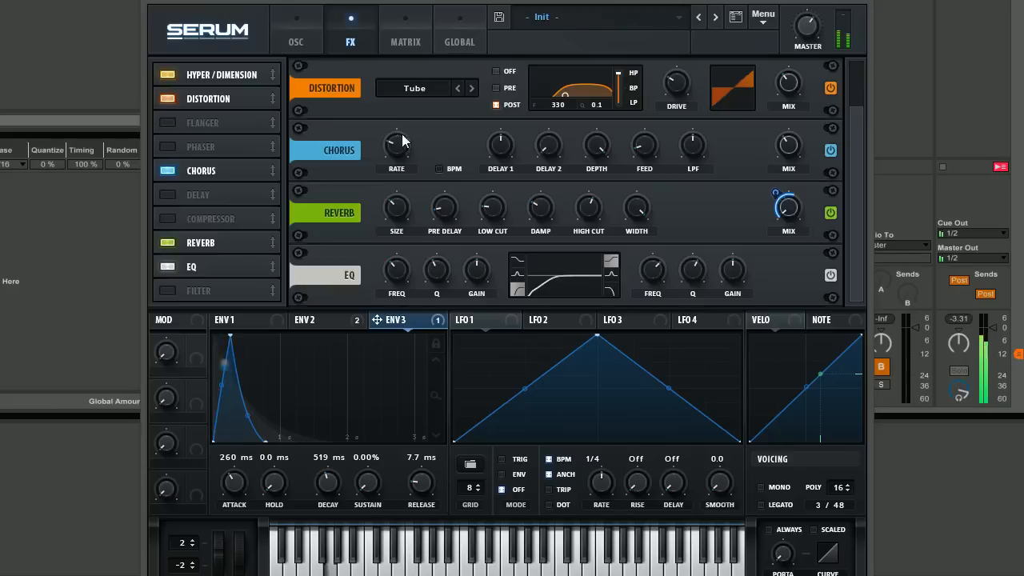
pyautogui.moveTo(396, 144)
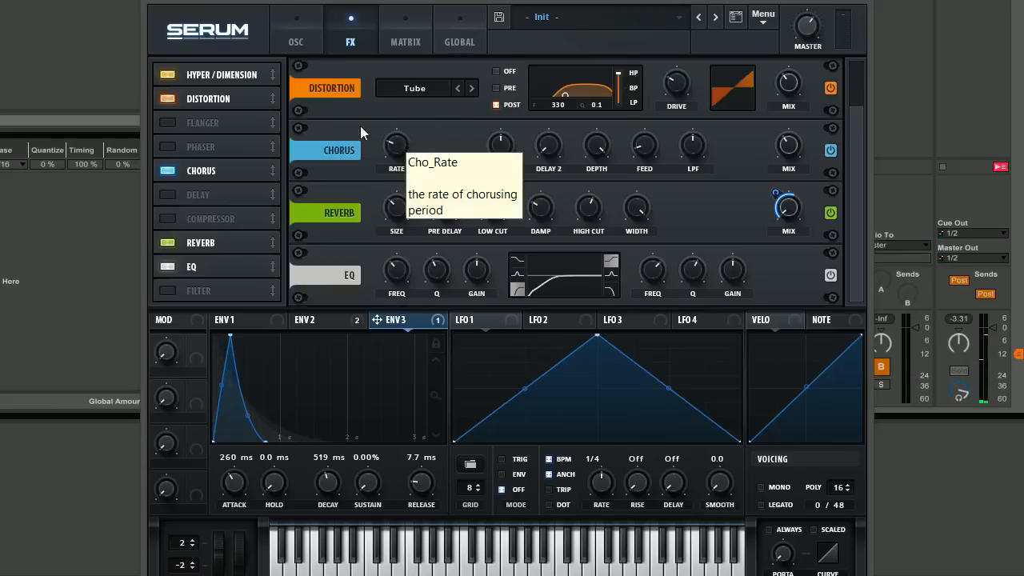
pyautogui.click(295, 29)
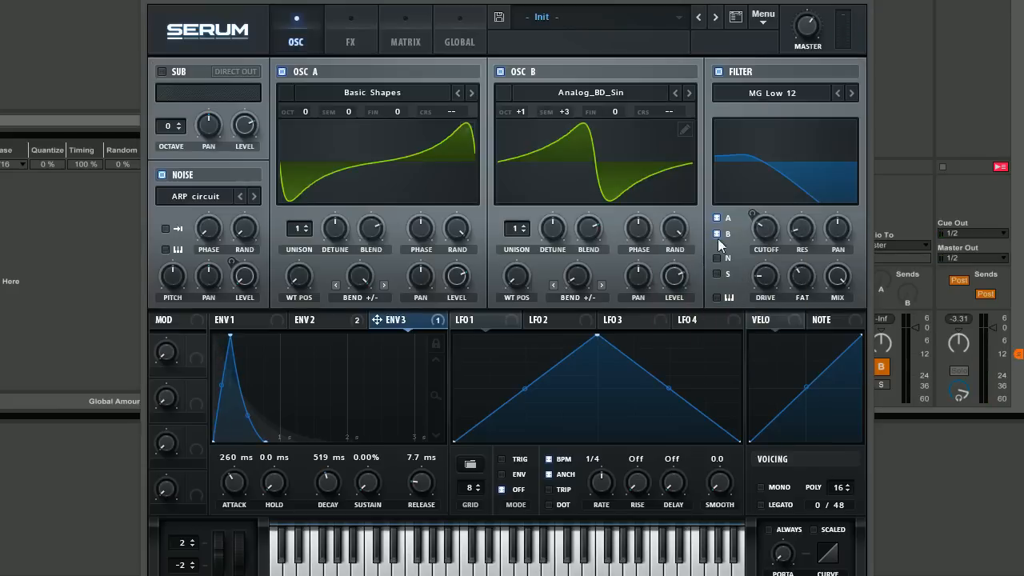
pyautogui.moveTo(483, 124)
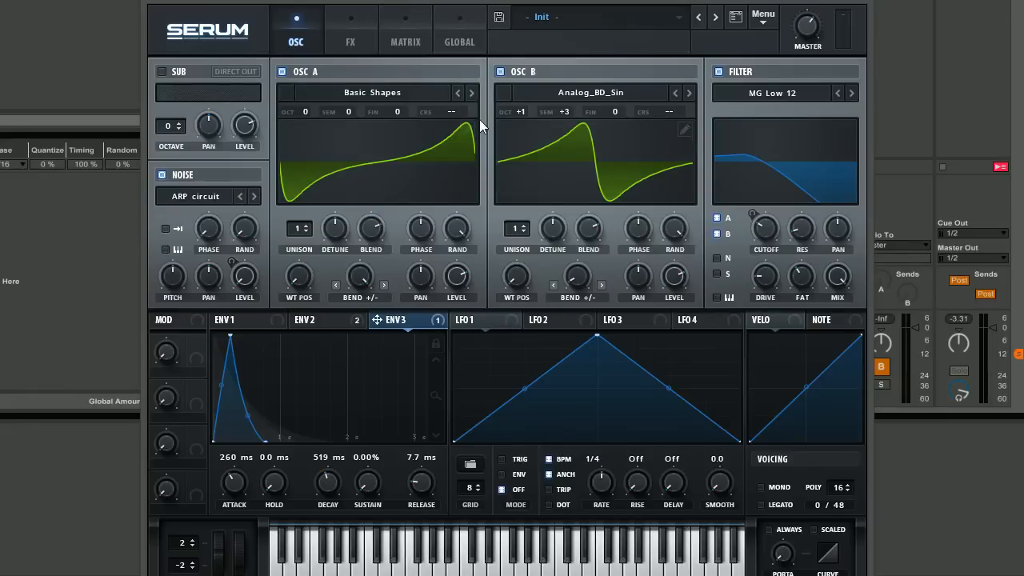
pyautogui.moveTo(970, 249)
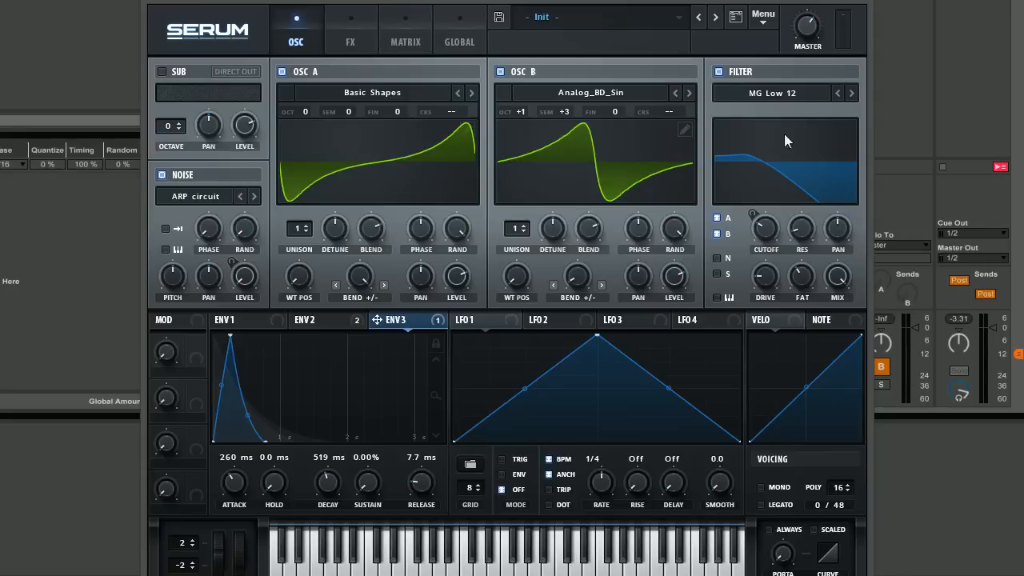
pyautogui.moveTo(783, 170)
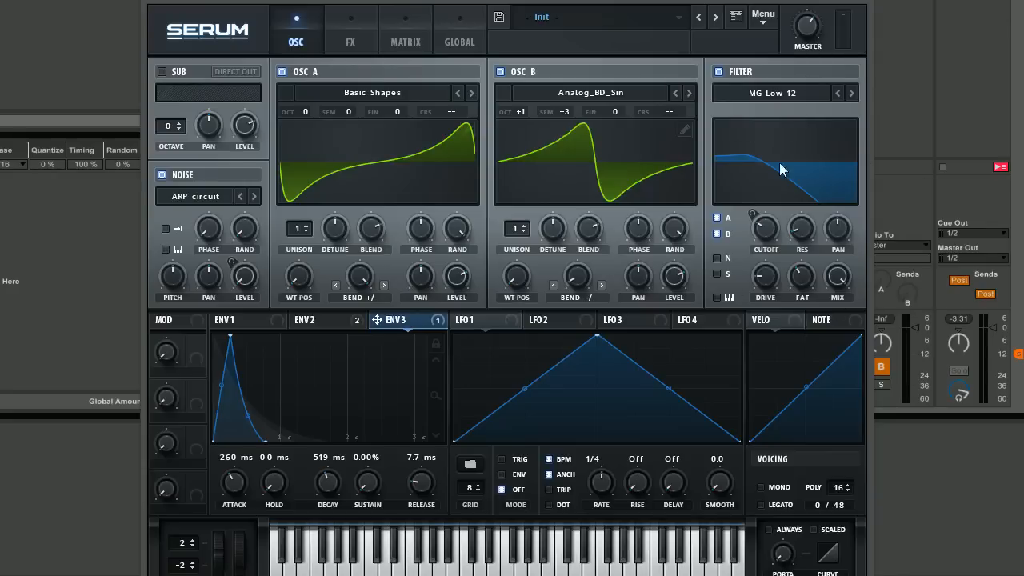
pyautogui.moveTo(542, 48)
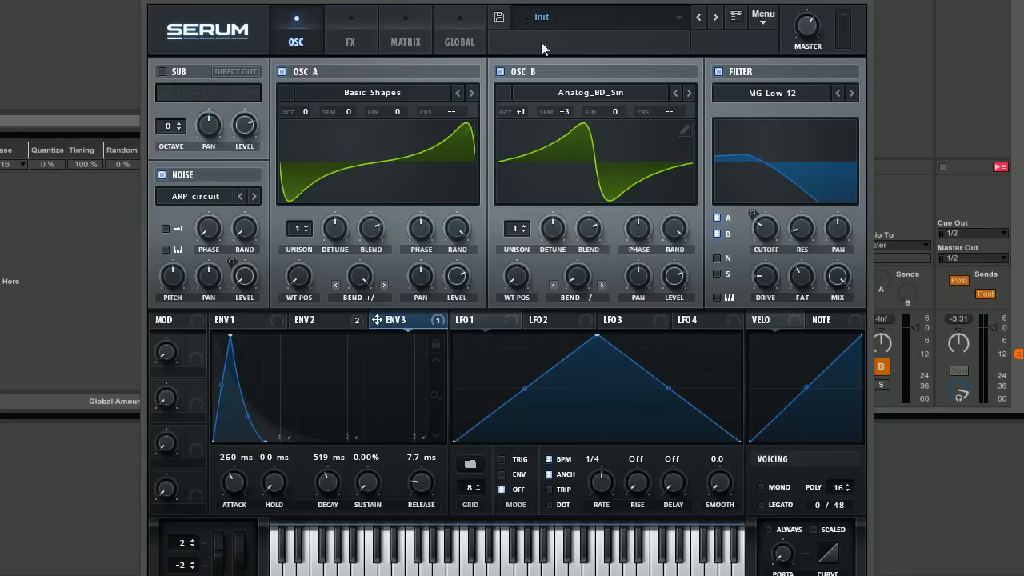
pyautogui.click(349, 41)
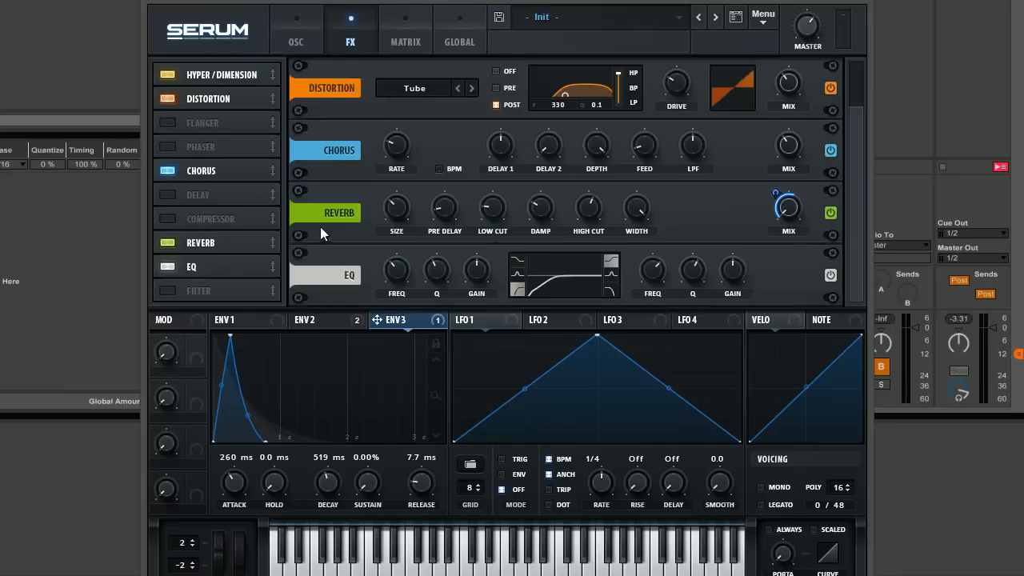
pyautogui.moveTo(556, 136)
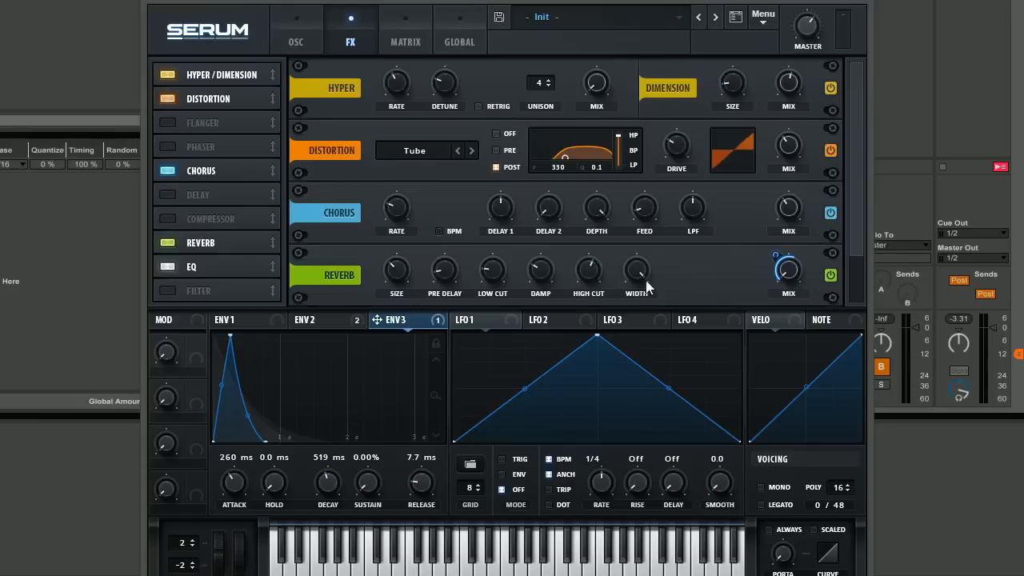
pyautogui.moveTo(460, 173)
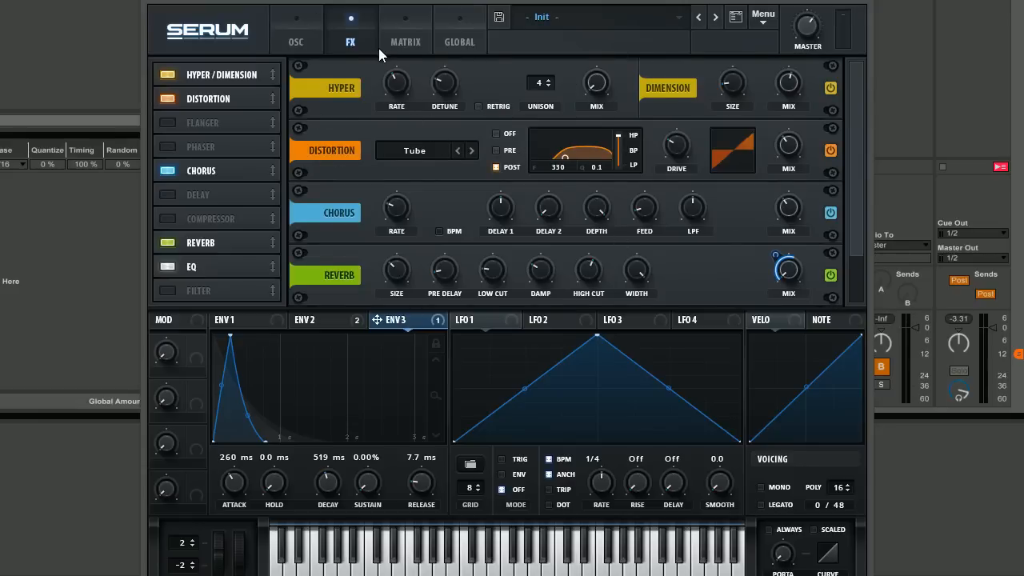
pyautogui.moveTo(381, 54)
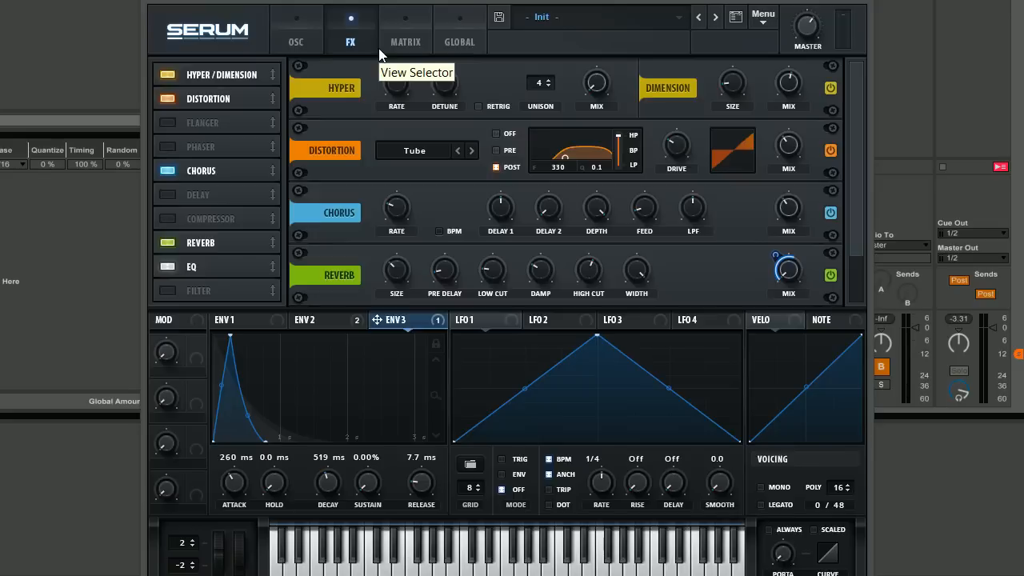
pyautogui.moveTo(496, 77)
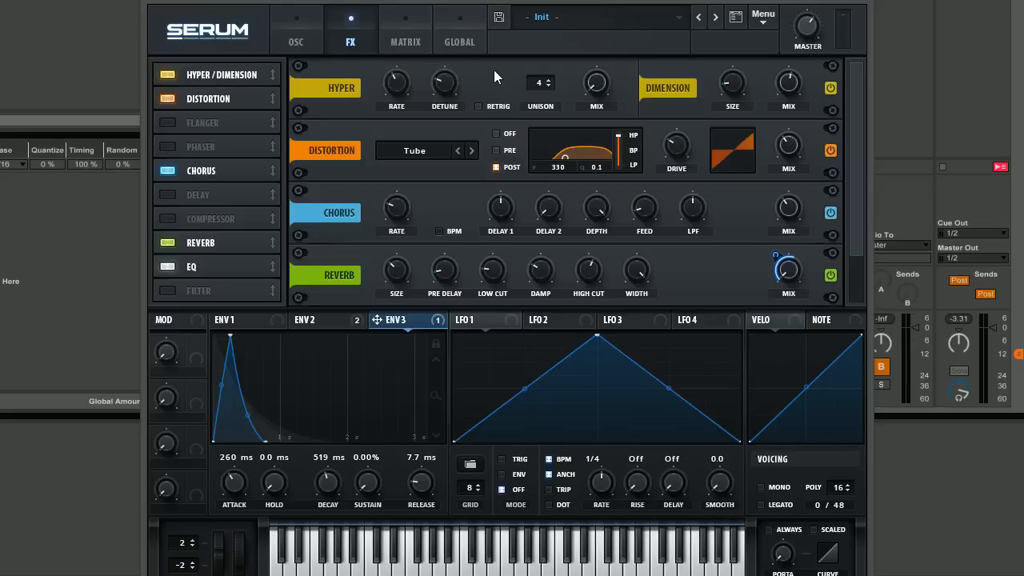
pyautogui.moveTo(595, 83)
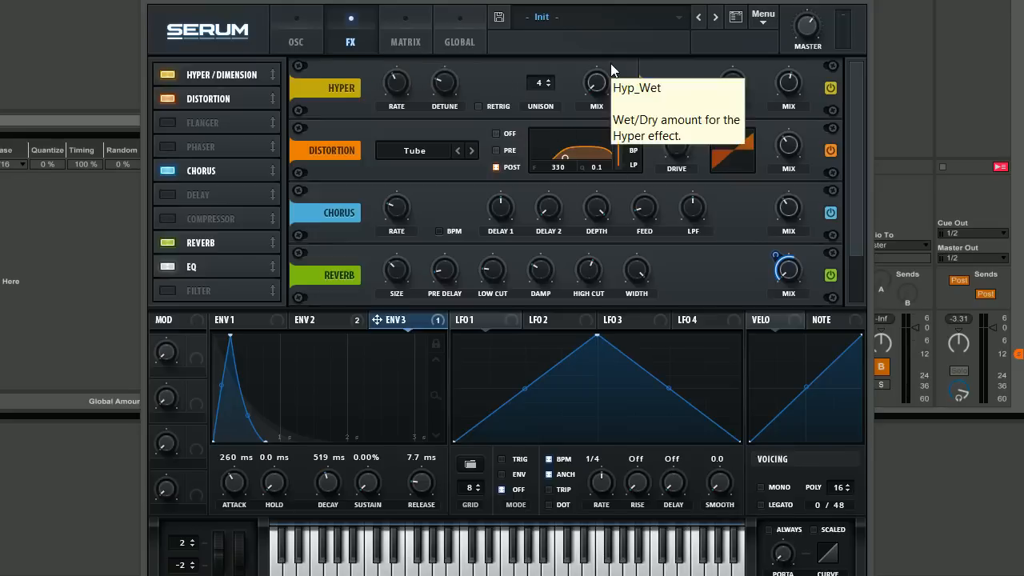
pyautogui.moveTo(694, 256)
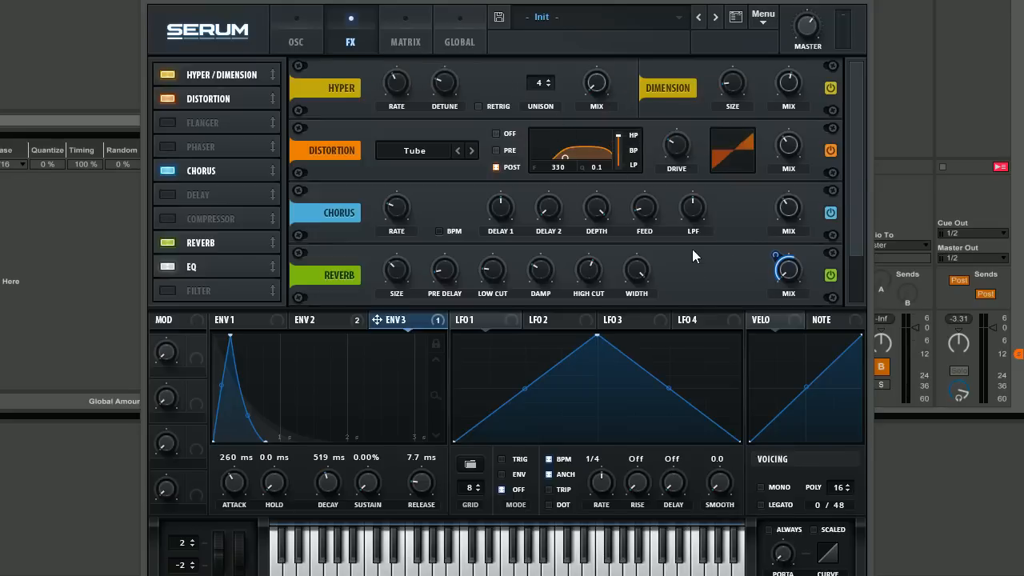
pyautogui.moveTo(698, 278)
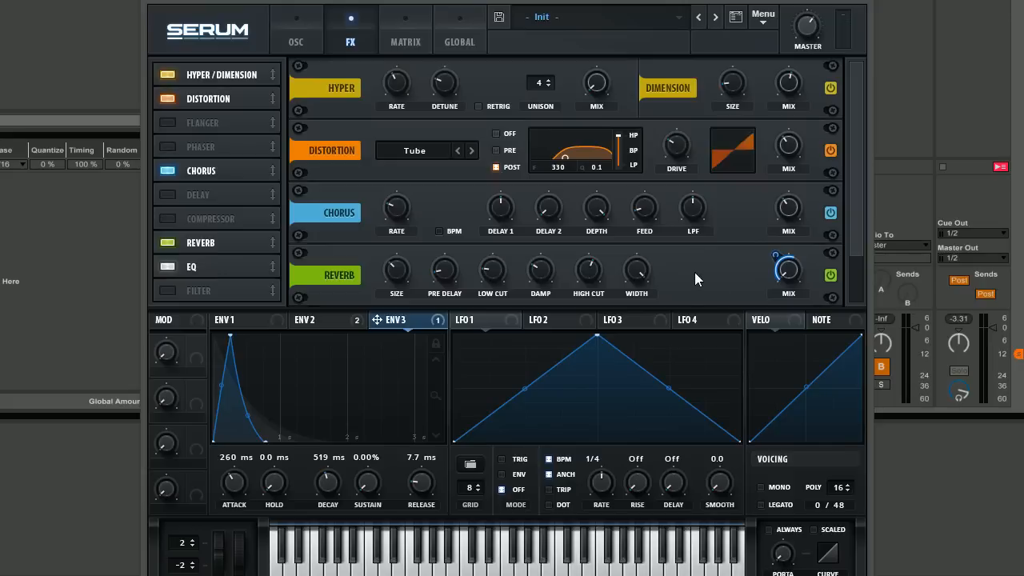
pyautogui.moveTo(693, 275)
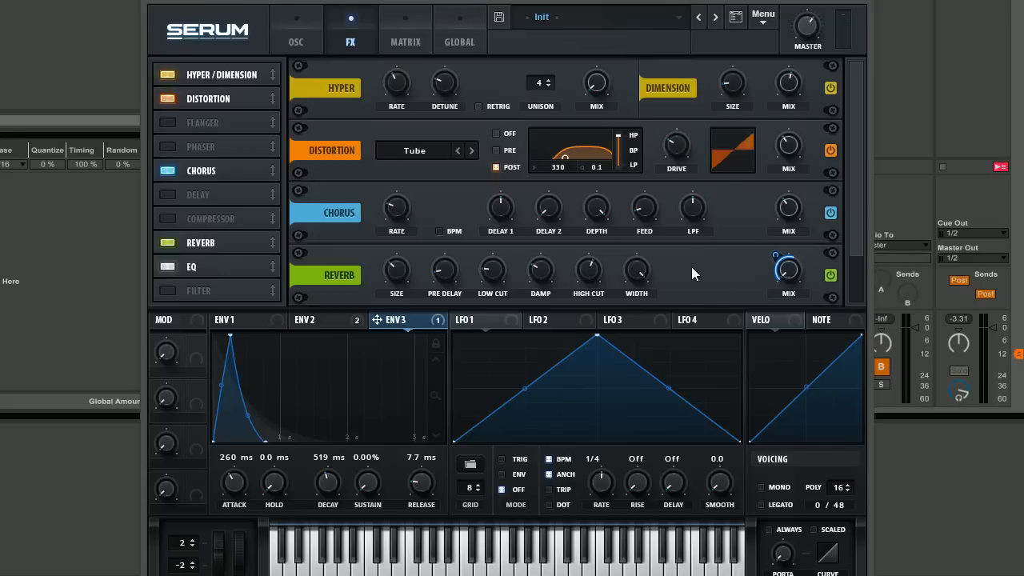